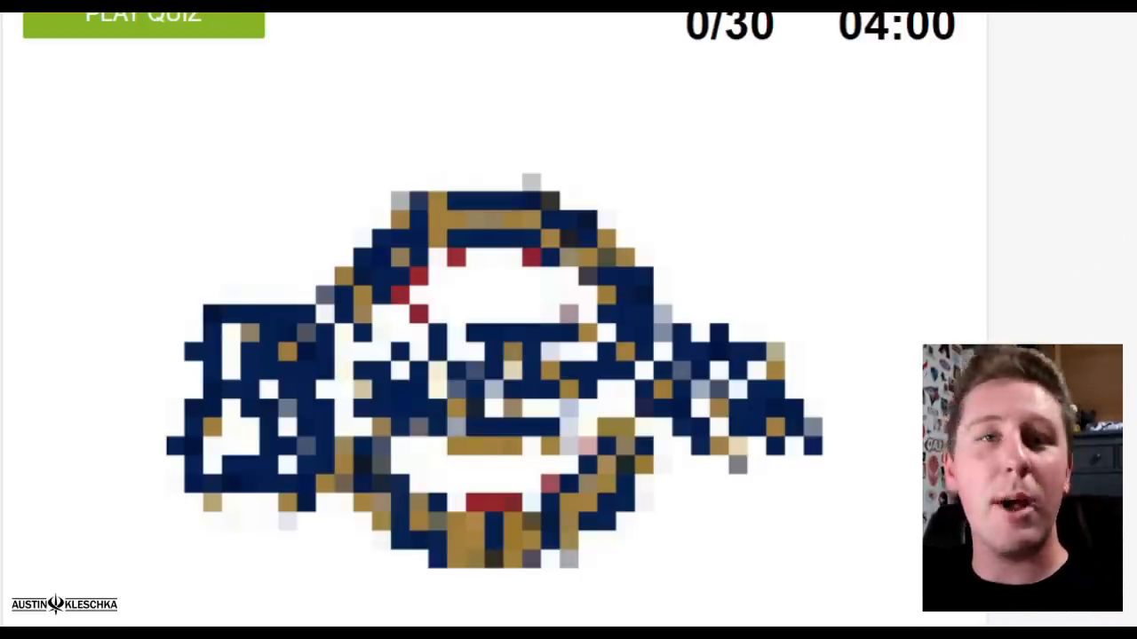
mouse_move(302, 19)
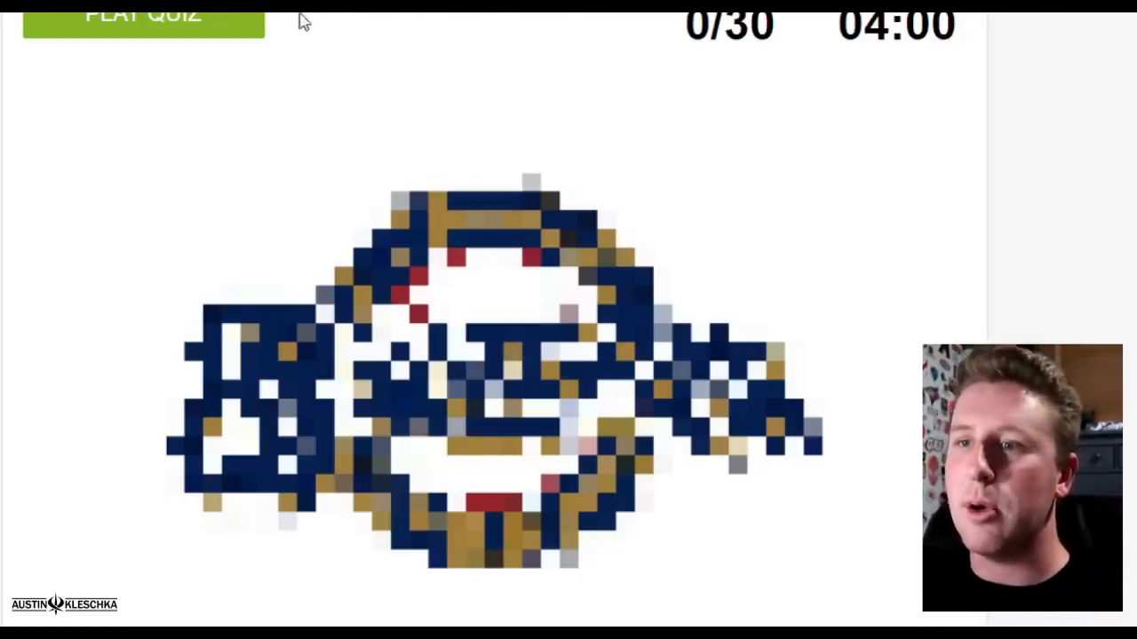
Step: Start the timed logo quiz and name the Phillies logo
left_click(142, 16)
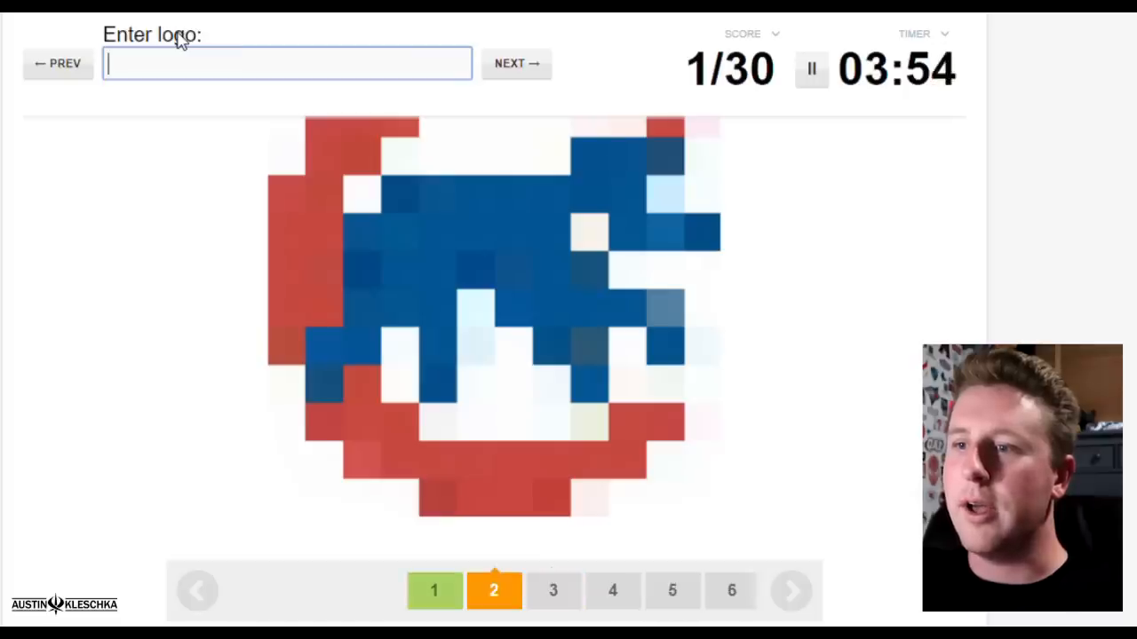
left_click(516, 63)
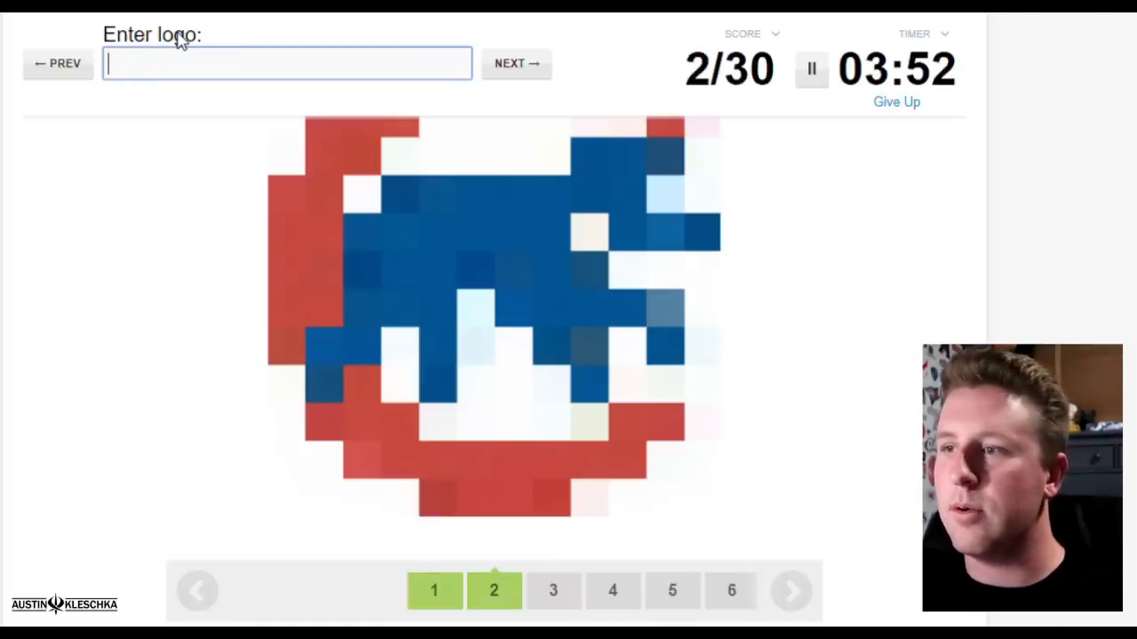
left_click(516, 63)
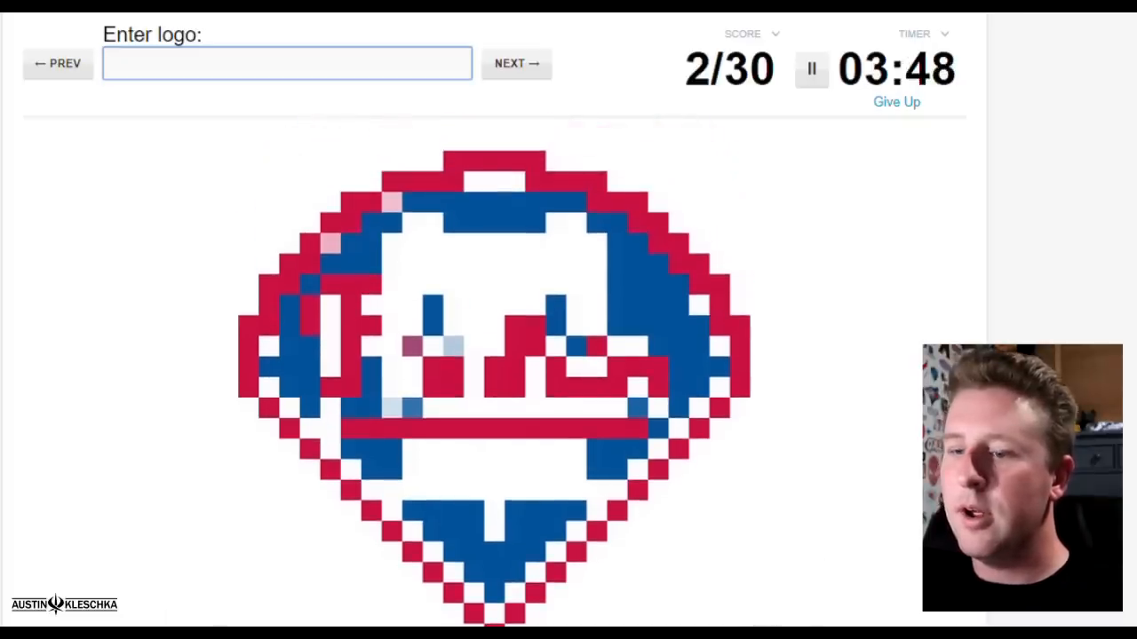
type("Phillie")
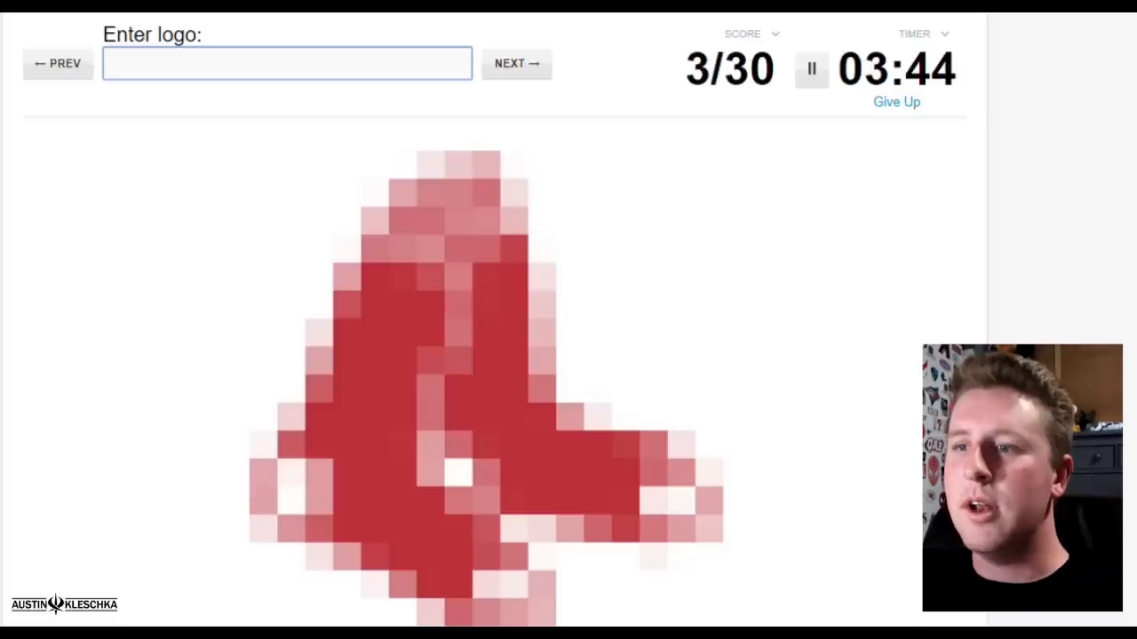
Step: Name the Boston Red Sox, Miami Marlins and Los Angeles Dodgers logos
type("Red")
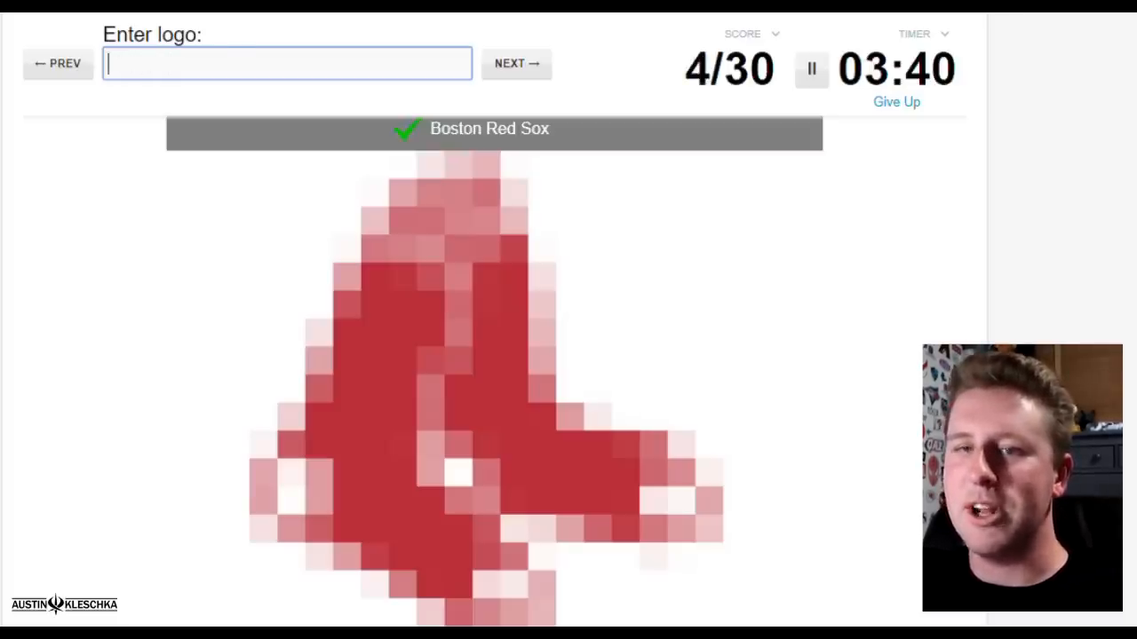
left_click(516, 63)
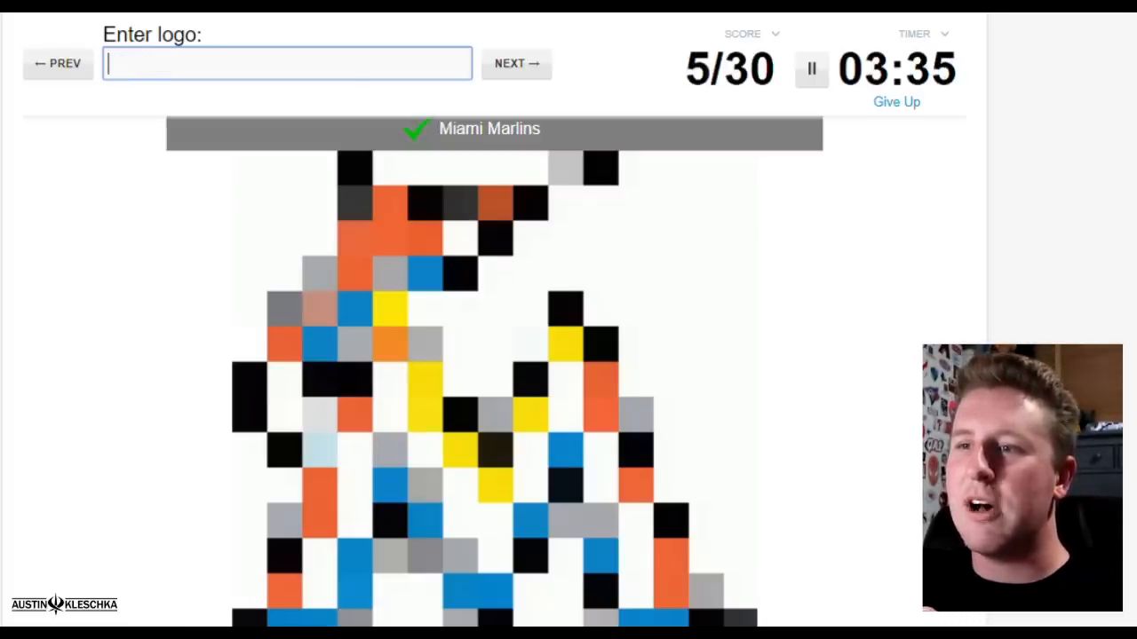
left_click(516, 63)
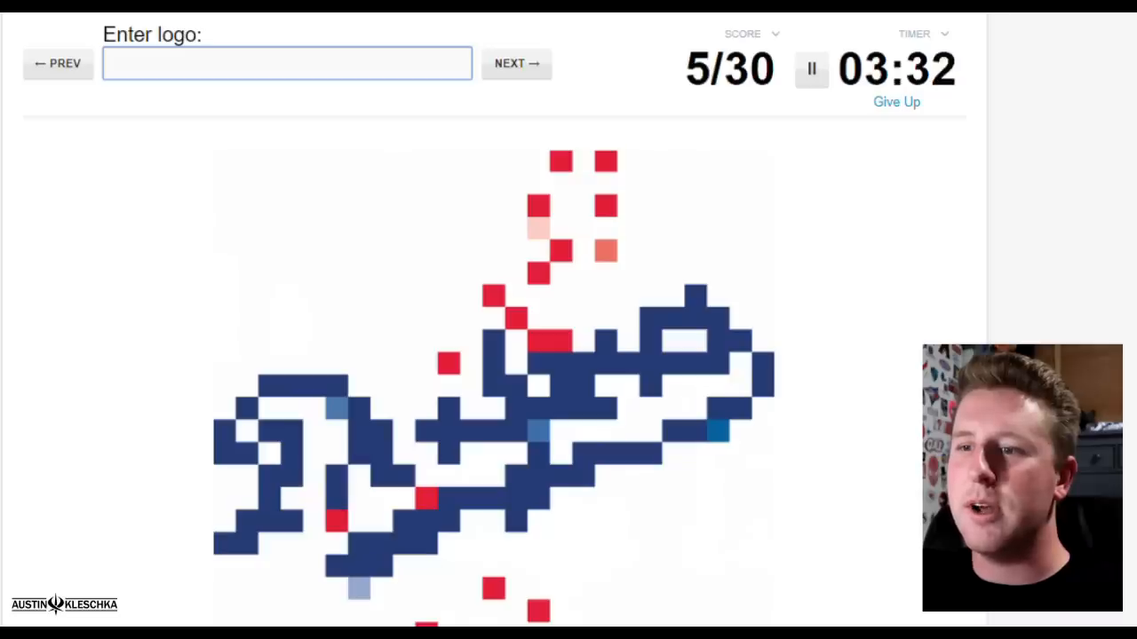
type("Dod")
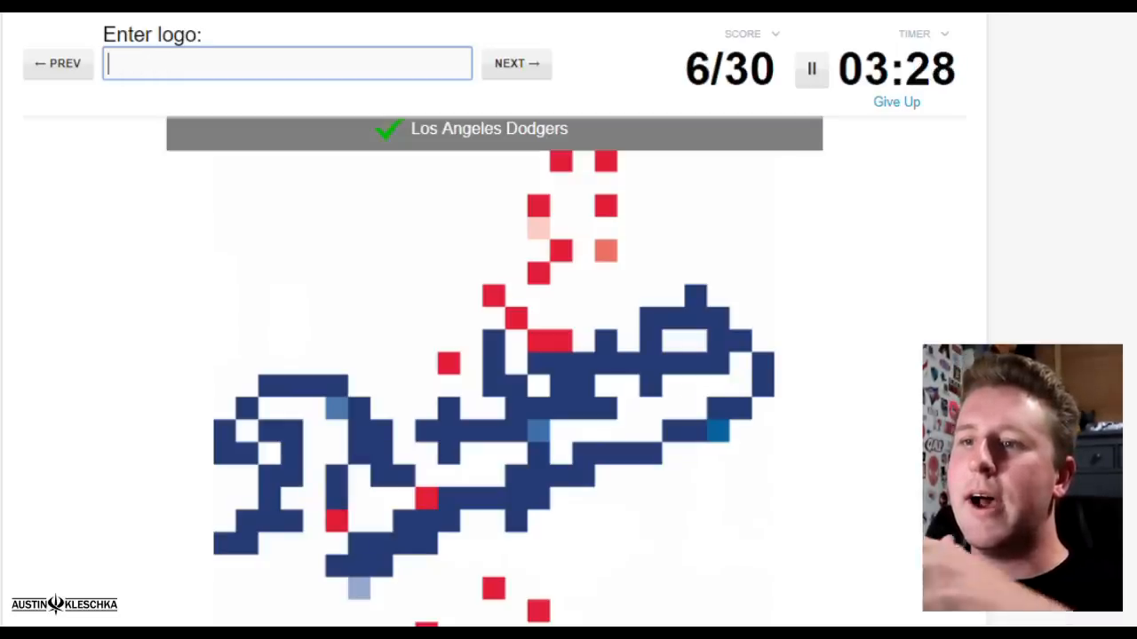
Step: Name the Twins, Astros and Indians, skip ahead, and name the Baltimore Orioles
left_click(516, 63)
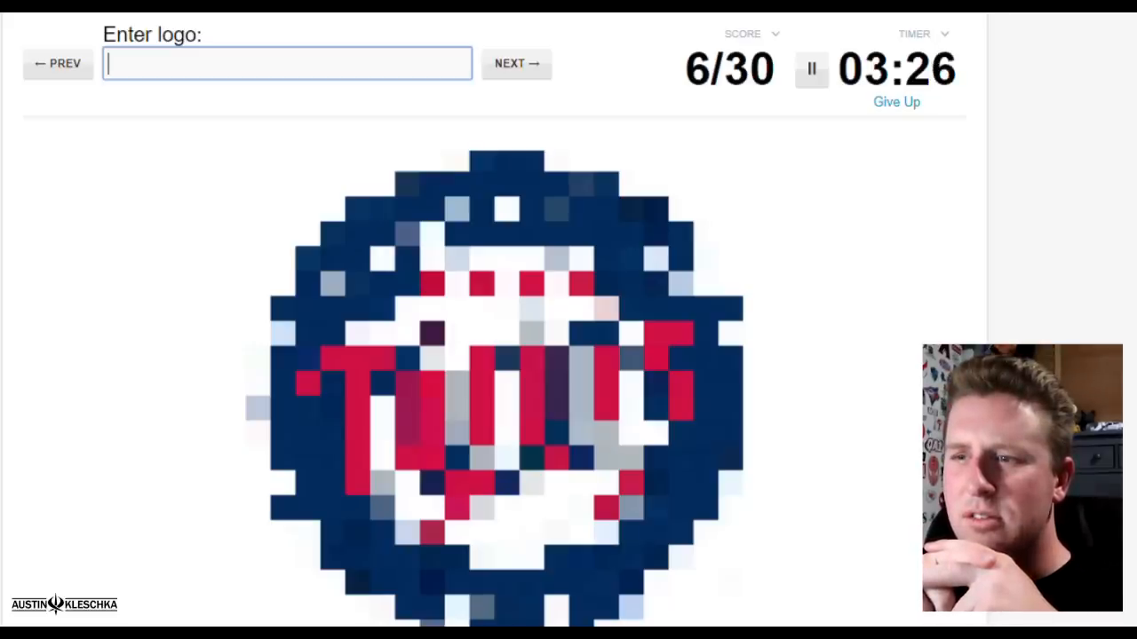
type("Twi")
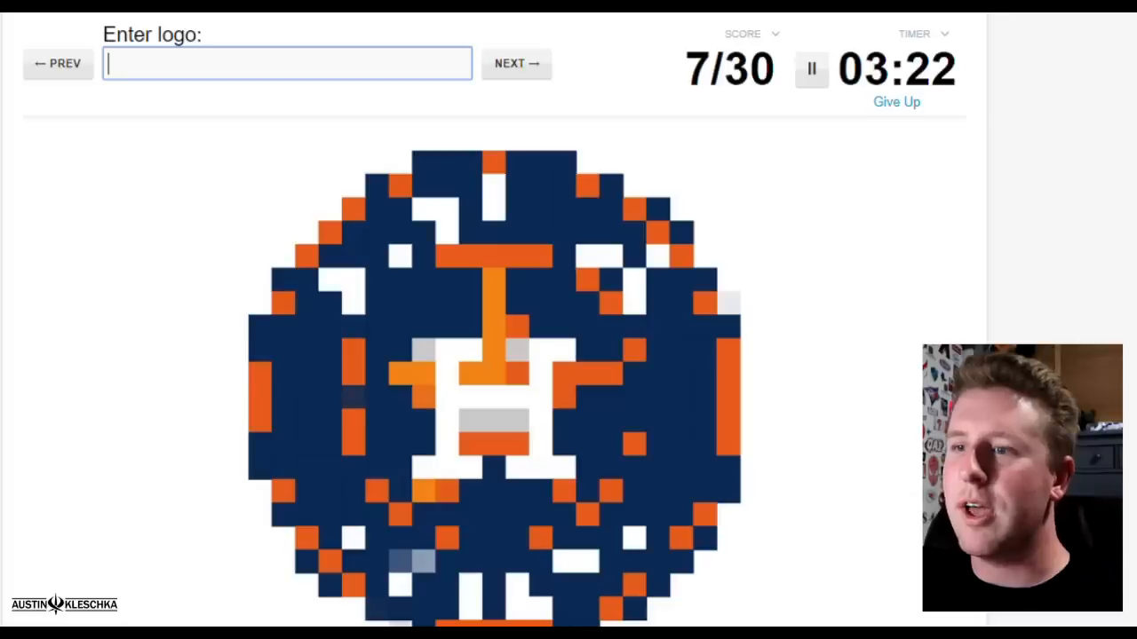
type("Astr")
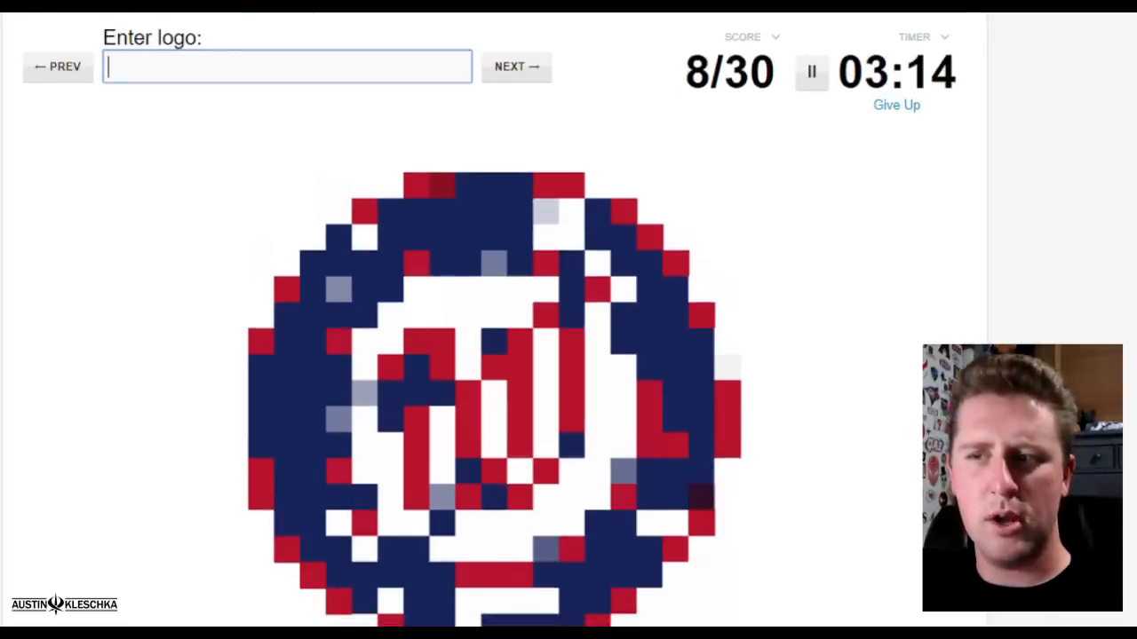
type("In")
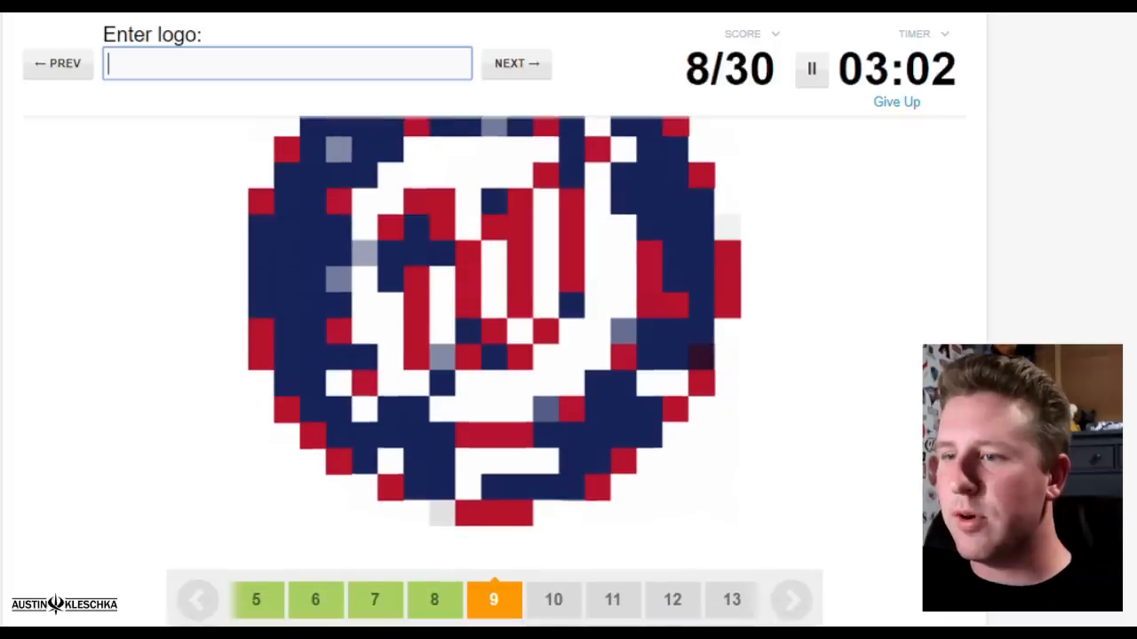
left_click(516, 63)
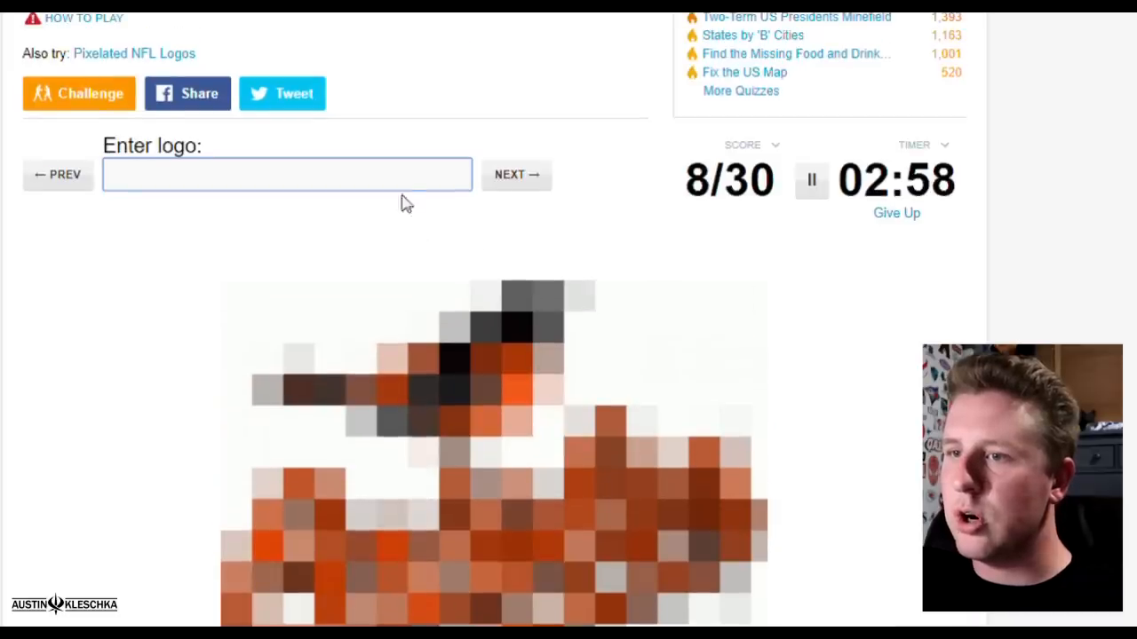
type("Oriol")
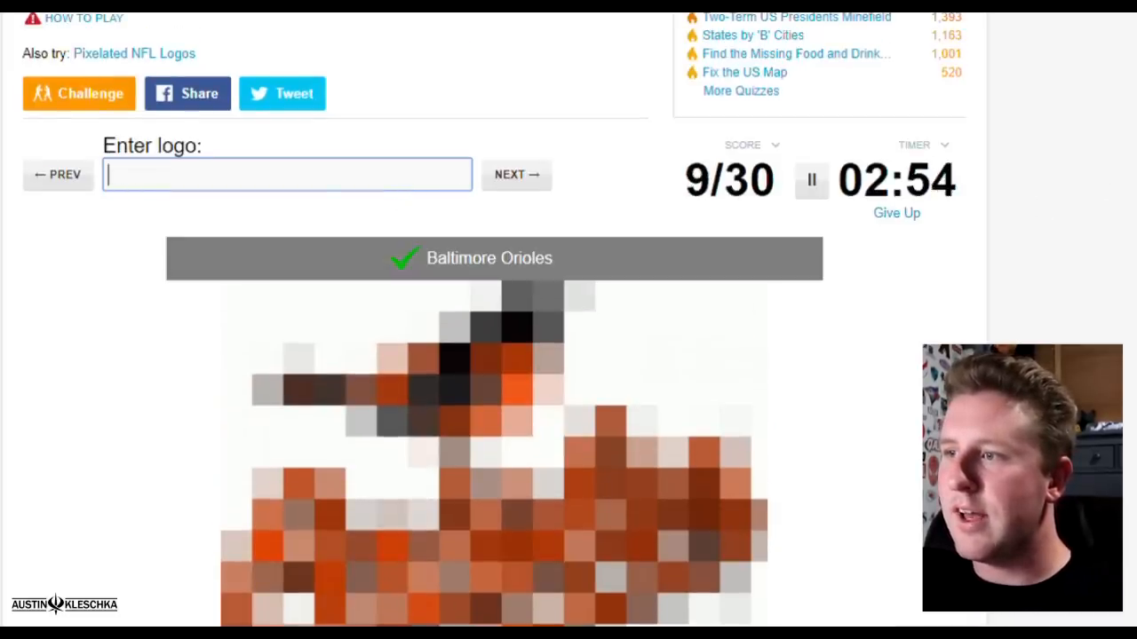
Step: Return to the skipped W logo and name the Rangers and Nationals
left_click(516, 174)
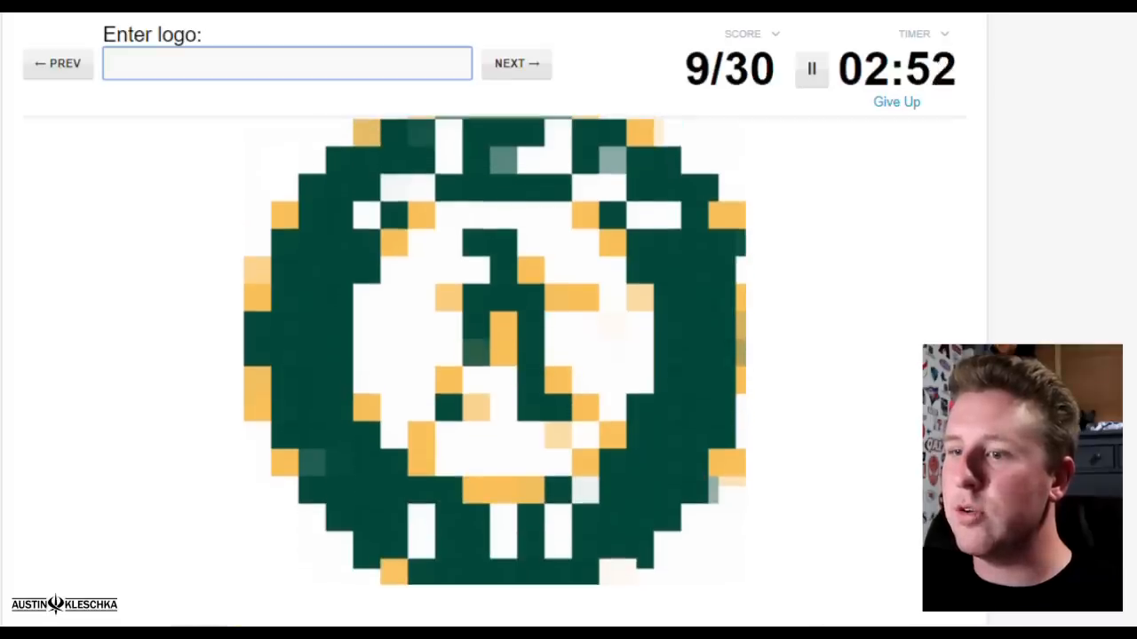
left_click(516, 63)
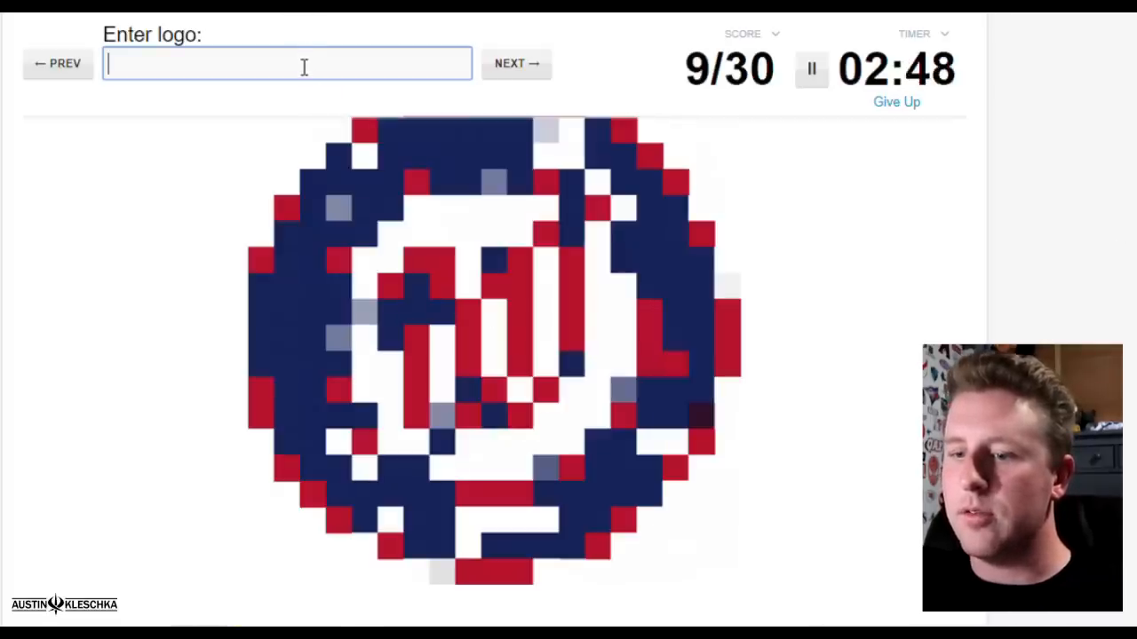
type("ranger")
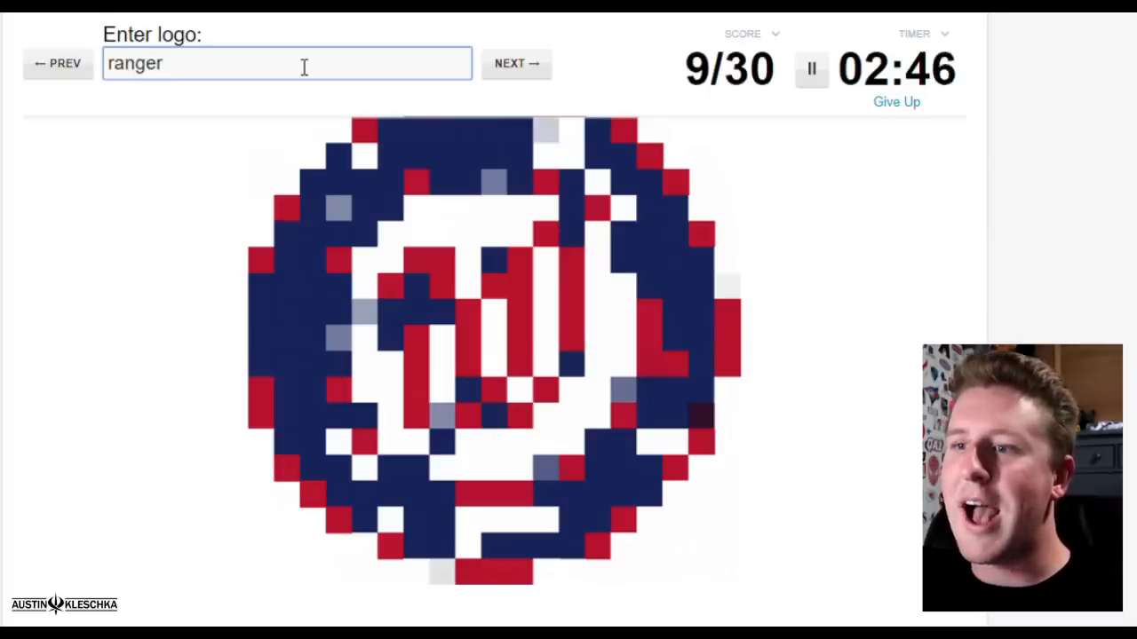
type("National")
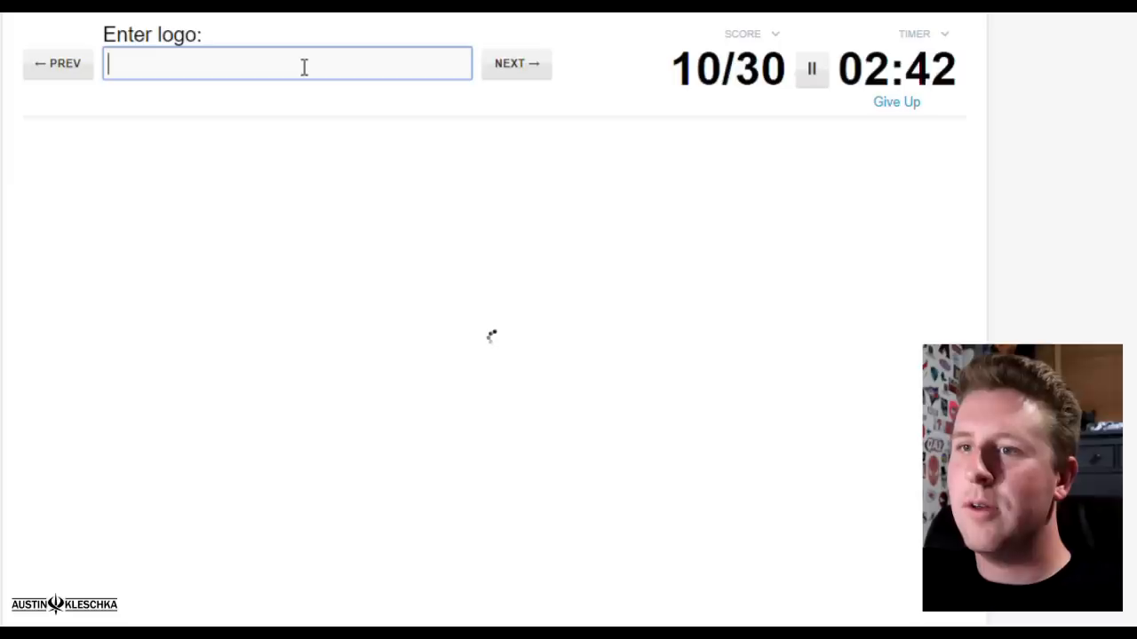
Step: Name the New York Mets and Los Angeles Angels logos
left_click(516, 63)
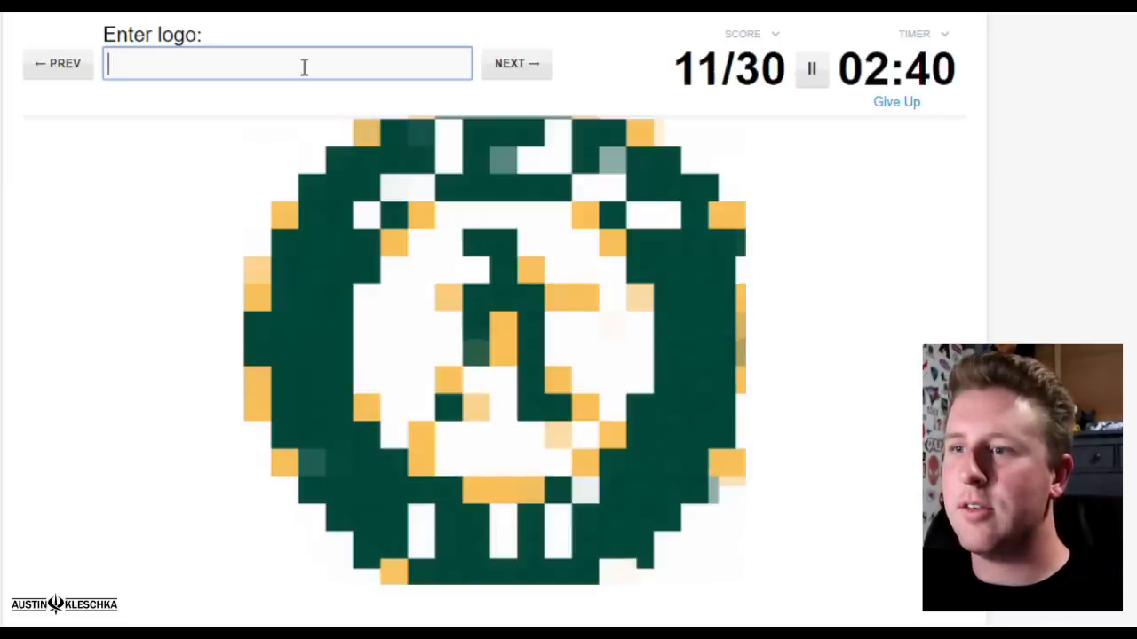
left_click(516, 63)
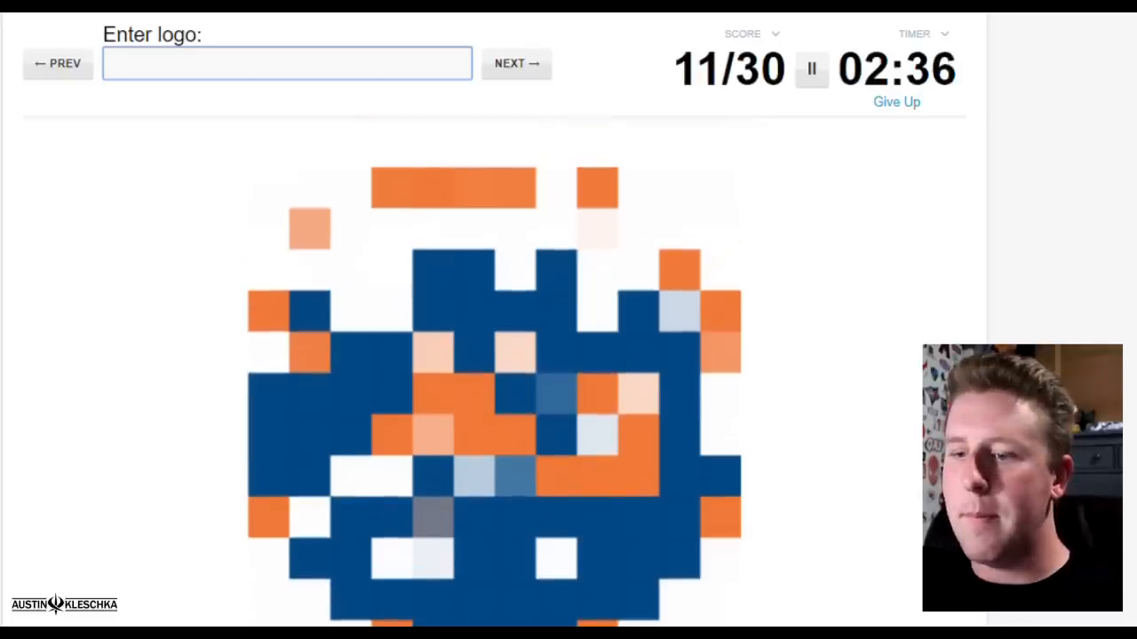
type("New York Mets")
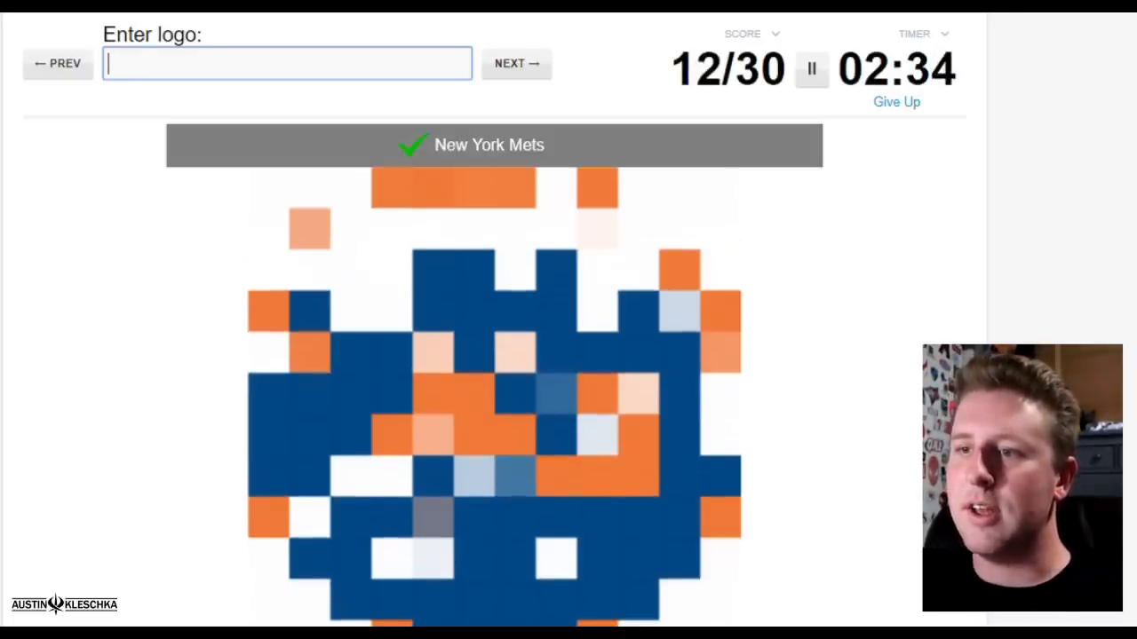
left_click(516, 63)
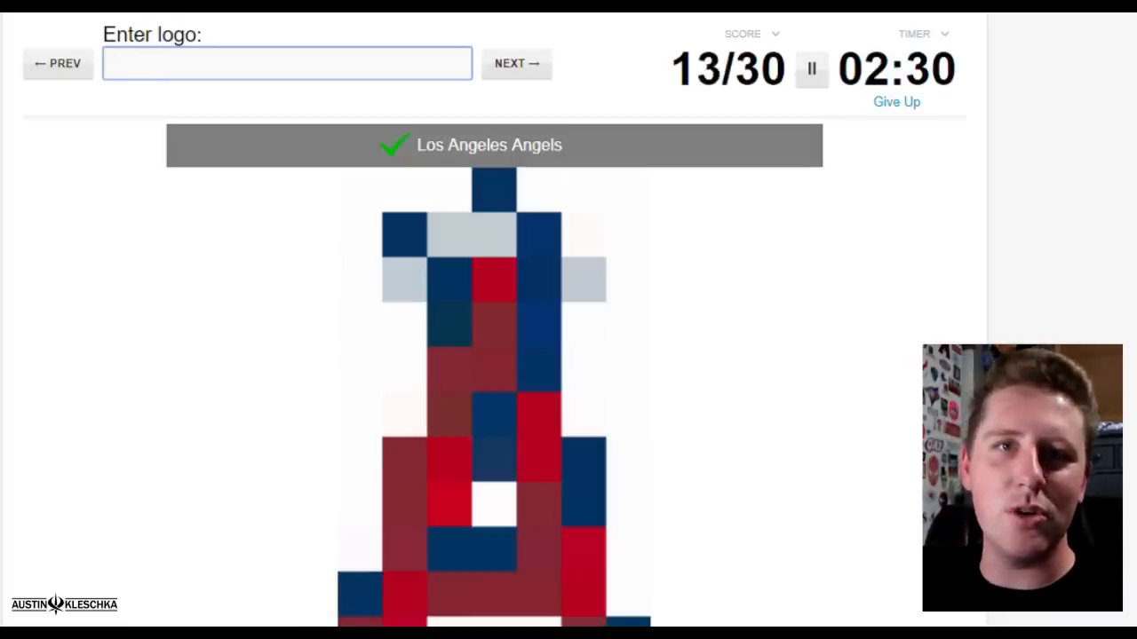
left_click(516, 63)
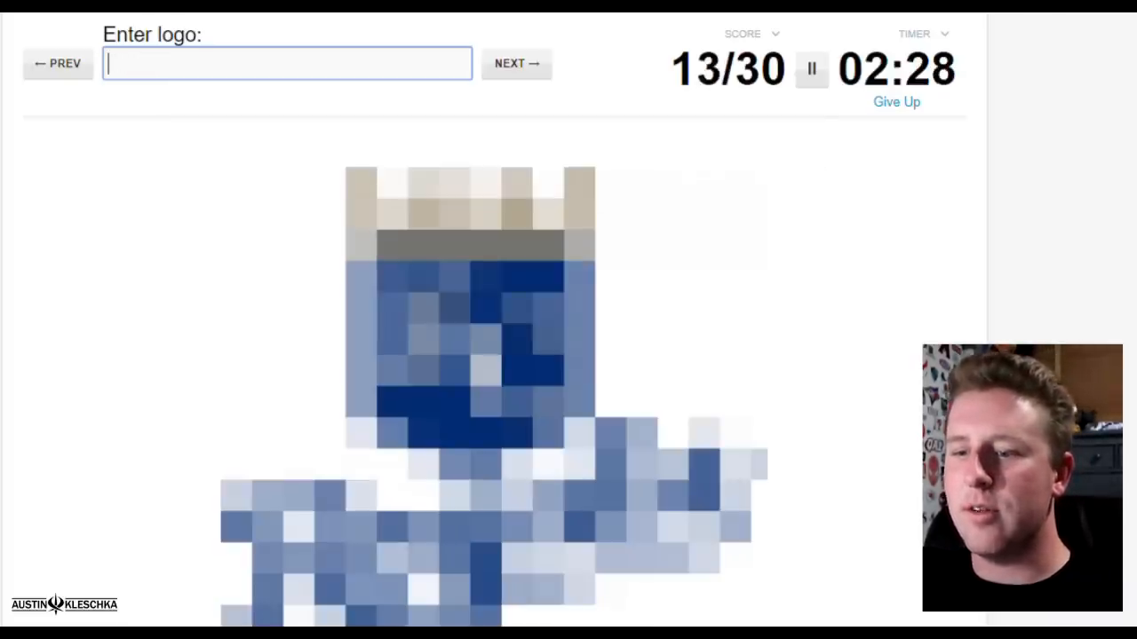
type("a")
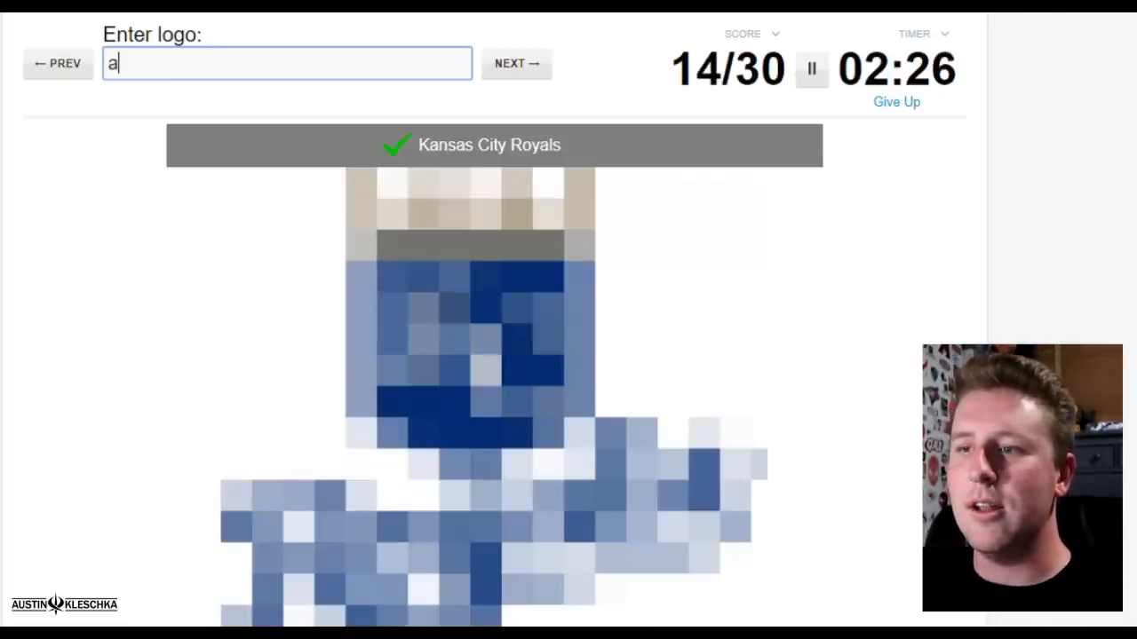
Step: Name the Rangers, Pirates and Yankees logos
left_click(516, 63)
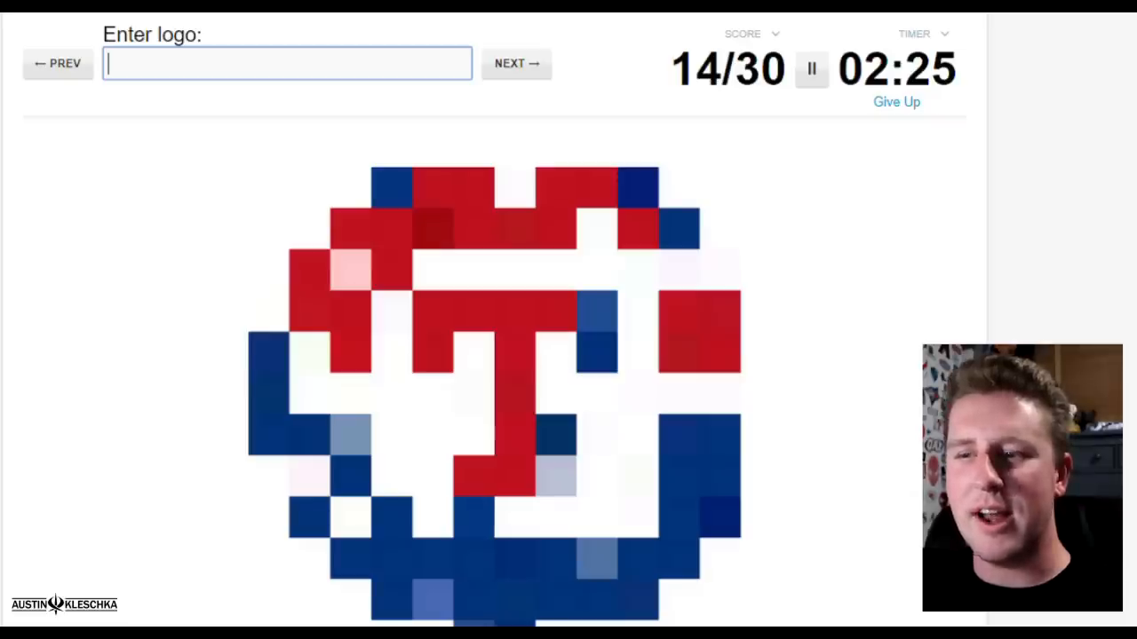
type("Ranger")
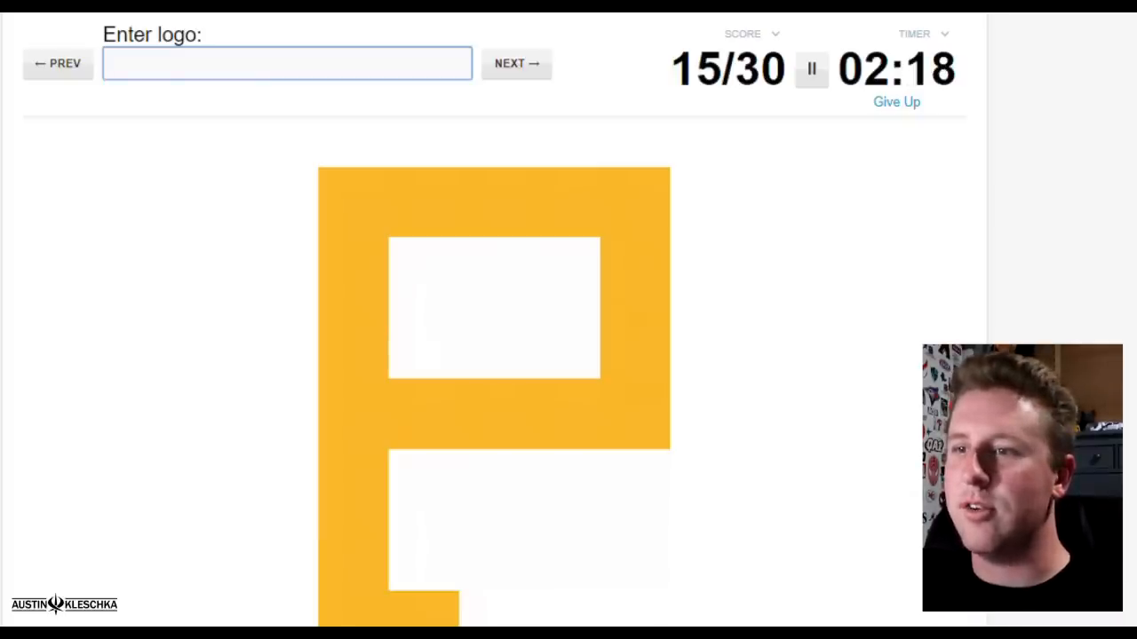
type("Pir")
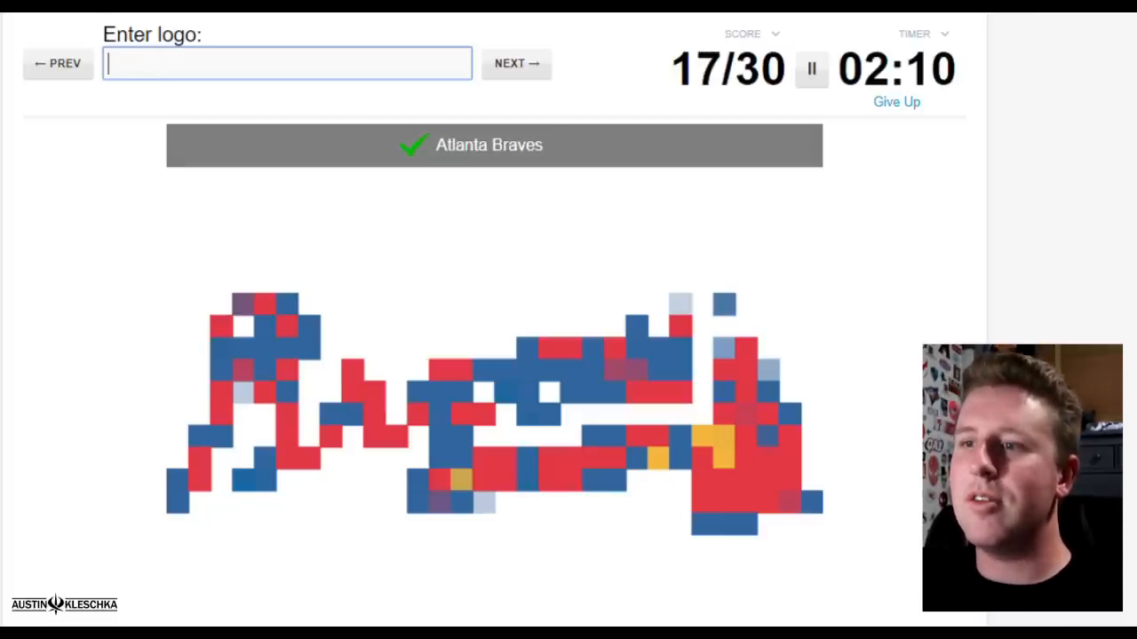
type("Yan")
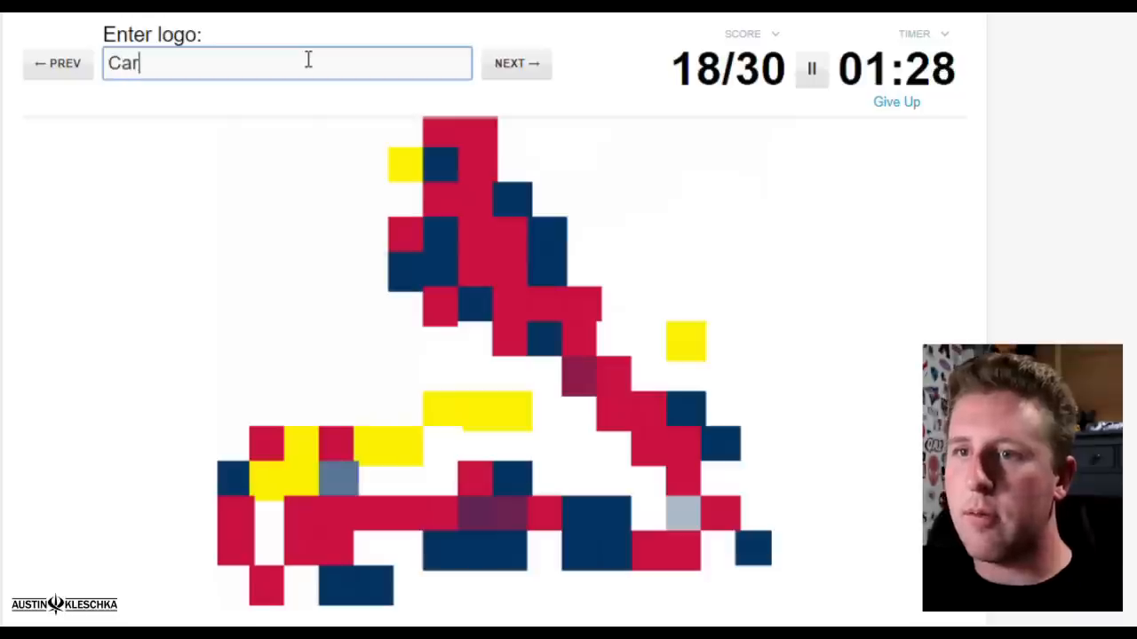
key("Return")
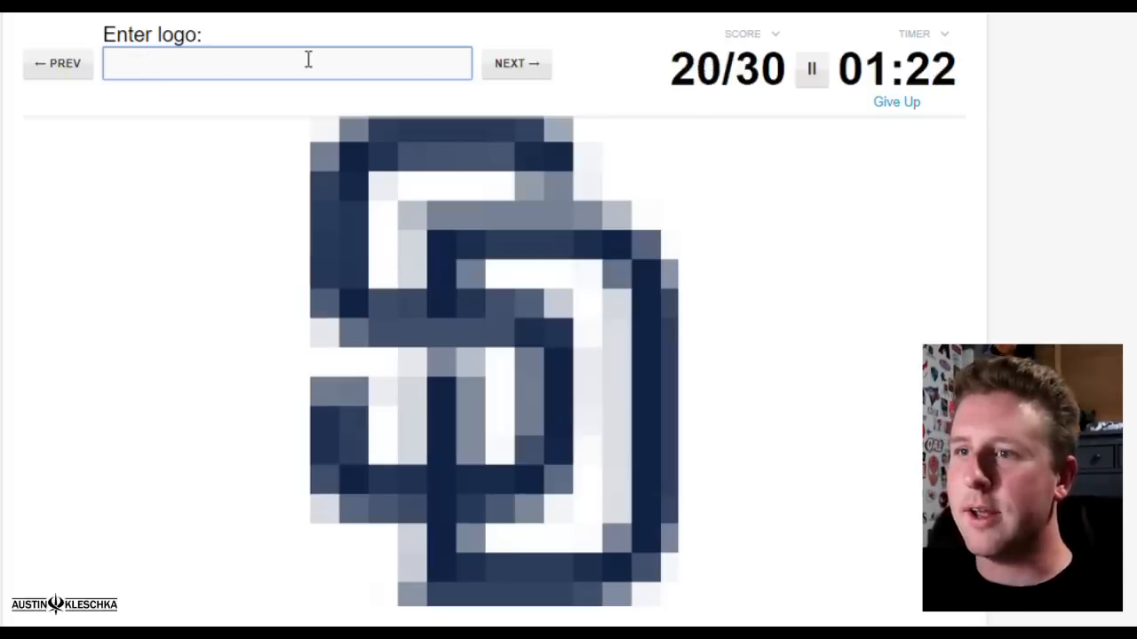
Step: Name the Giants, Blue Jays and Detroit Tigers logos
left_click(516, 64)
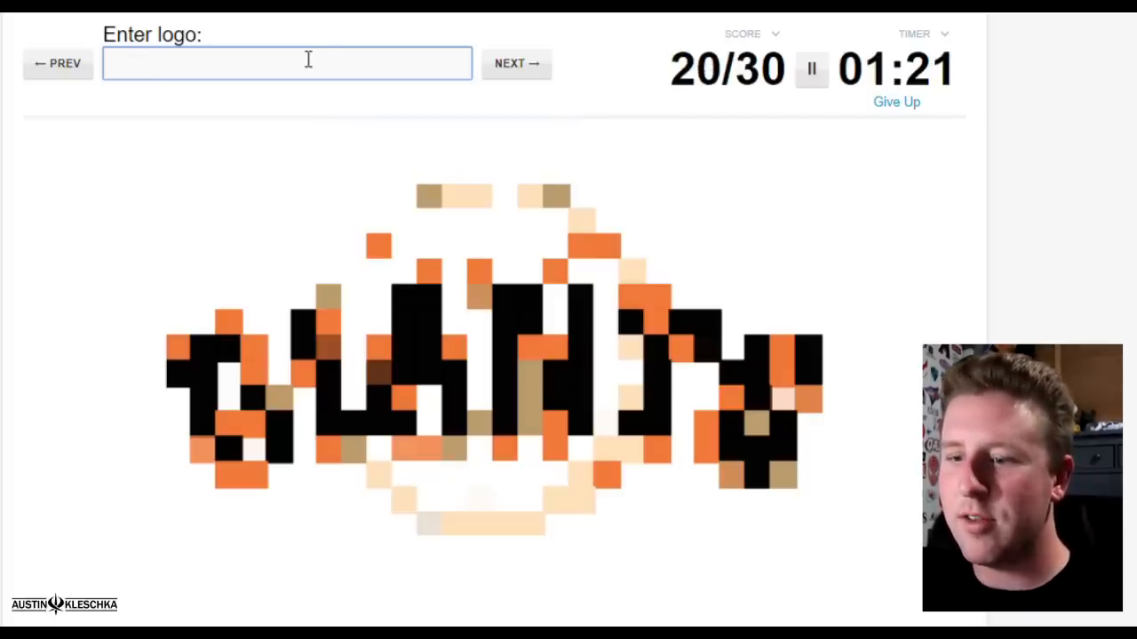
type("gaints")
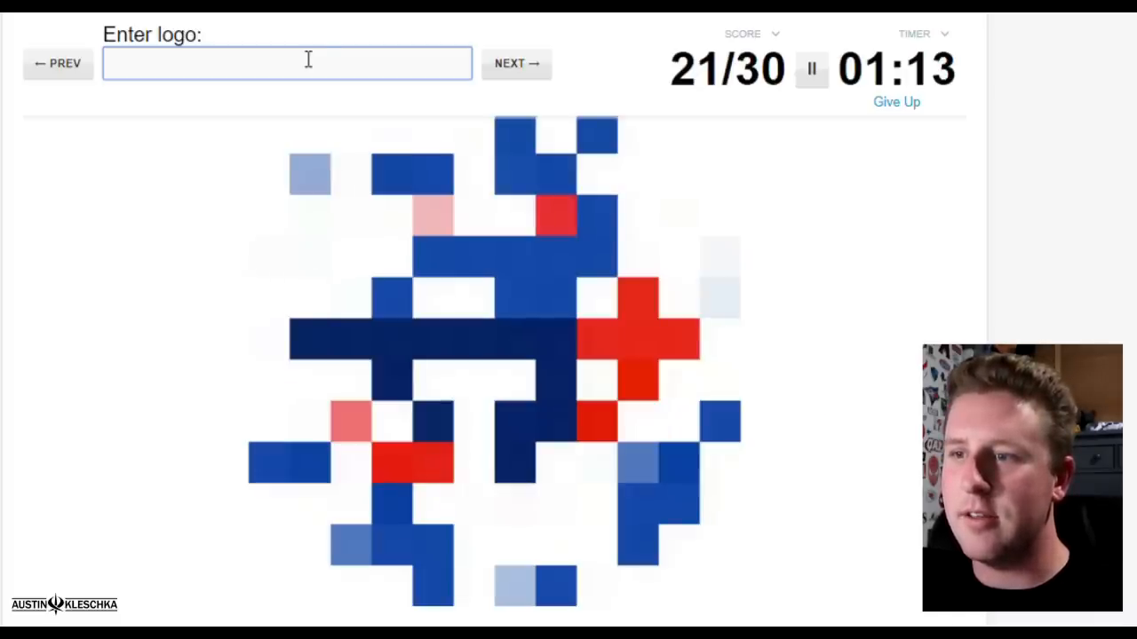
type("Blue Ja")
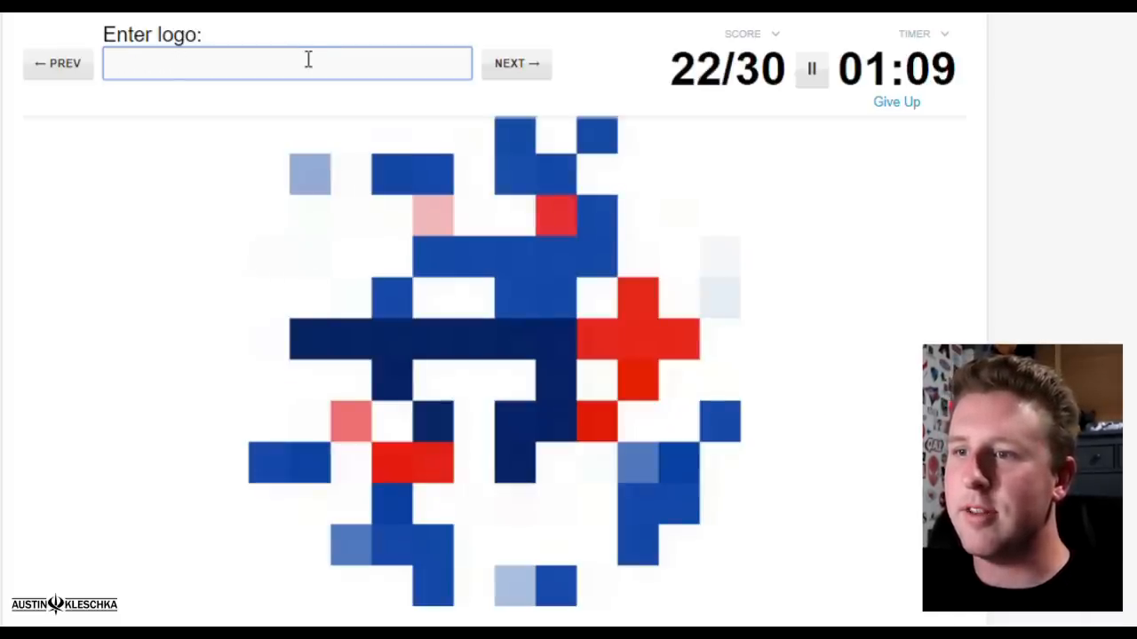
left_click(516, 63)
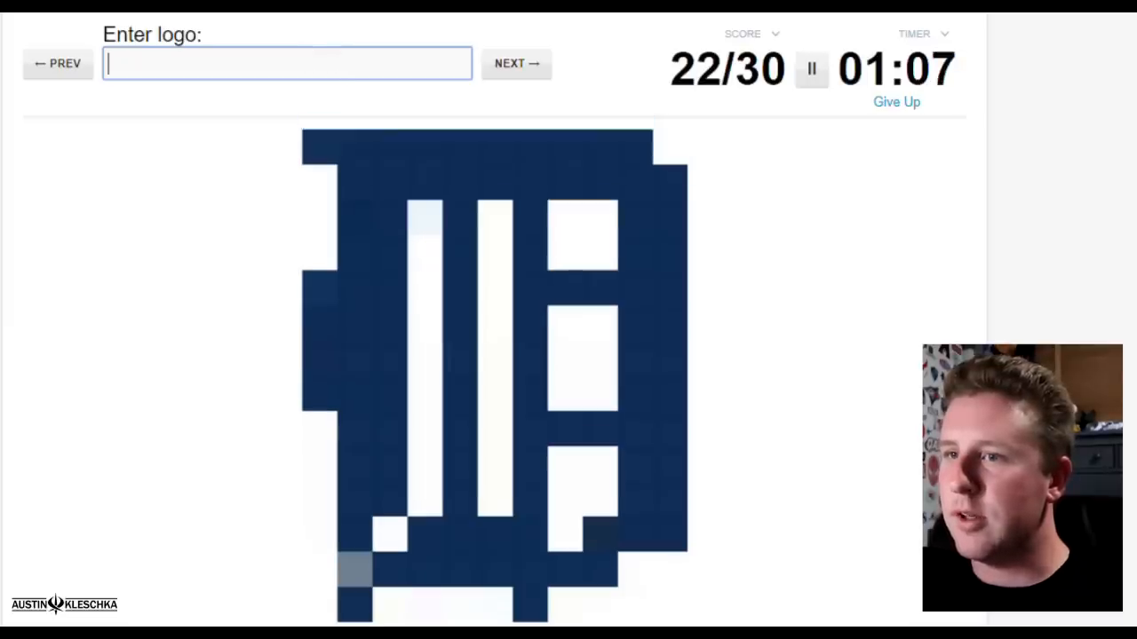
type("Tugers")
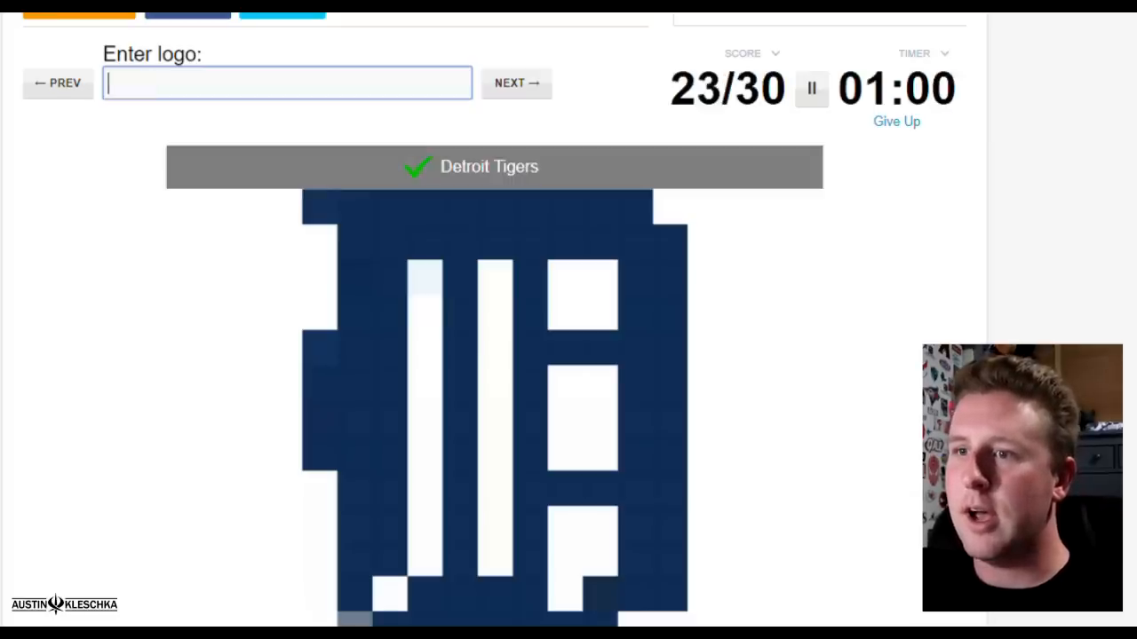
Step: Name the Mariners, Chicago White Sox and Diamondbacks logos
left_click(516, 82)
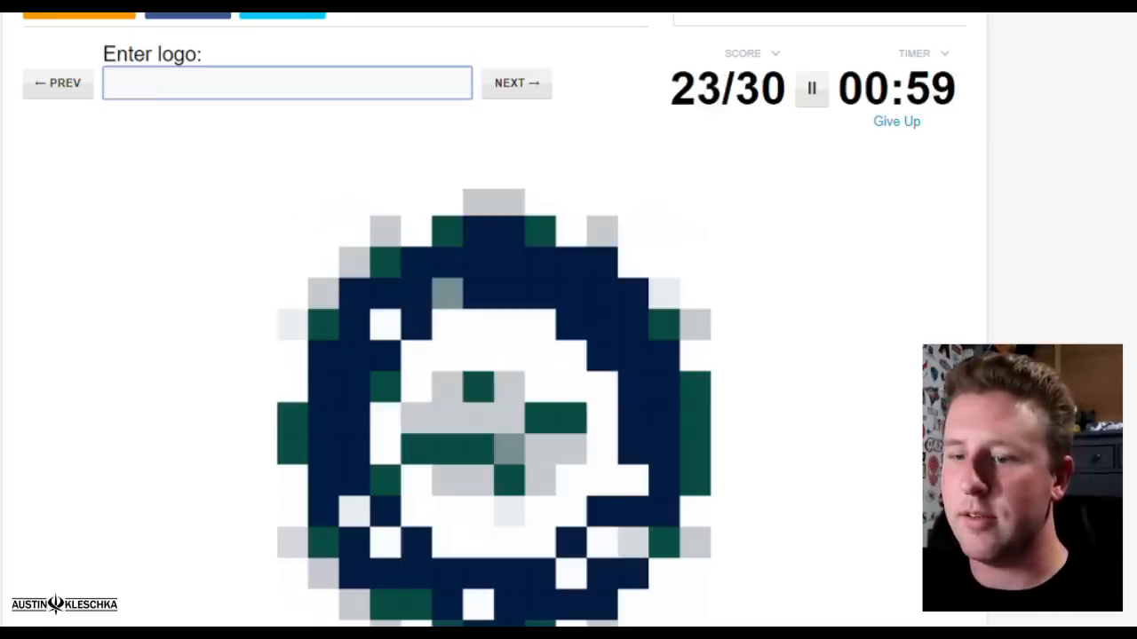
type("Marine")
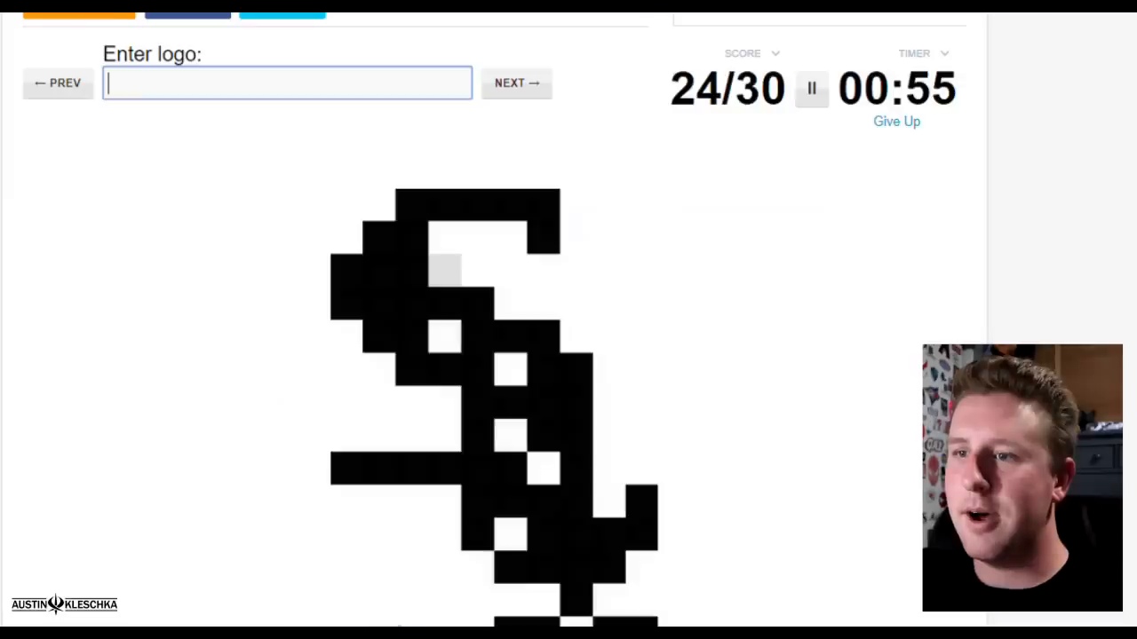
type("Wht")
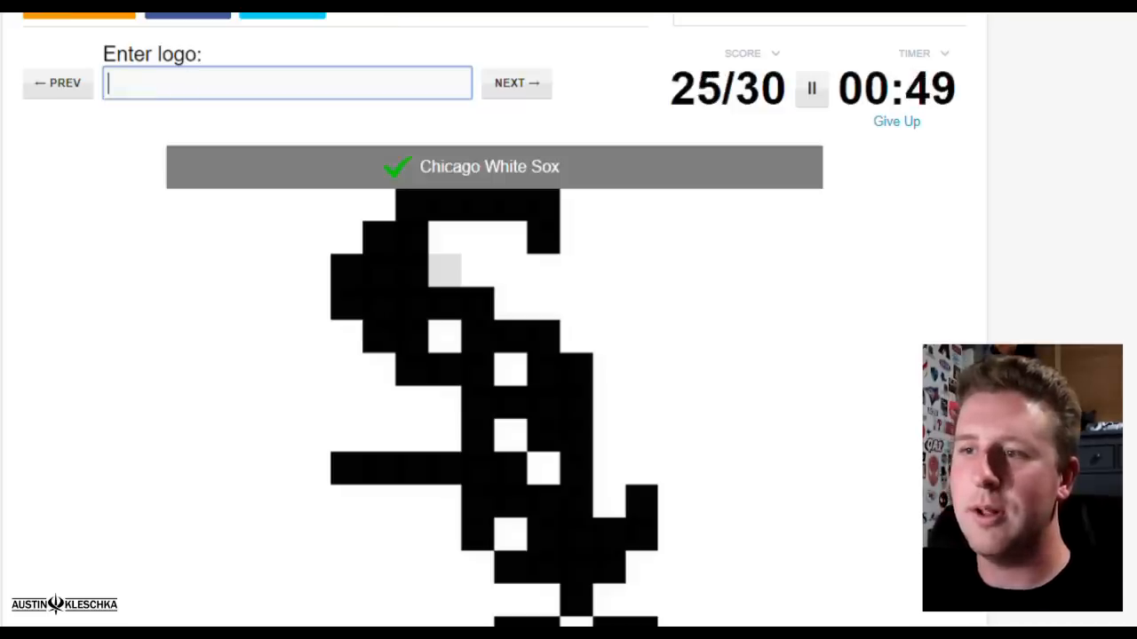
type("D")
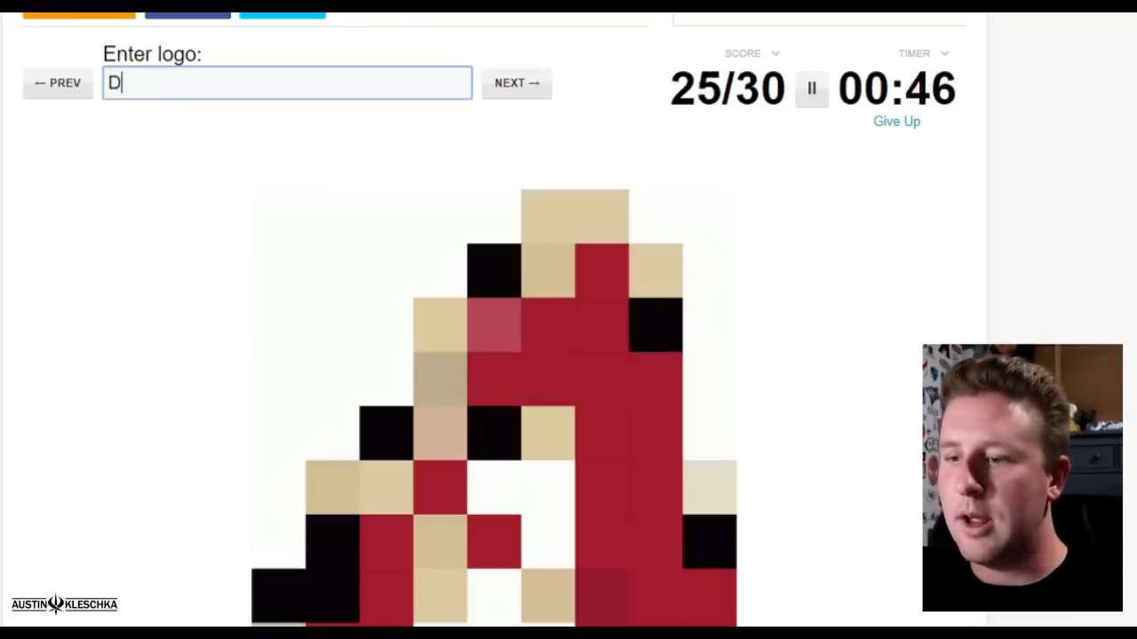
type("iamondback")
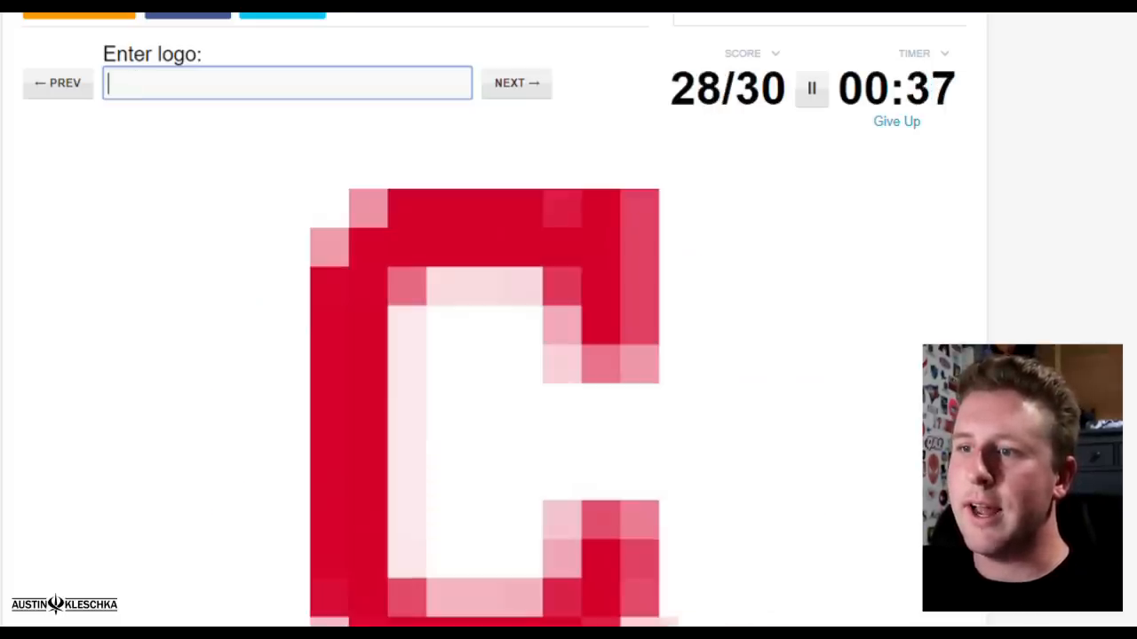
Step: Name the Indians and Colorado Rockies, the final two logos
type("Indian")
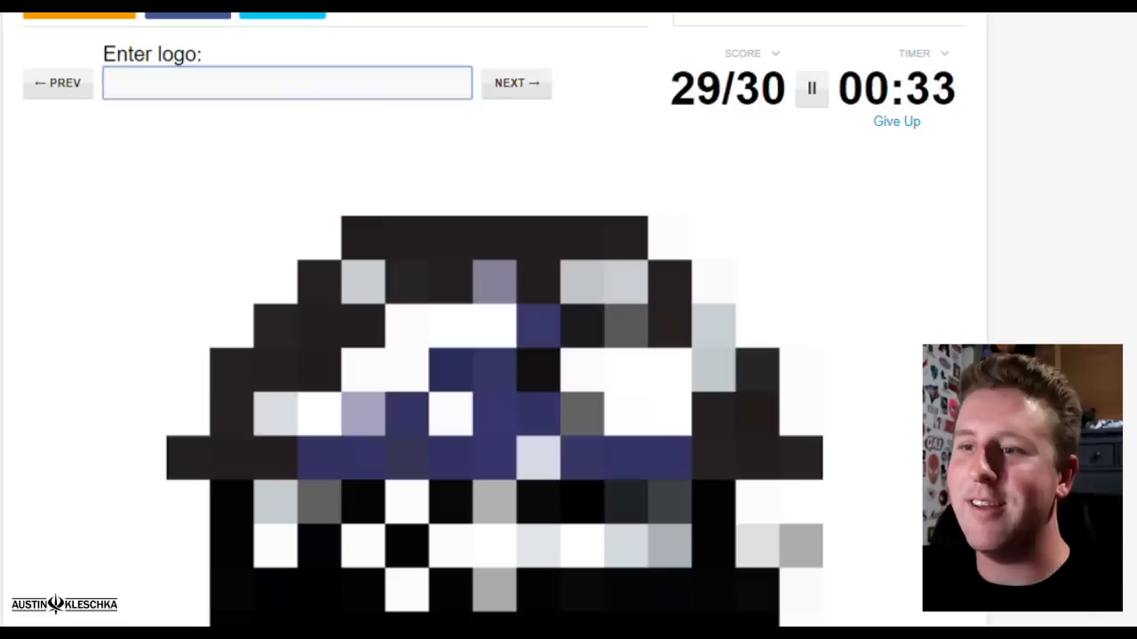
type("R")
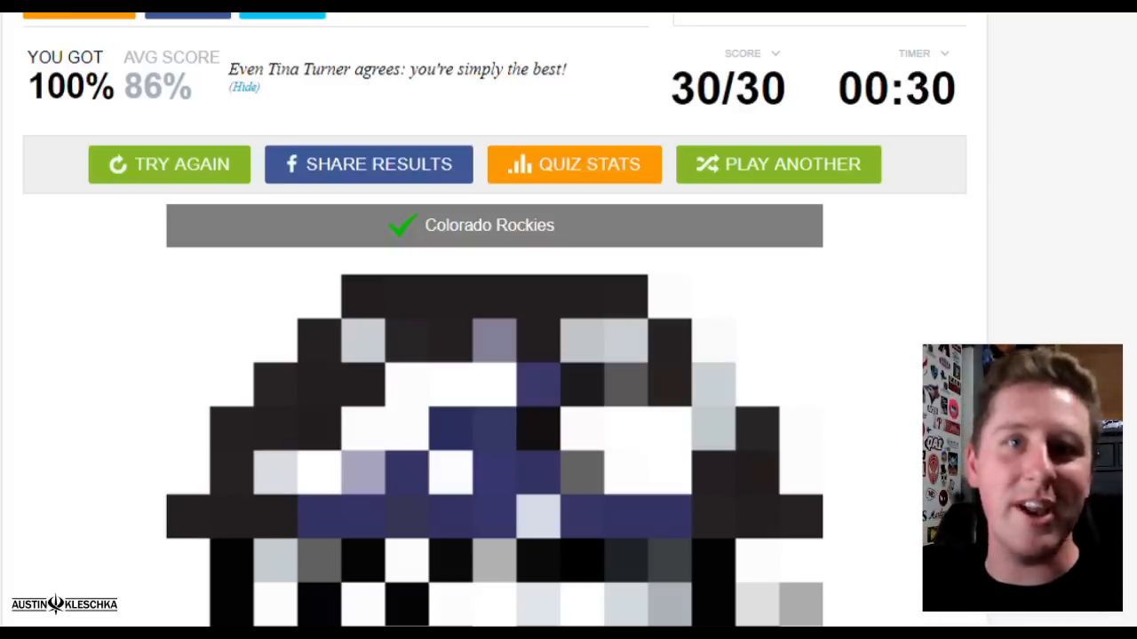
Step: Reset the quiz with Try Again and scroll back to the Play Quiz button
left_click(778, 163)
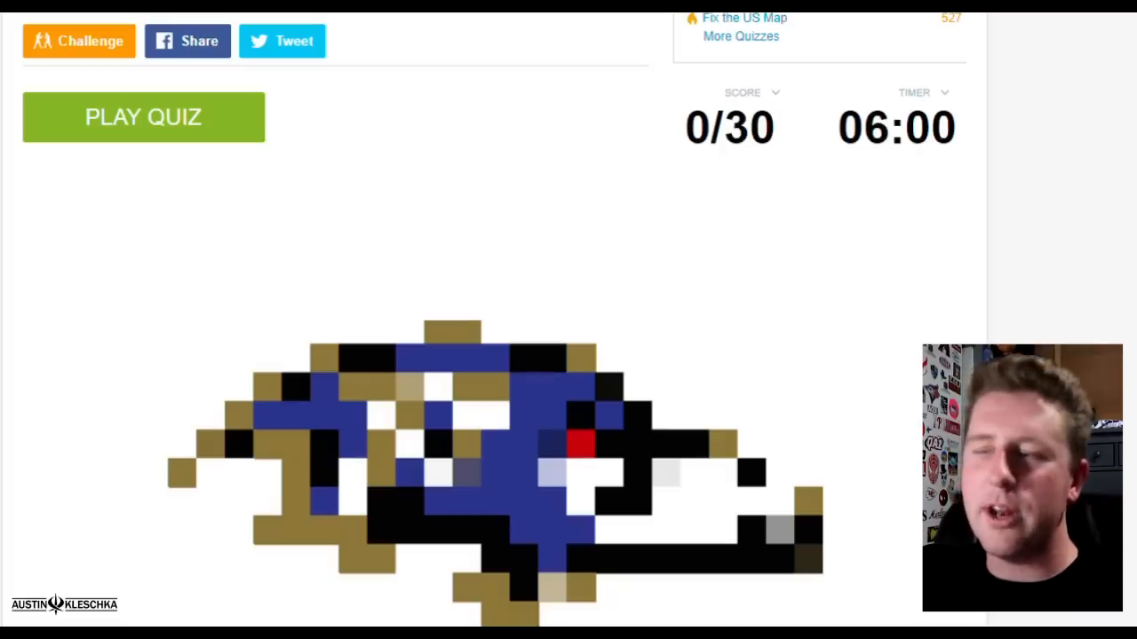
scroll("up", 3)
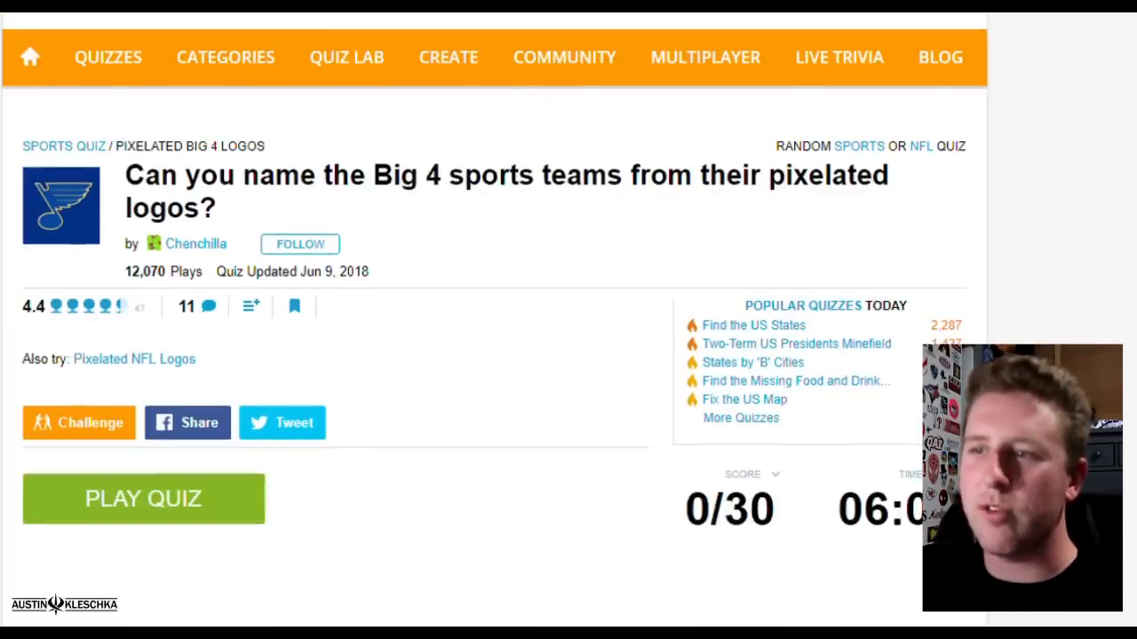
scroll("down", 3)
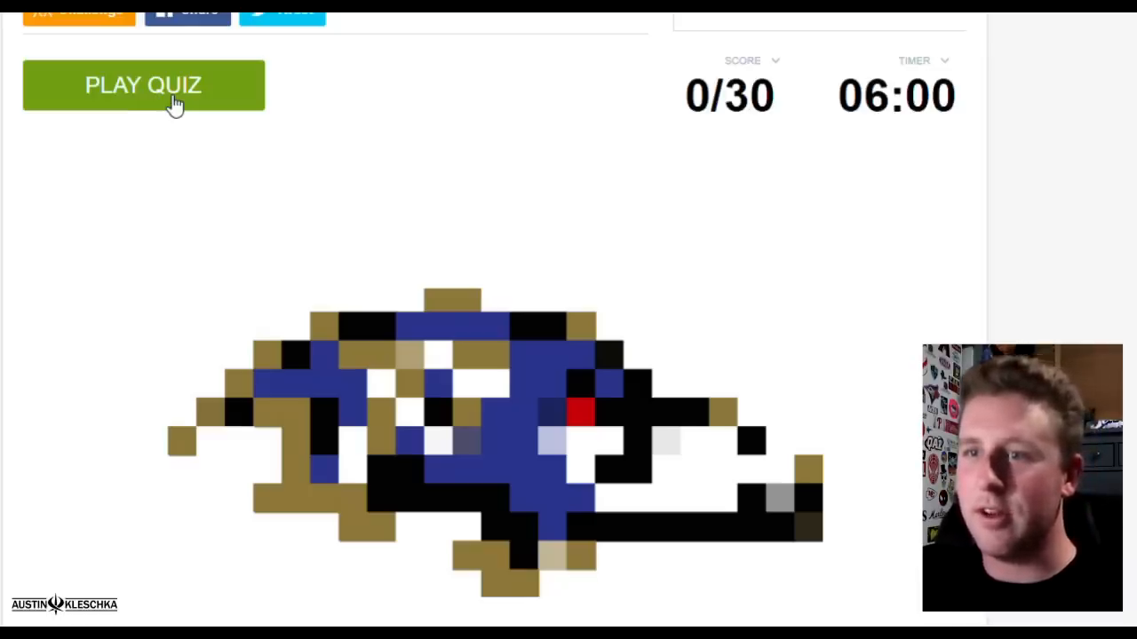
Step: Start the new attempt and name the Baltimore Ravens logo
left_click(143, 84)
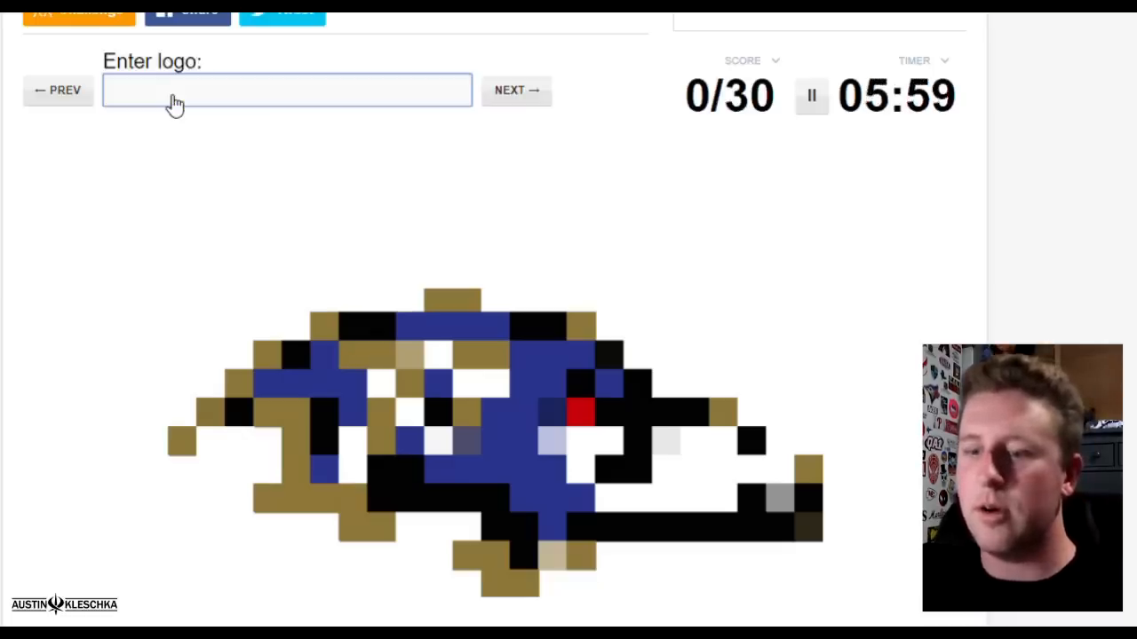
type("Baltimore Ravens")
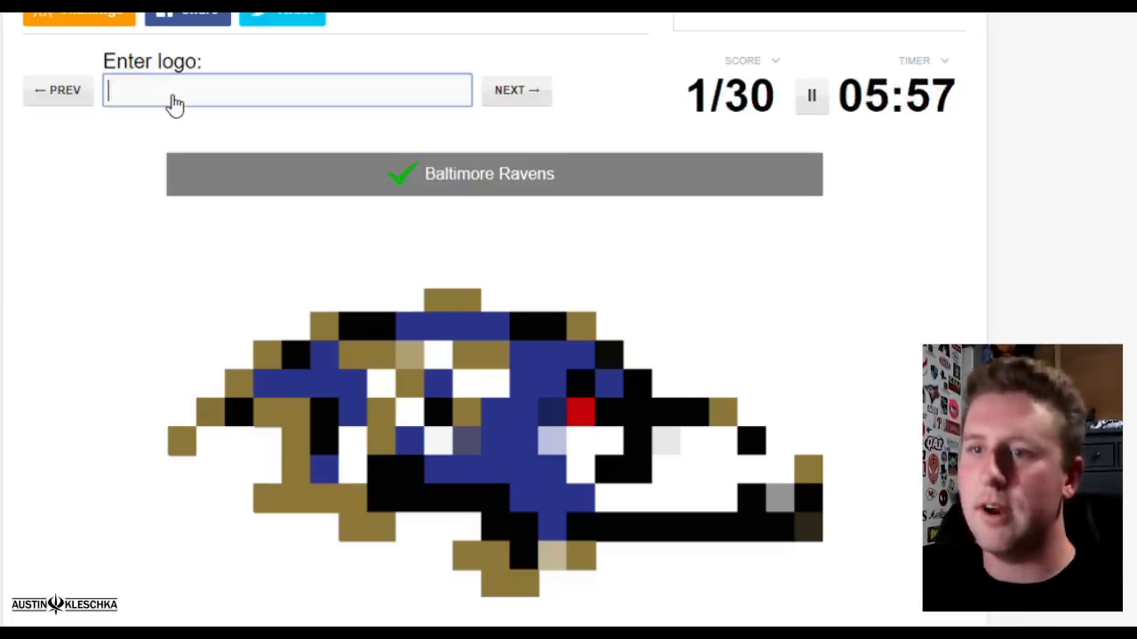
left_click(516, 90)
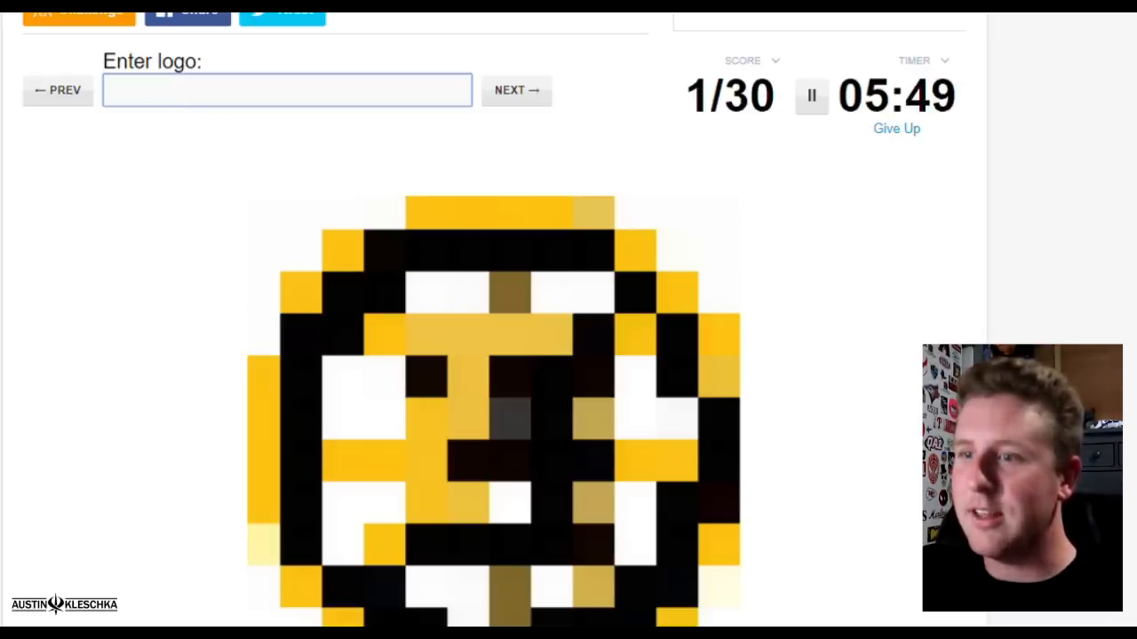
scroll("down", 3)
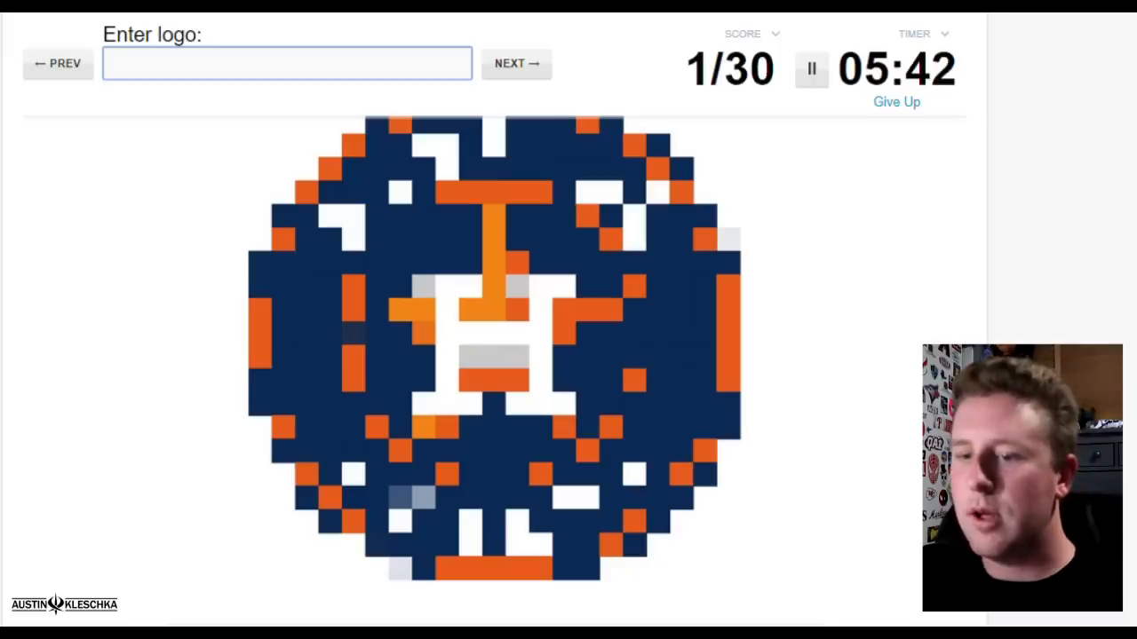
Step: Name the Astros and Knicks, skipping the yellow and blue logo
type("Astr")
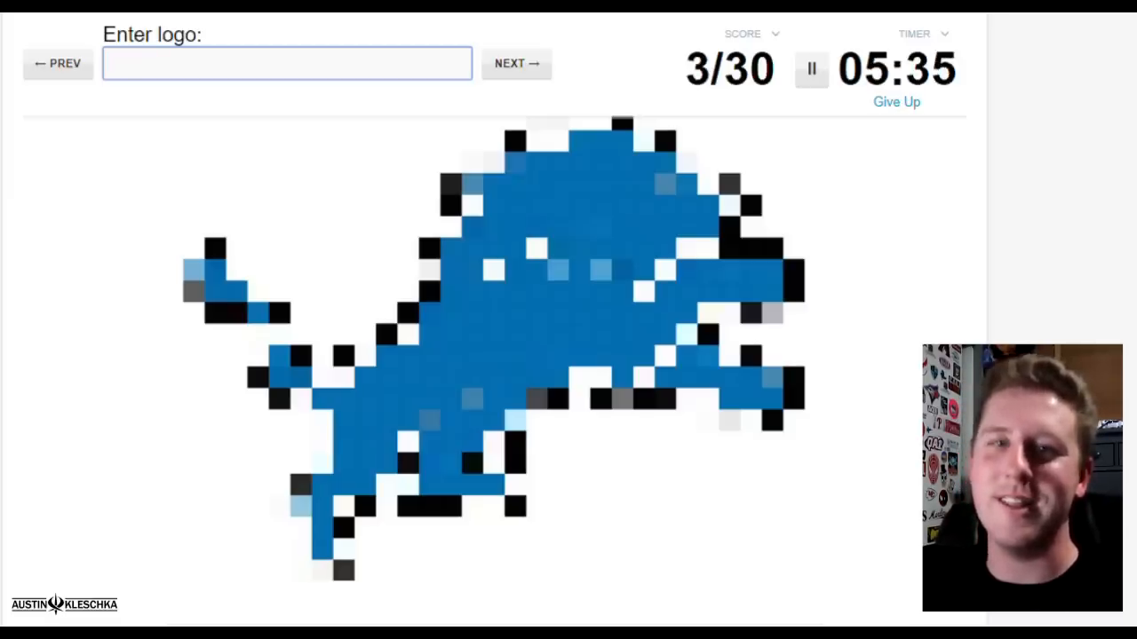
left_click(516, 63)
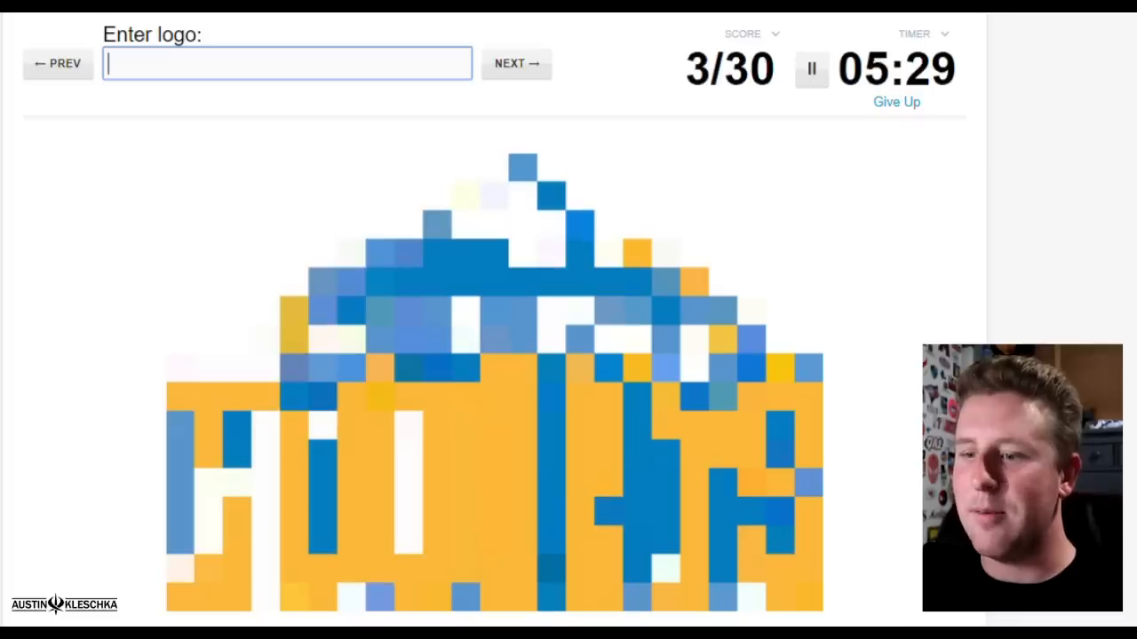
type("Knicks")
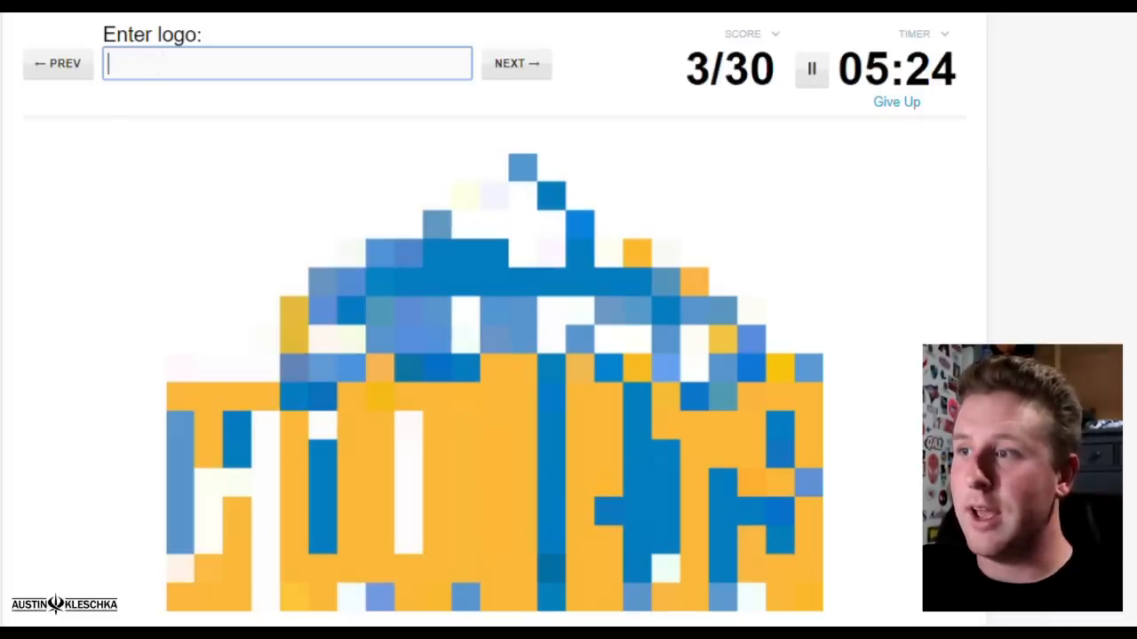
left_click(516, 63)
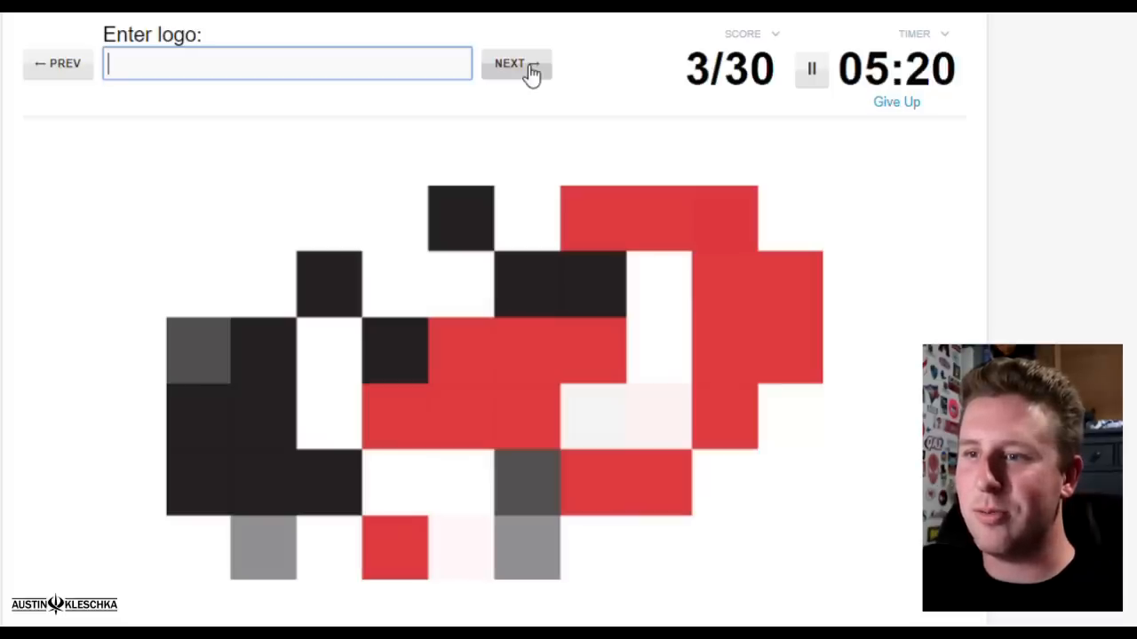
Step: Skip the red-black and red-gold oval logos and enter Knicks
left_click(516, 63)
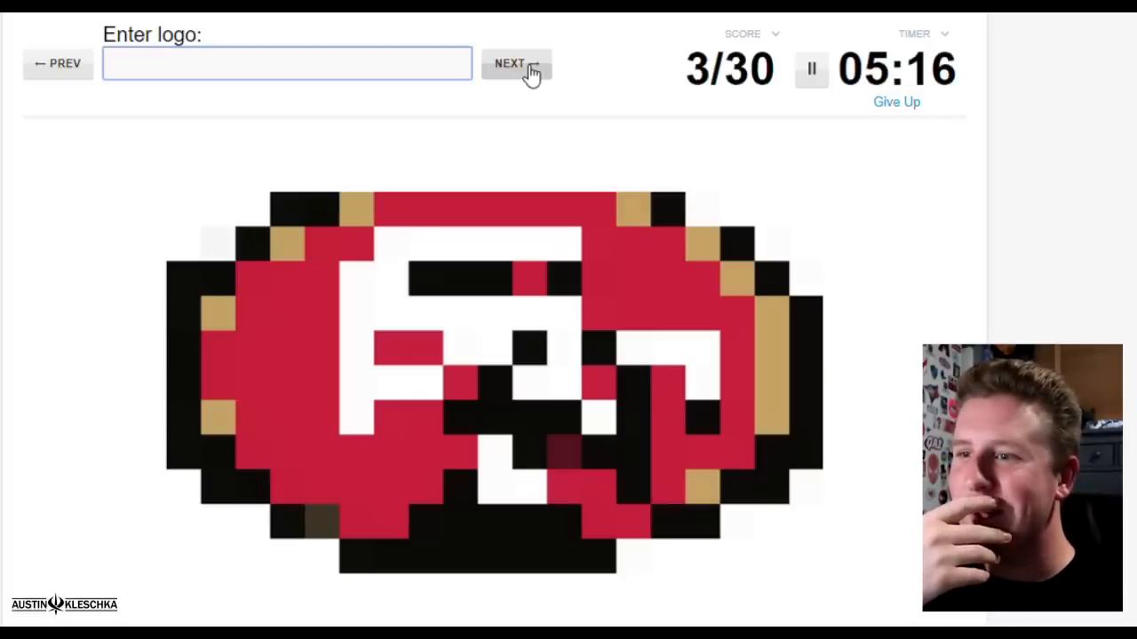
left_click(517, 63)
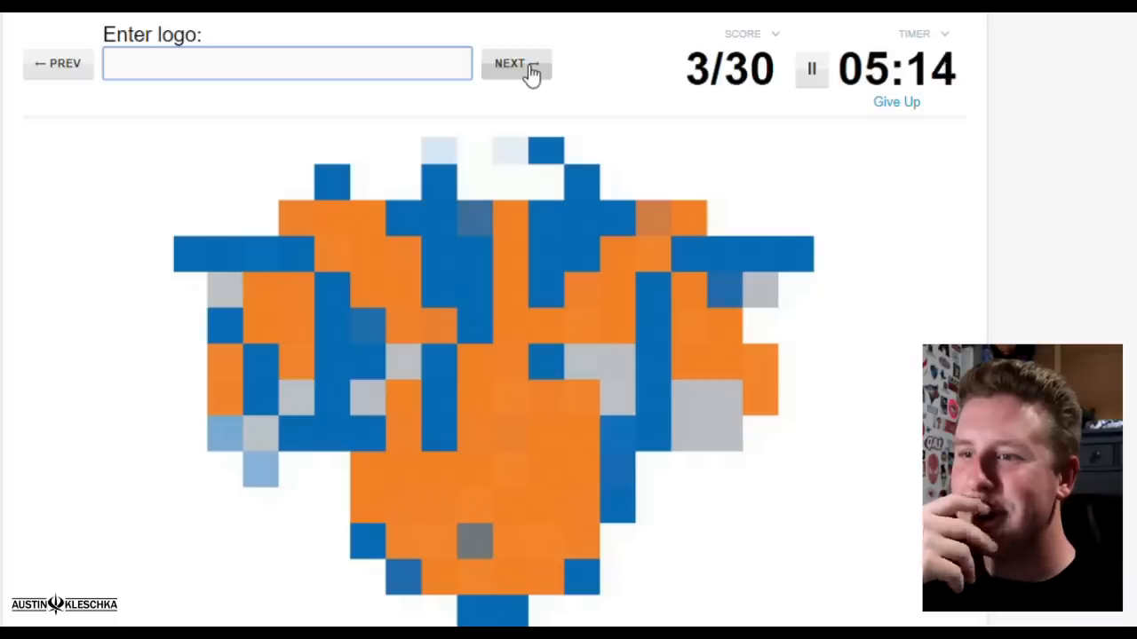
type("Kni")
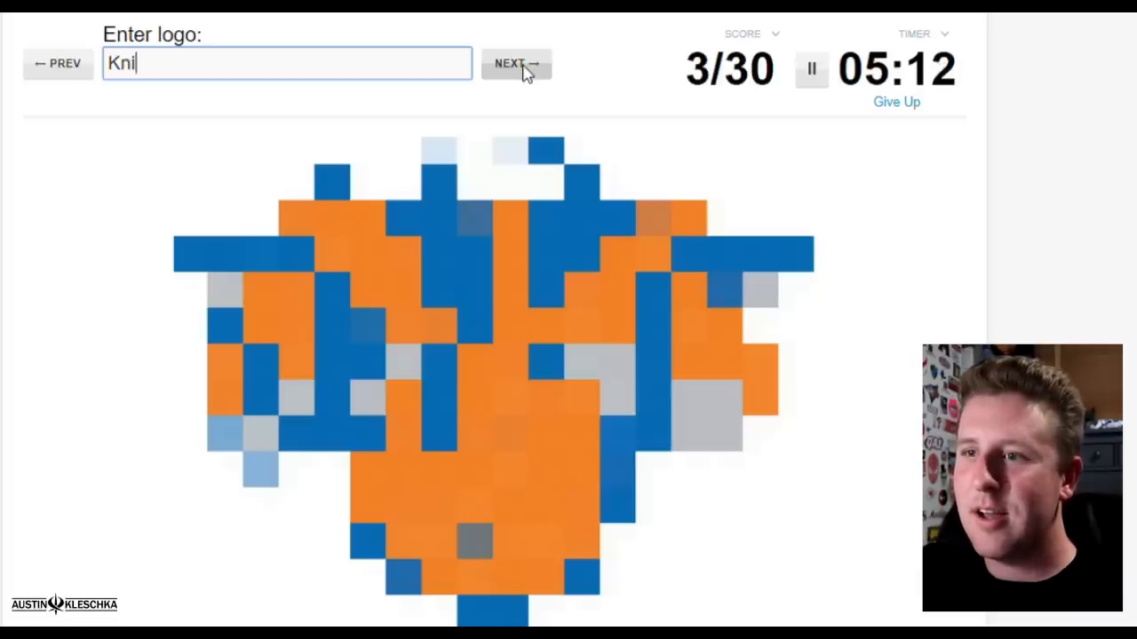
left_click(516, 63)
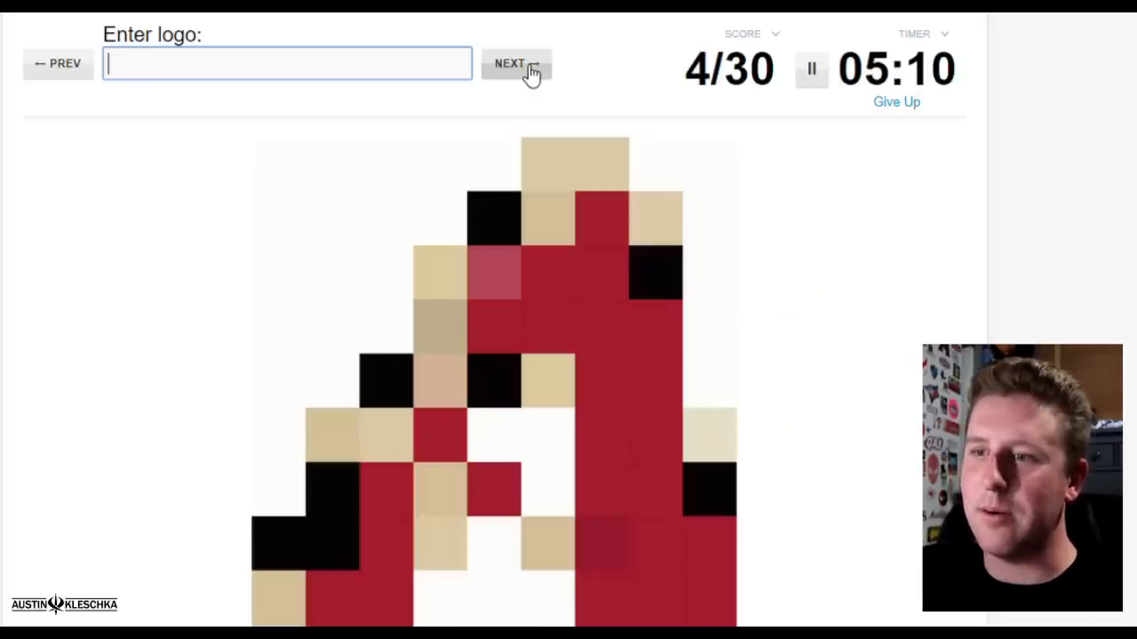
Step: Name the Arizona Diamondbacks, New Orleans Pelicans and Minnesota Vikings logos
type("Dia")
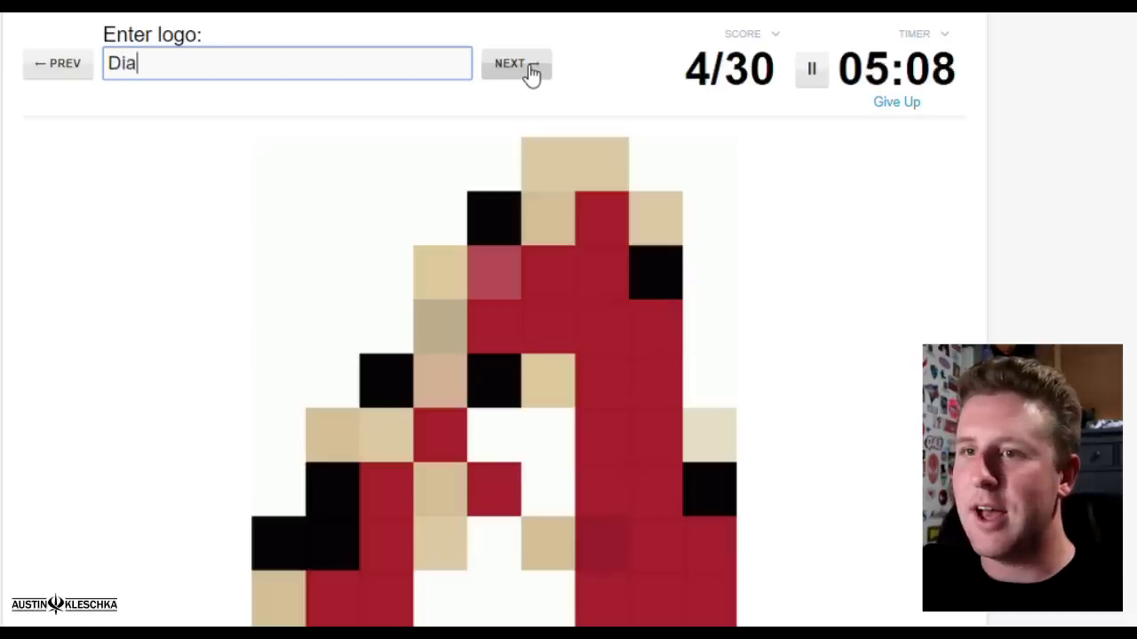
type("mondba")
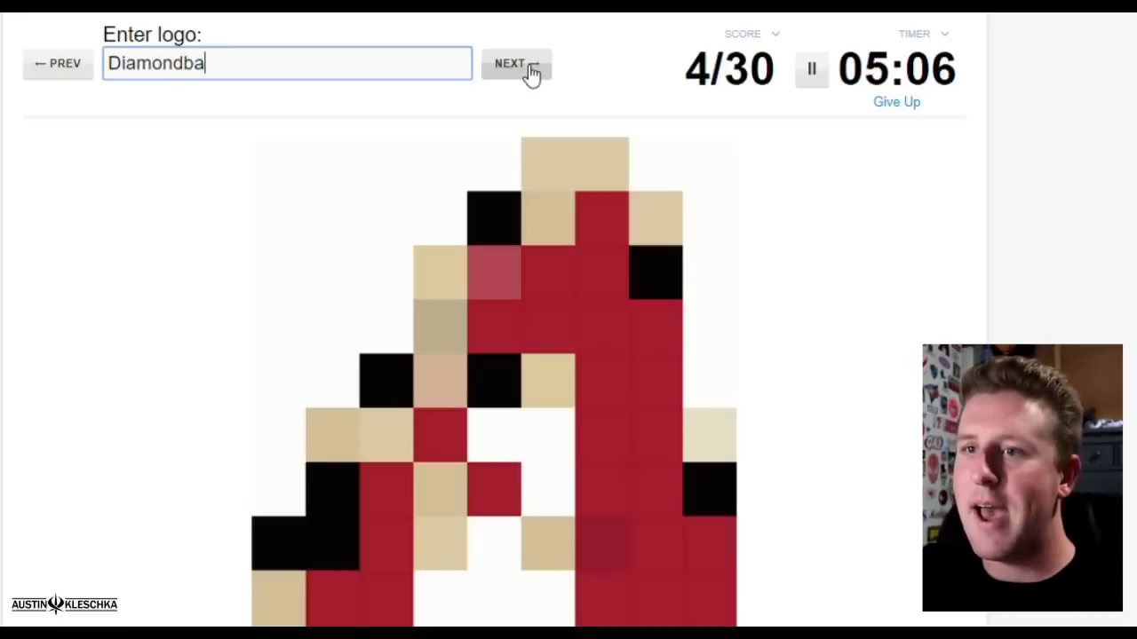
left_click(515, 63)
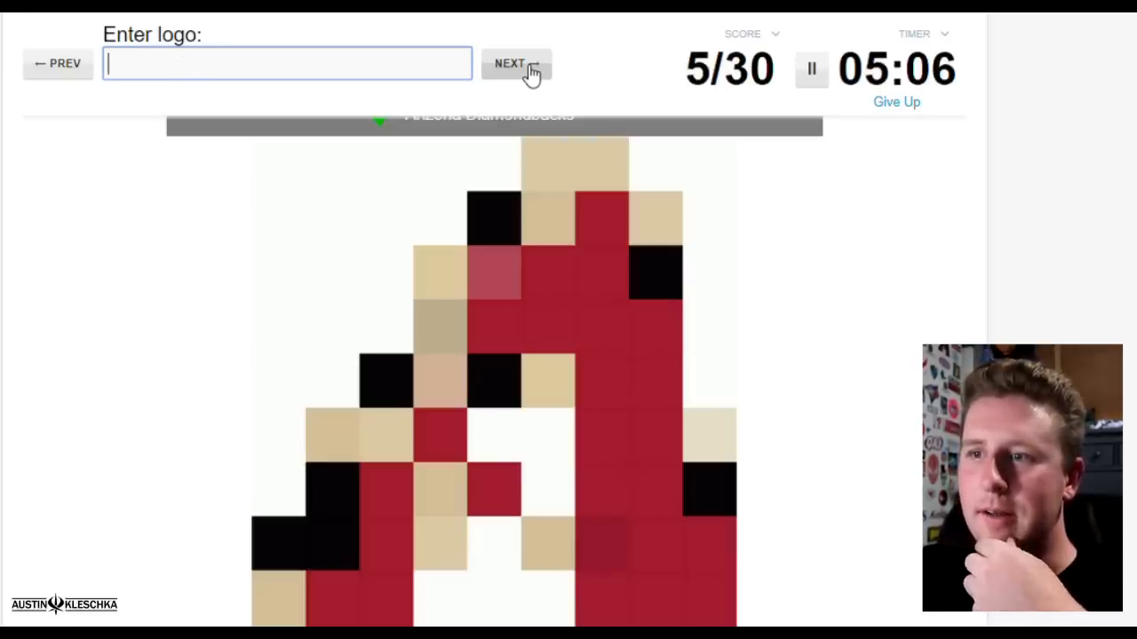
left_click(516, 63)
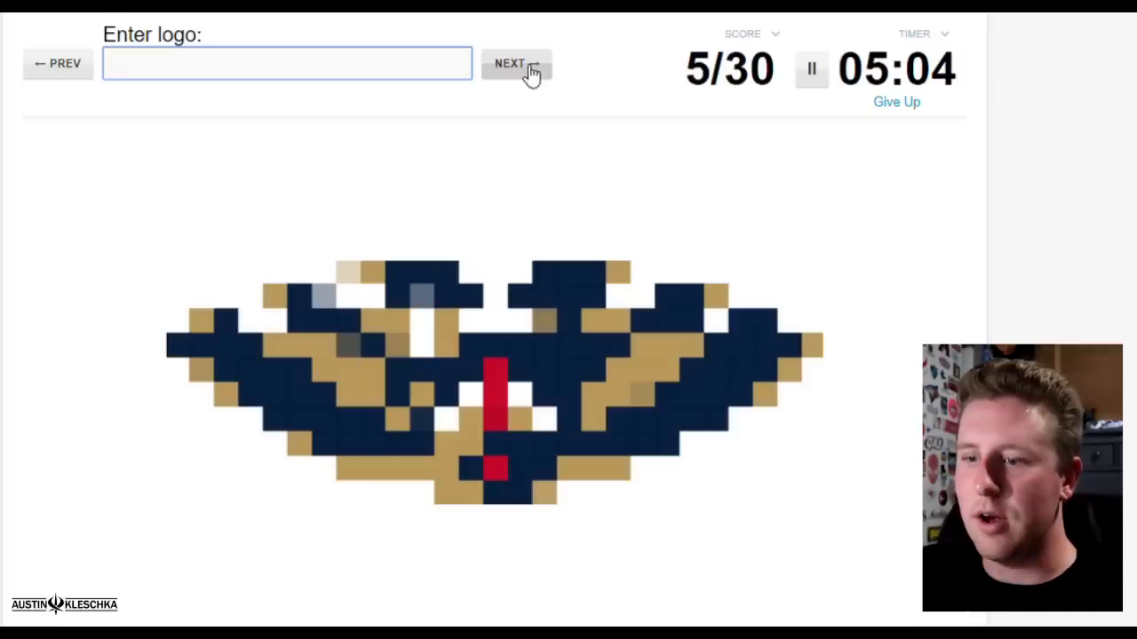
type("Peel")
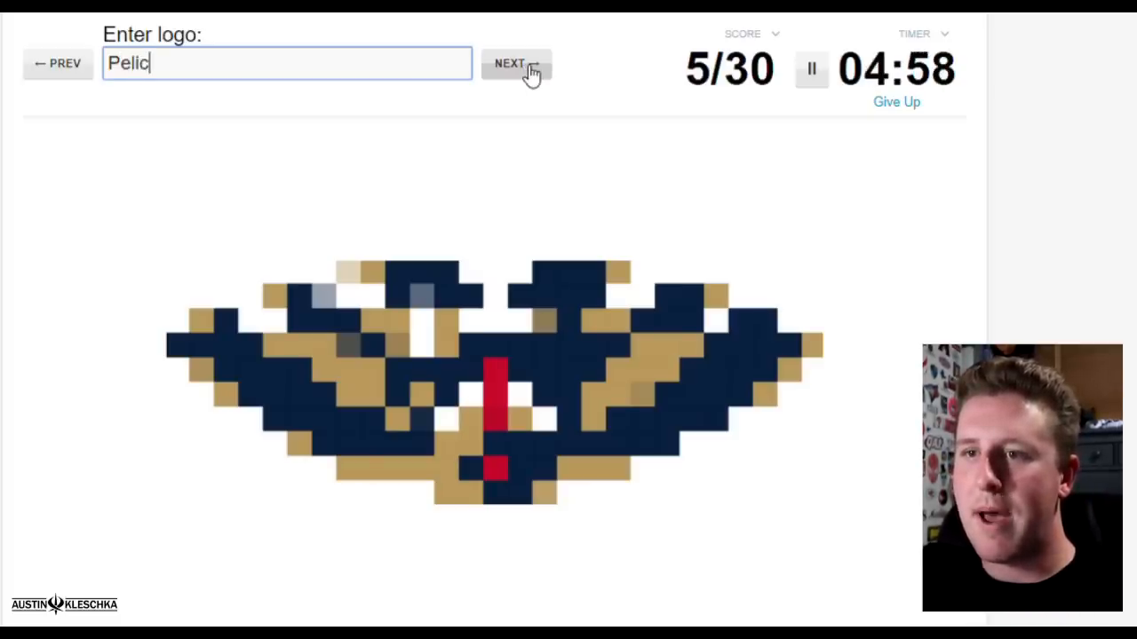
left_click(516, 63)
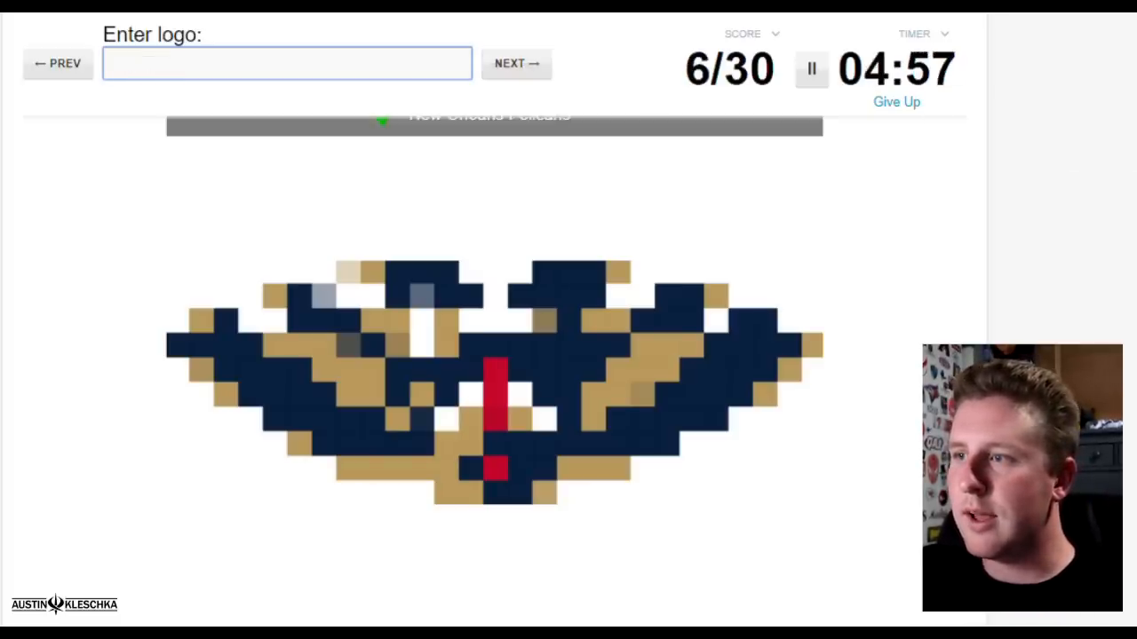
left_click(516, 63)
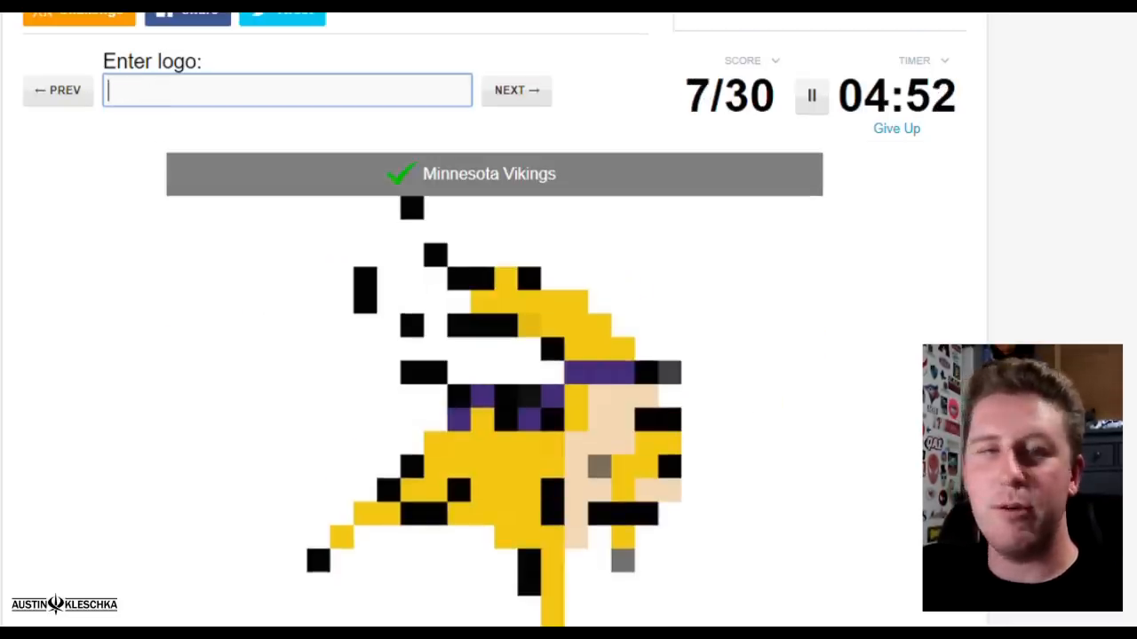
Step: Name the Memphis Grizzlies and Milwaukee Brewers logos
left_click(516, 90)
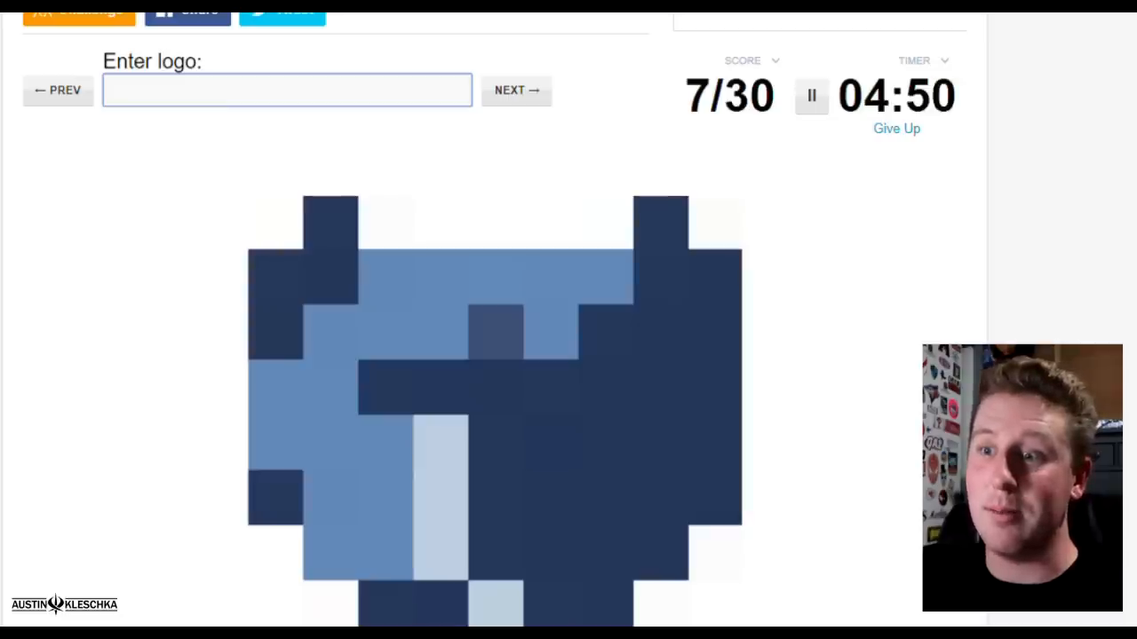
type("Gri")
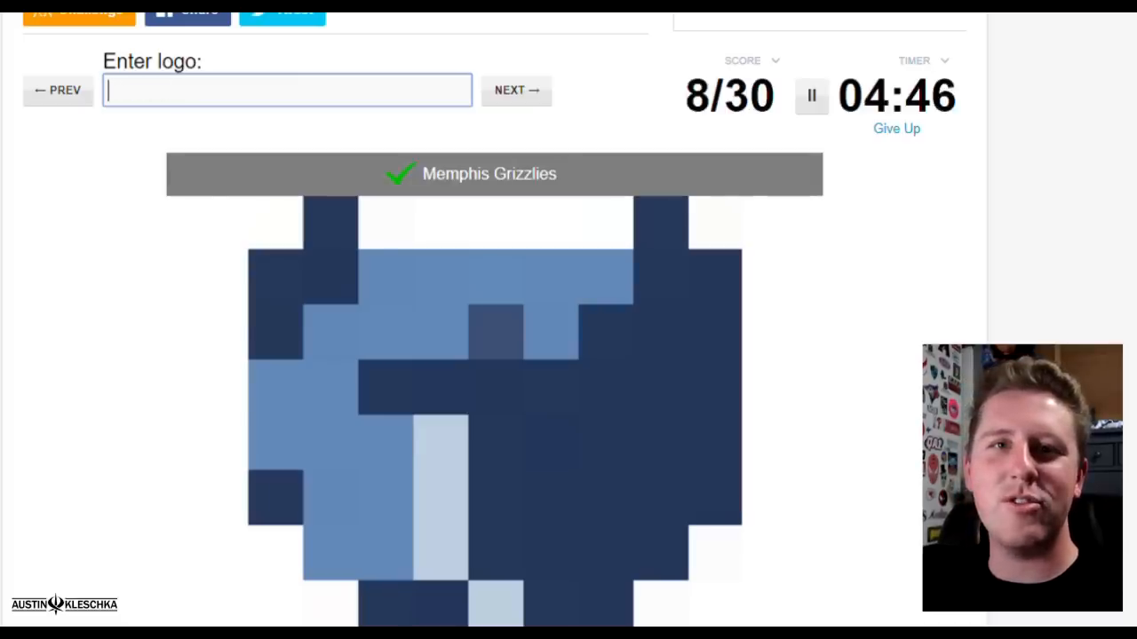
left_click(516, 90)
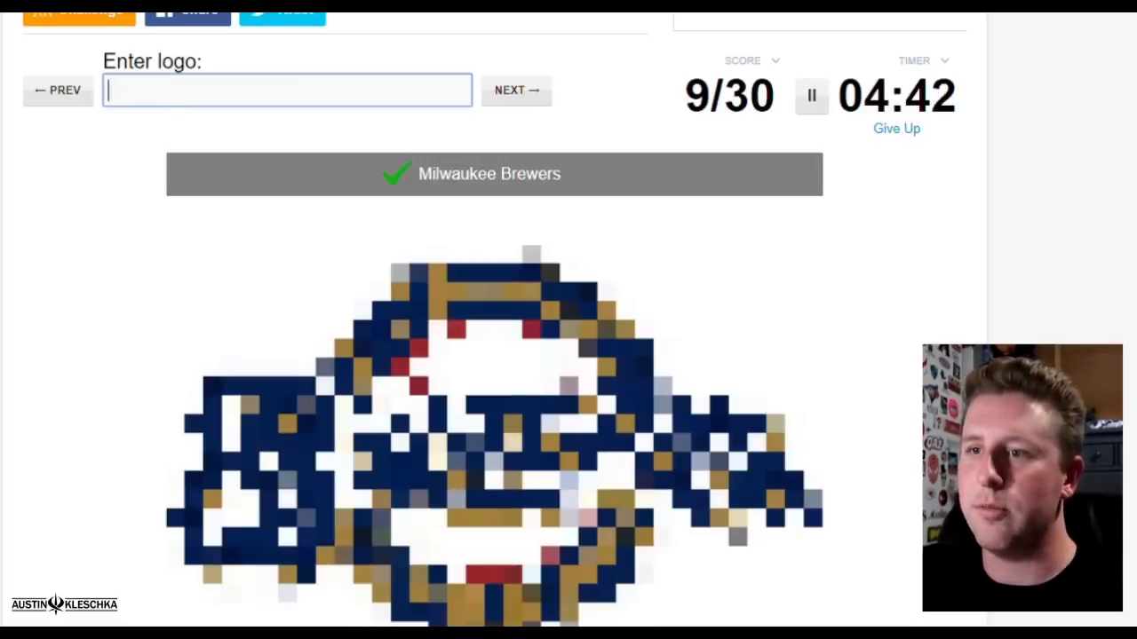
left_click(516, 90)
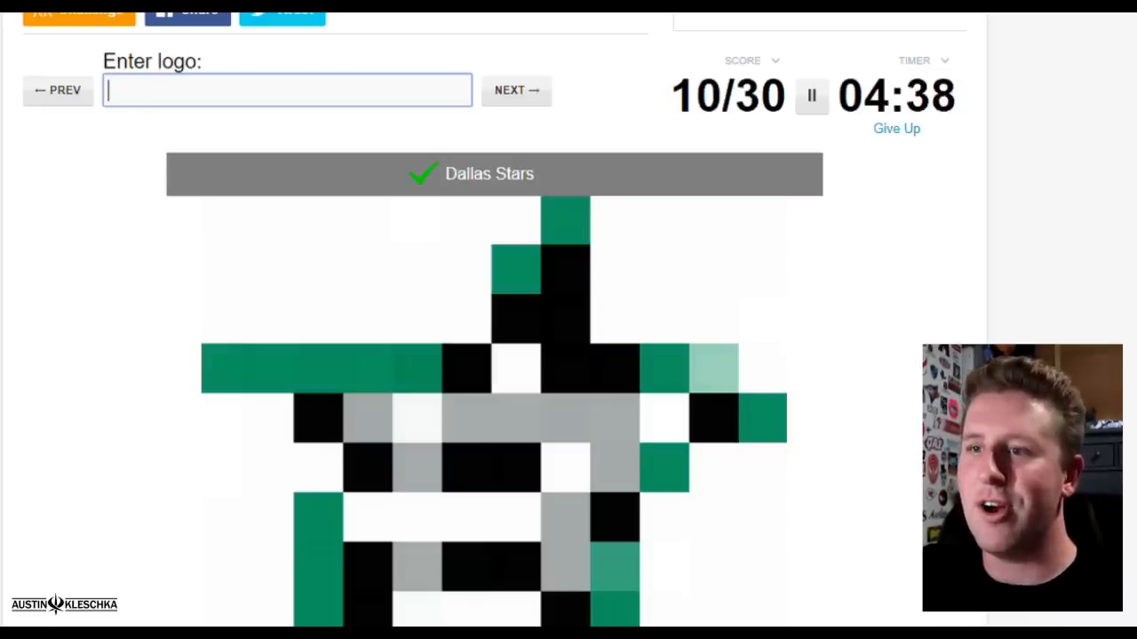
Step: Name the Dallas Stars, Cavaliers and Philadelphia Phillies logos
left_click(516, 90)
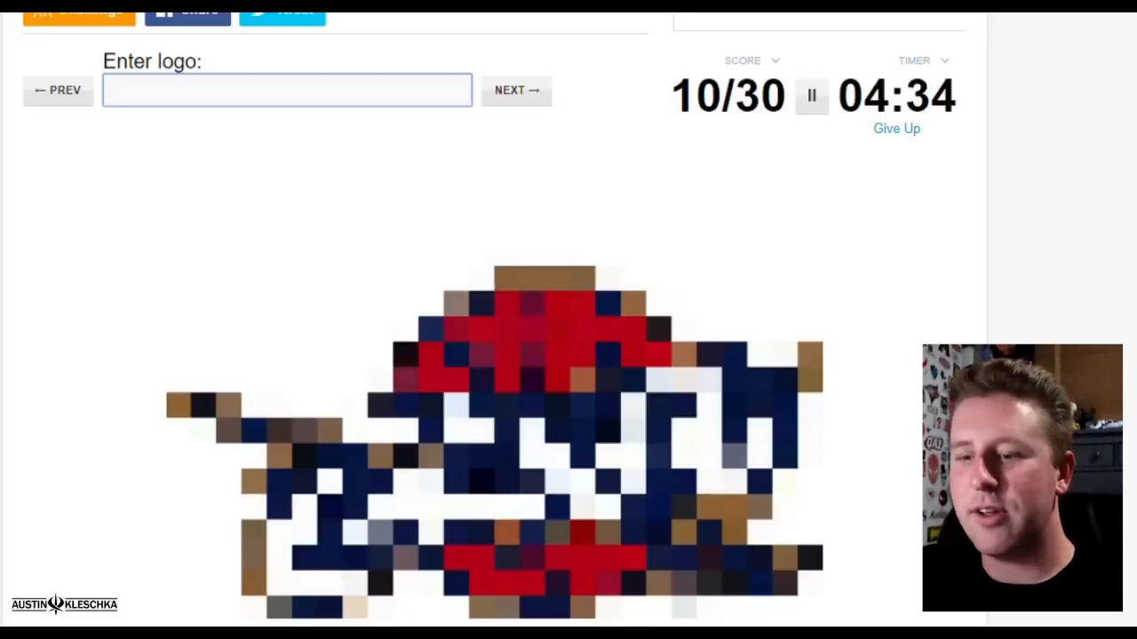
type("Cavali")
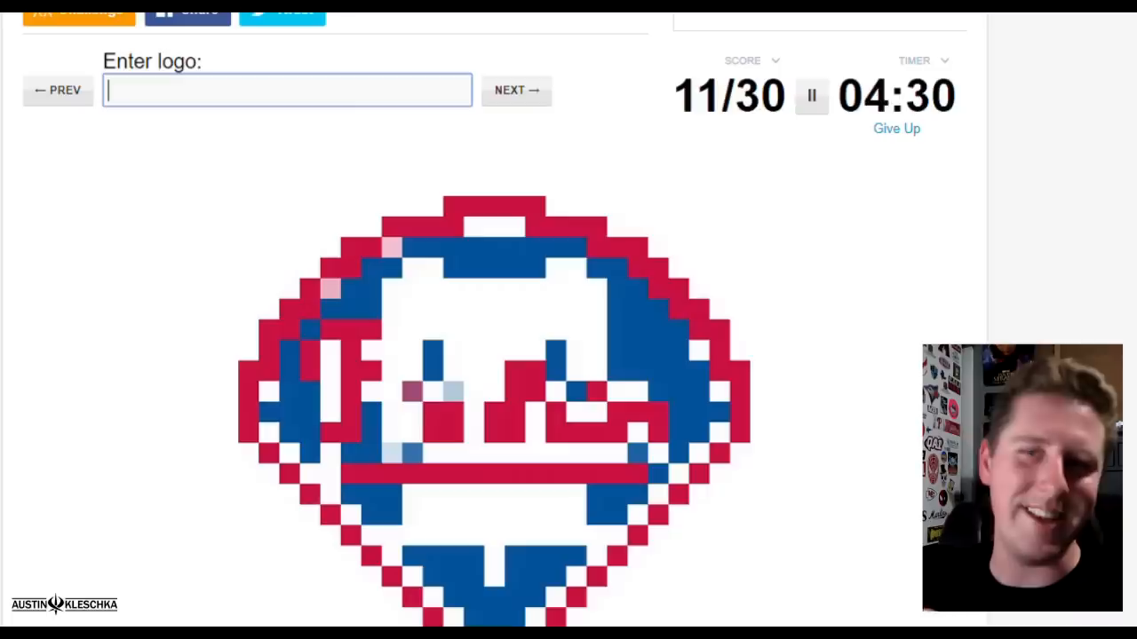
type("P")
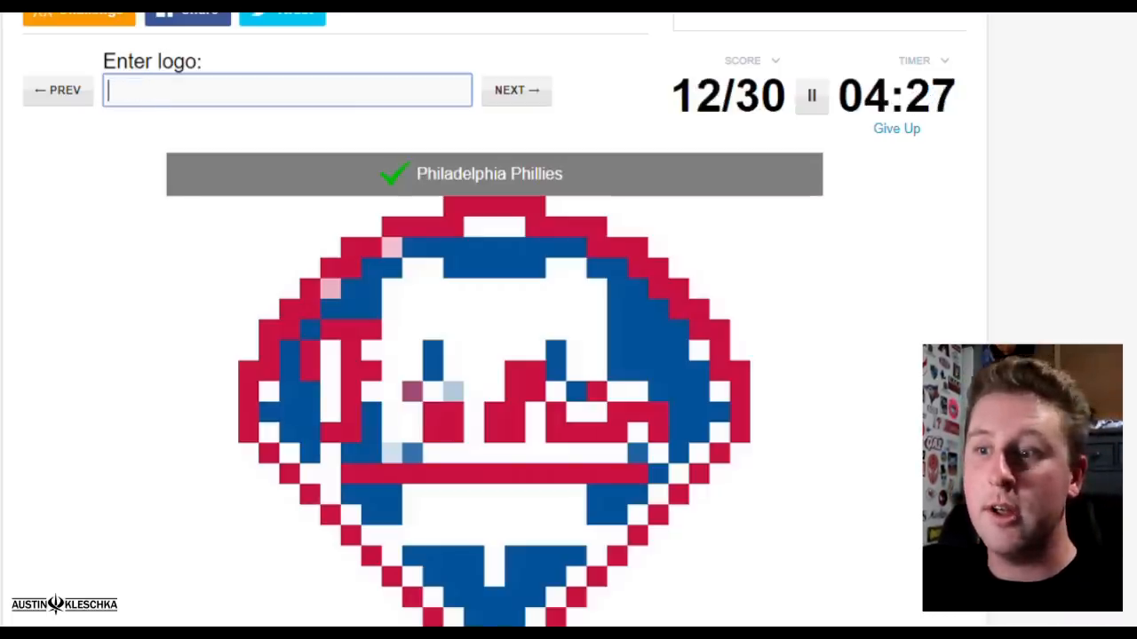
left_click(516, 90)
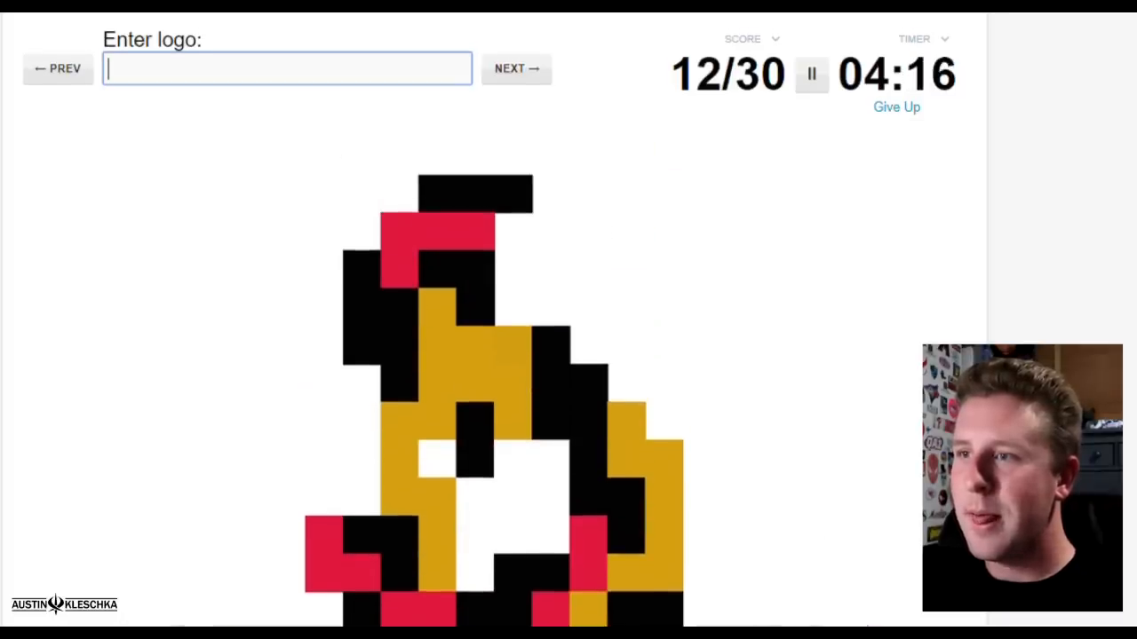
Step: Skip the flame logo, then name the Rams, Portland Trail Blazers and Washington Redskins
left_click(516, 68)
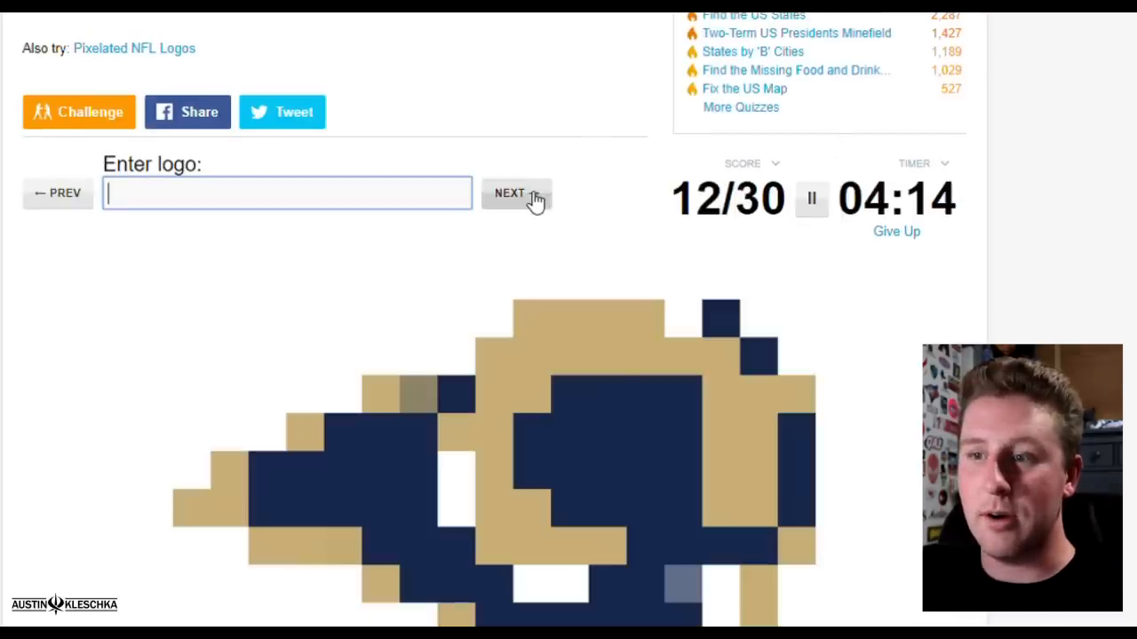
type("Ra")
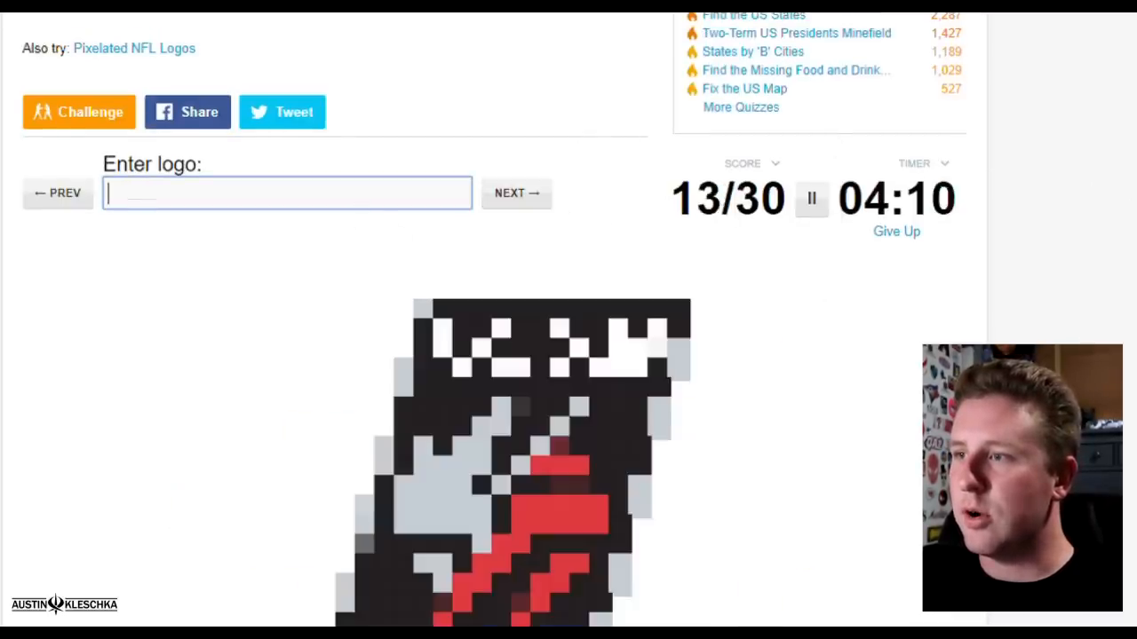
scroll("down", 3)
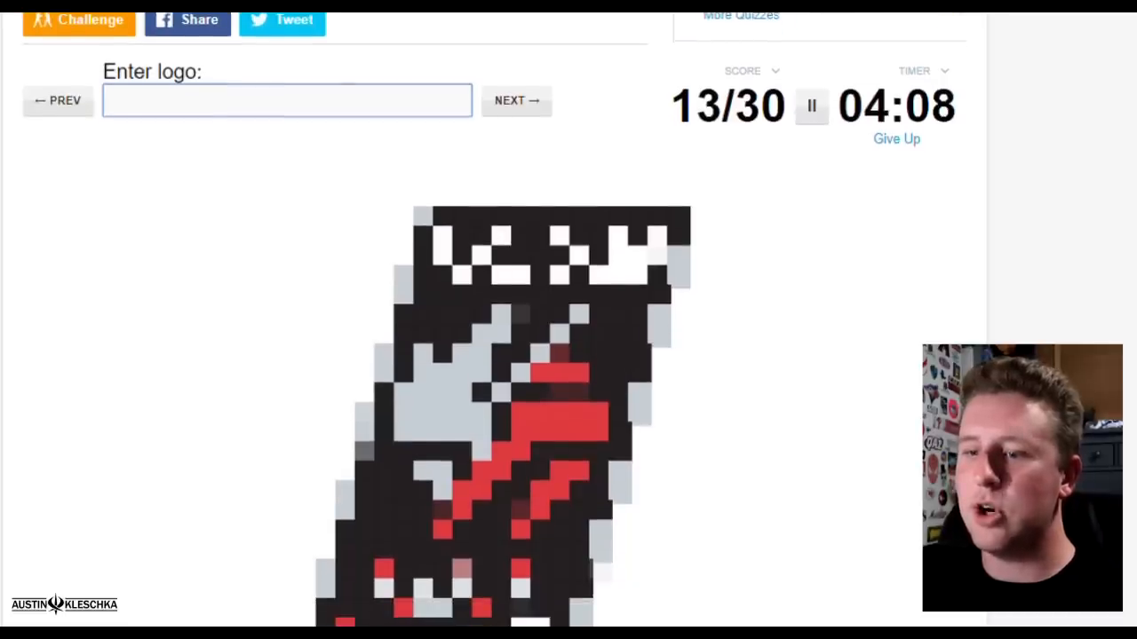
type("Tra")
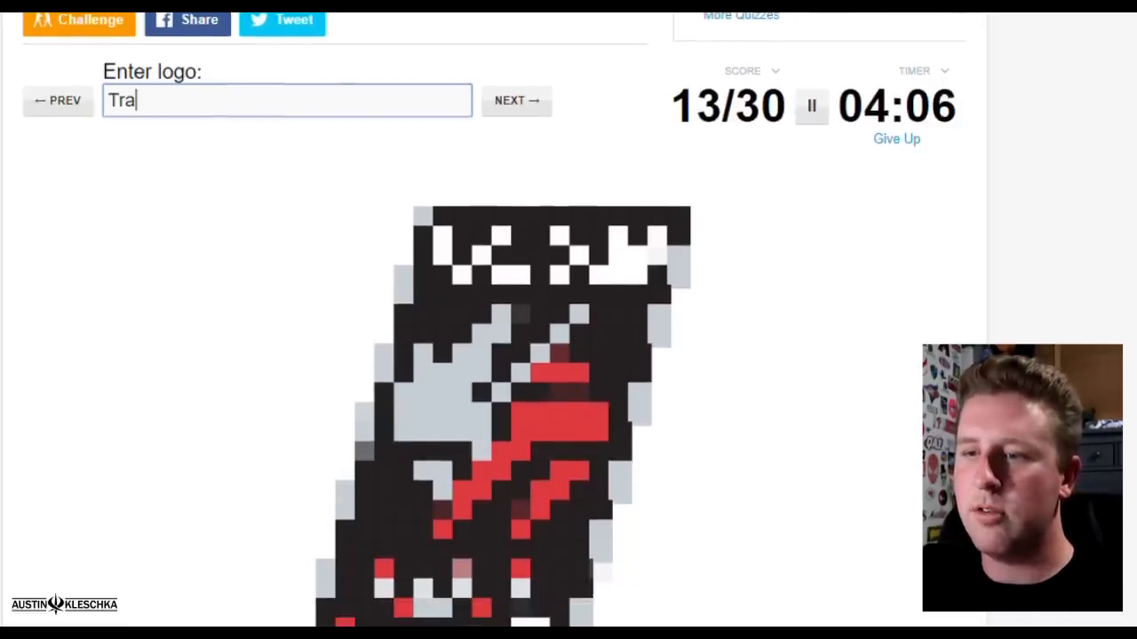
type("ilbla")
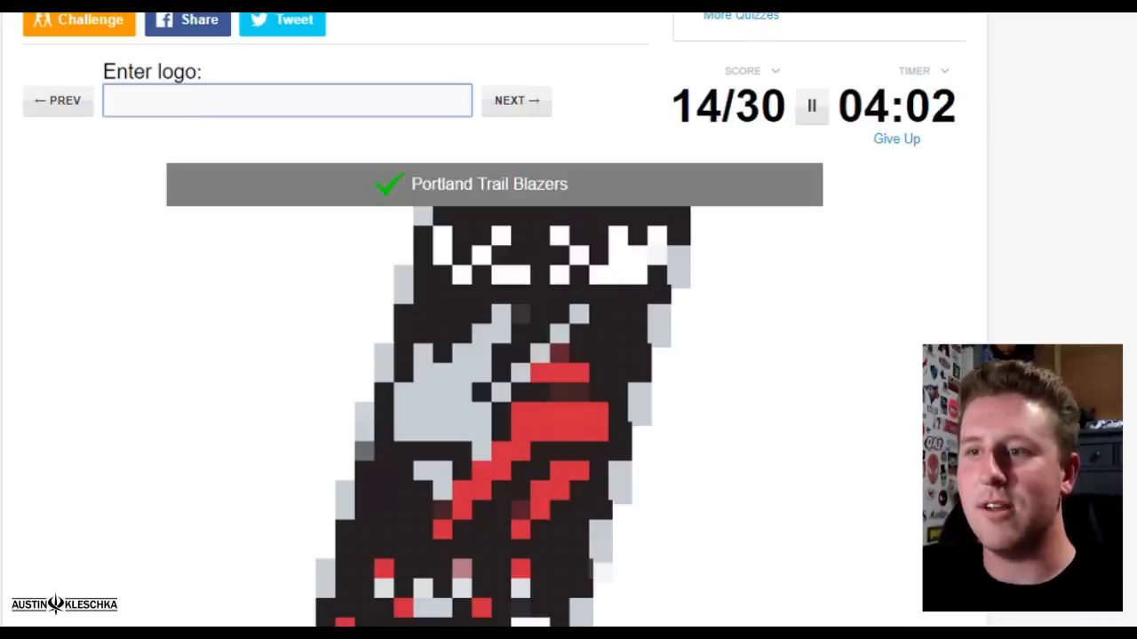
left_click(516, 100)
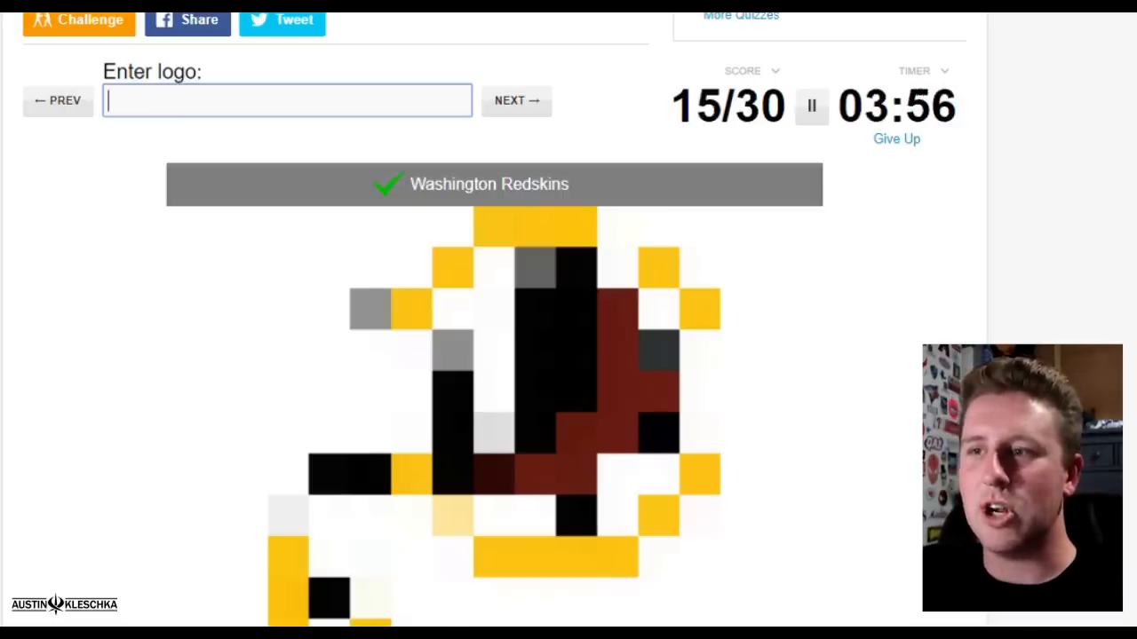
Step: Guess 76ers and Jets, skip the blue-and-red logo, and start typing 'Oiler'
left_click(516, 101)
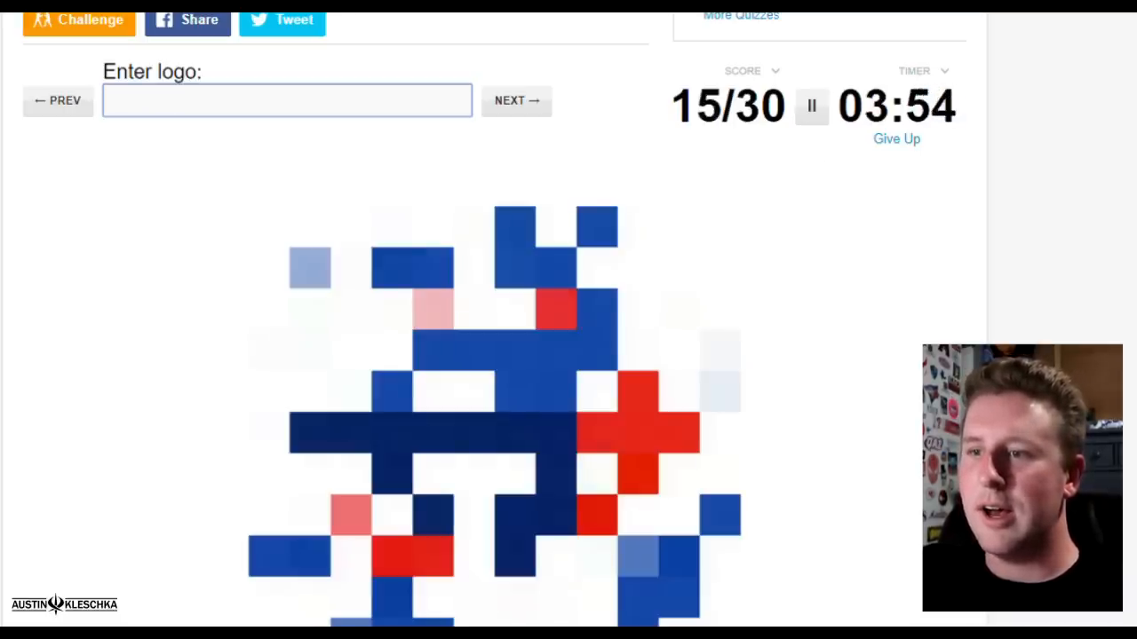
type("7")
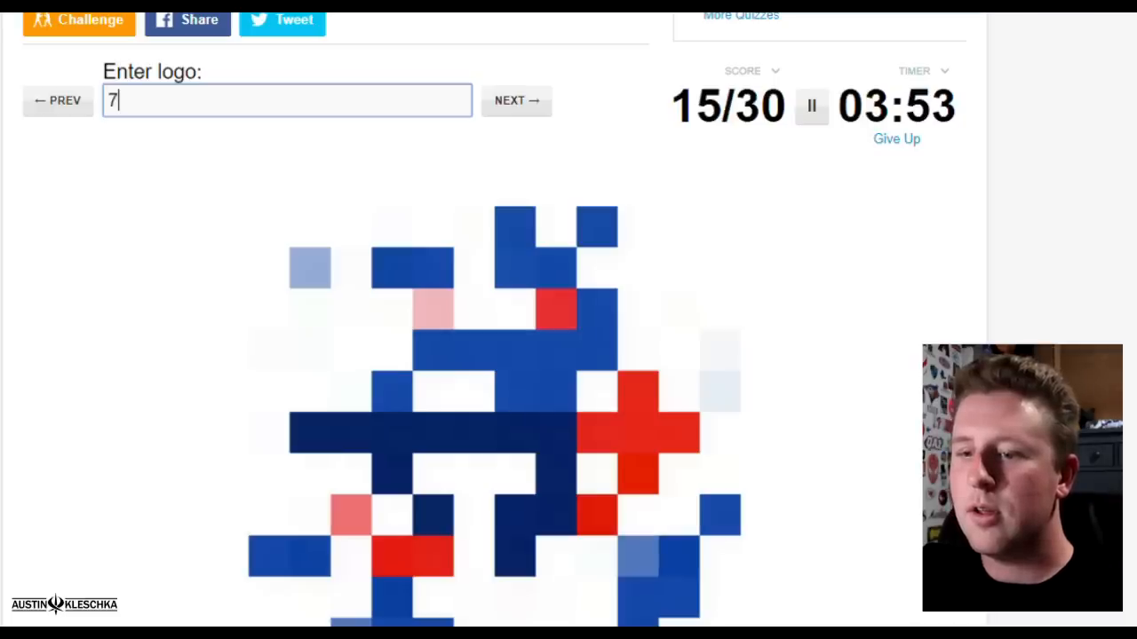
type("6ers")
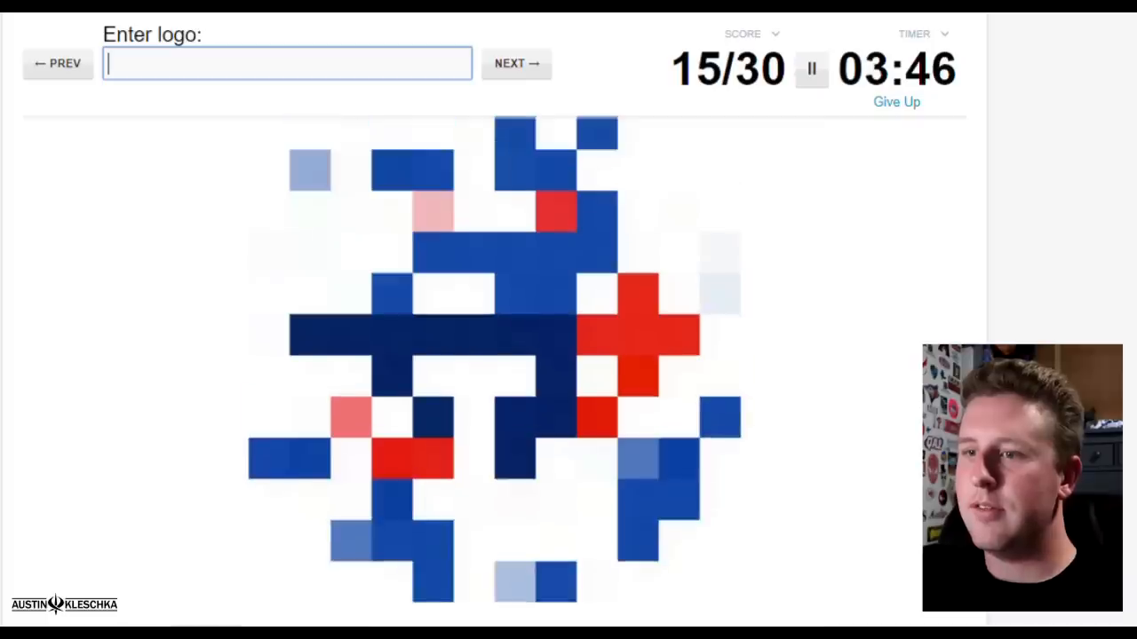
type("J")
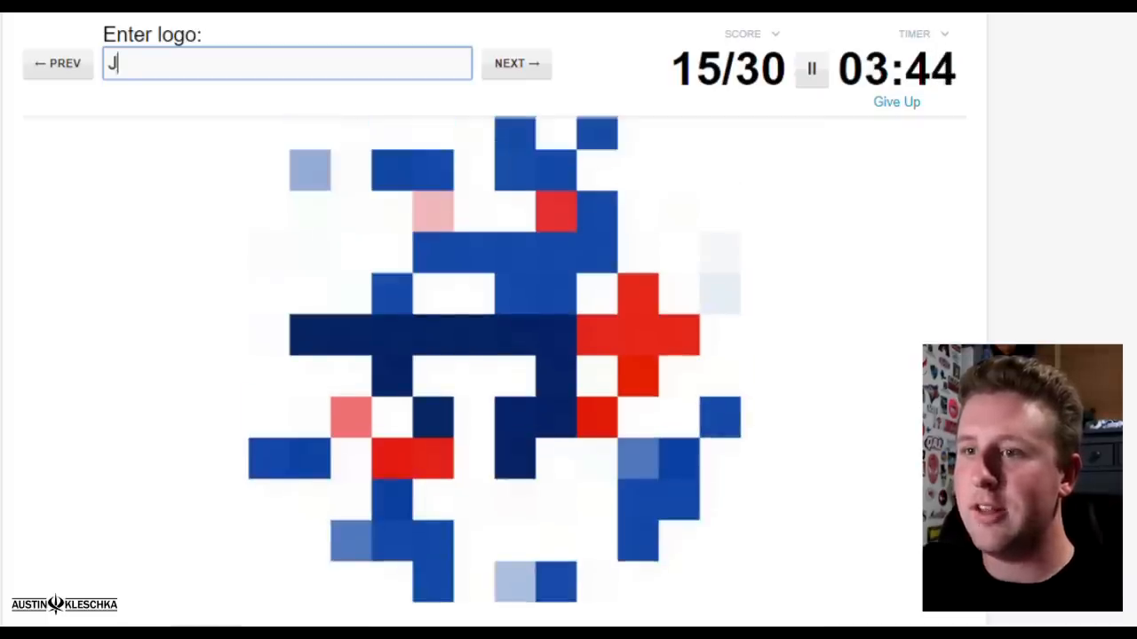
type("et")
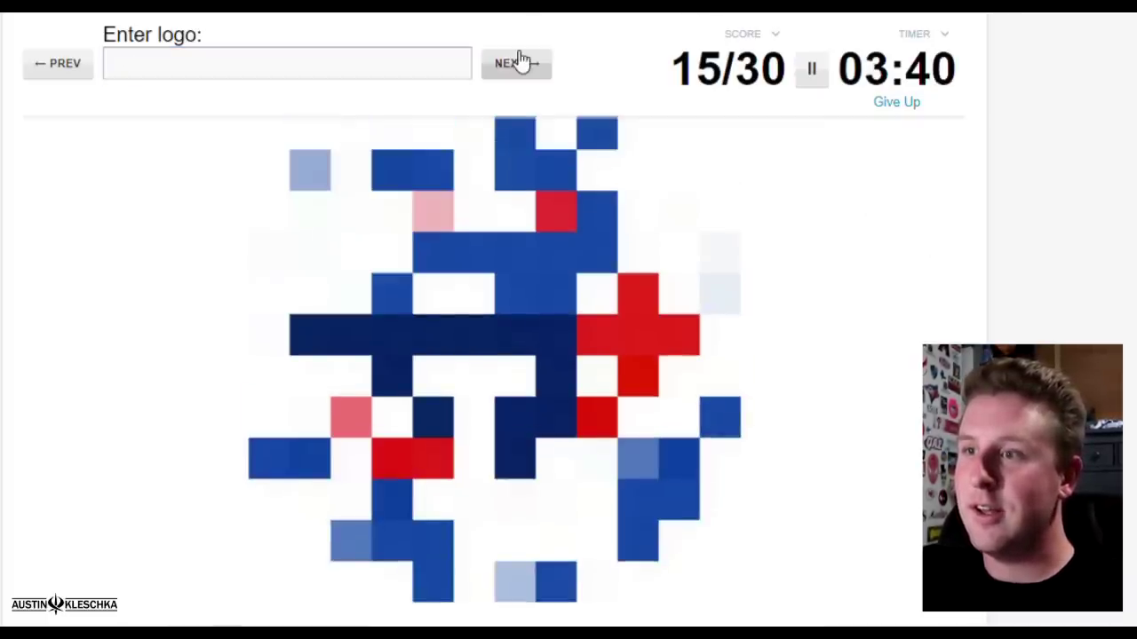
left_click(517, 63)
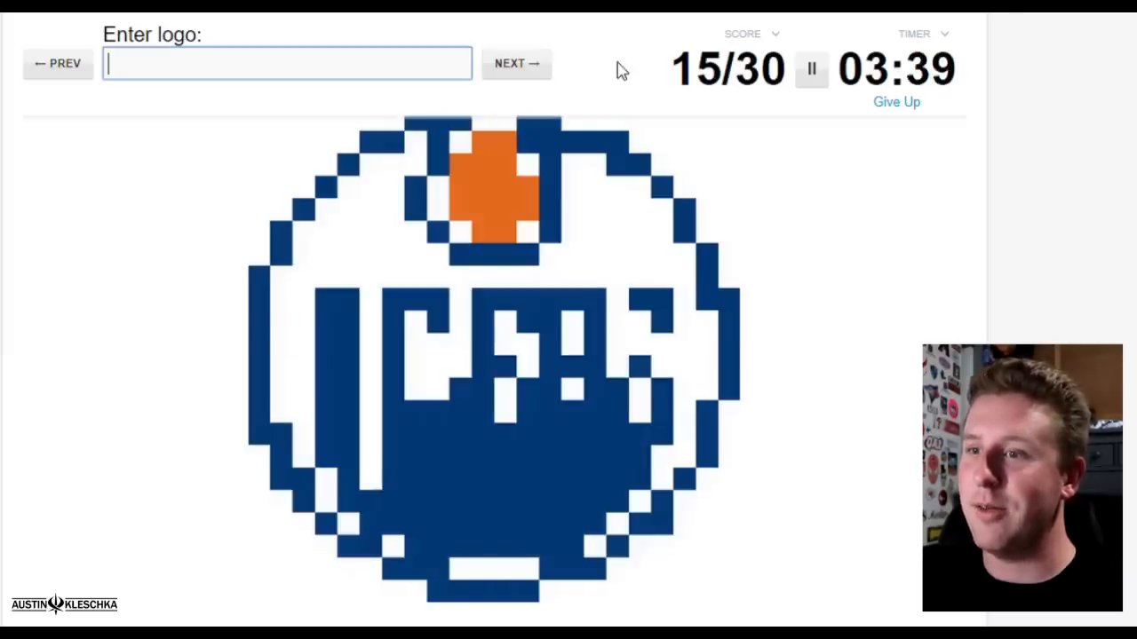
type("Oiler")
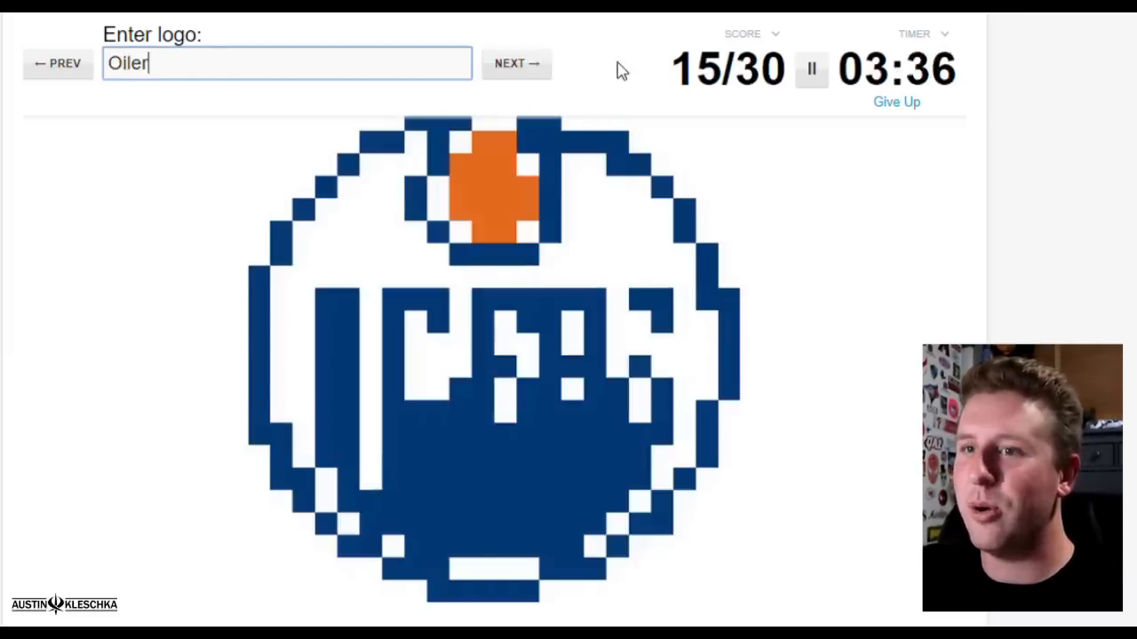
mouse_move(405, 275)
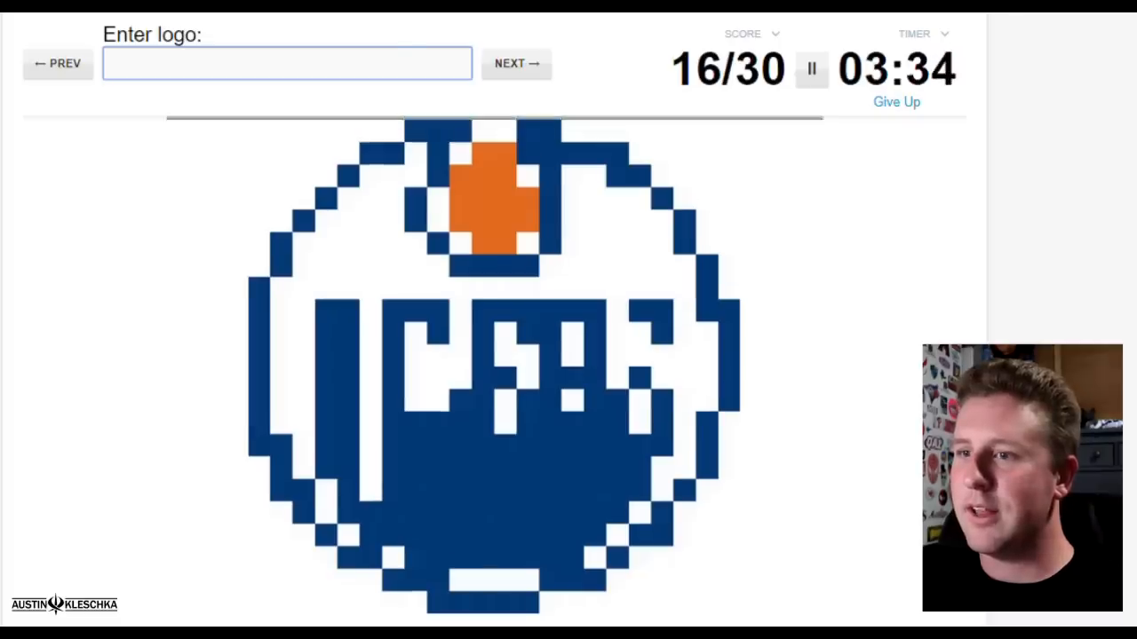
Step: Answer Thunder for the current logo, then Marlins for the next one
type("Th")
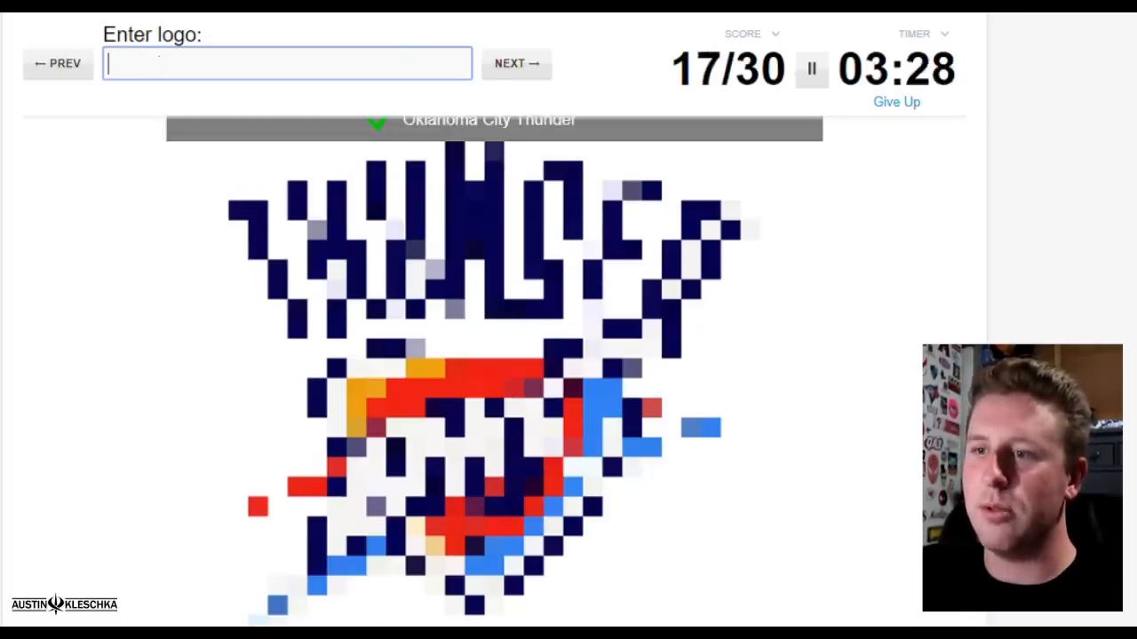
left_click(516, 63)
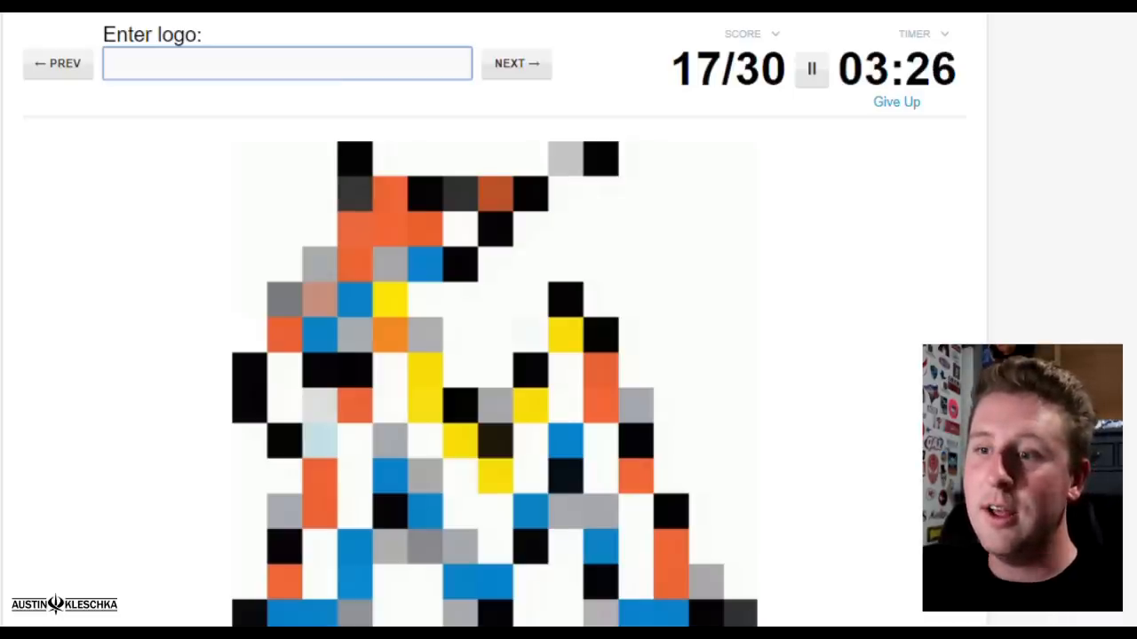
type("Marli")
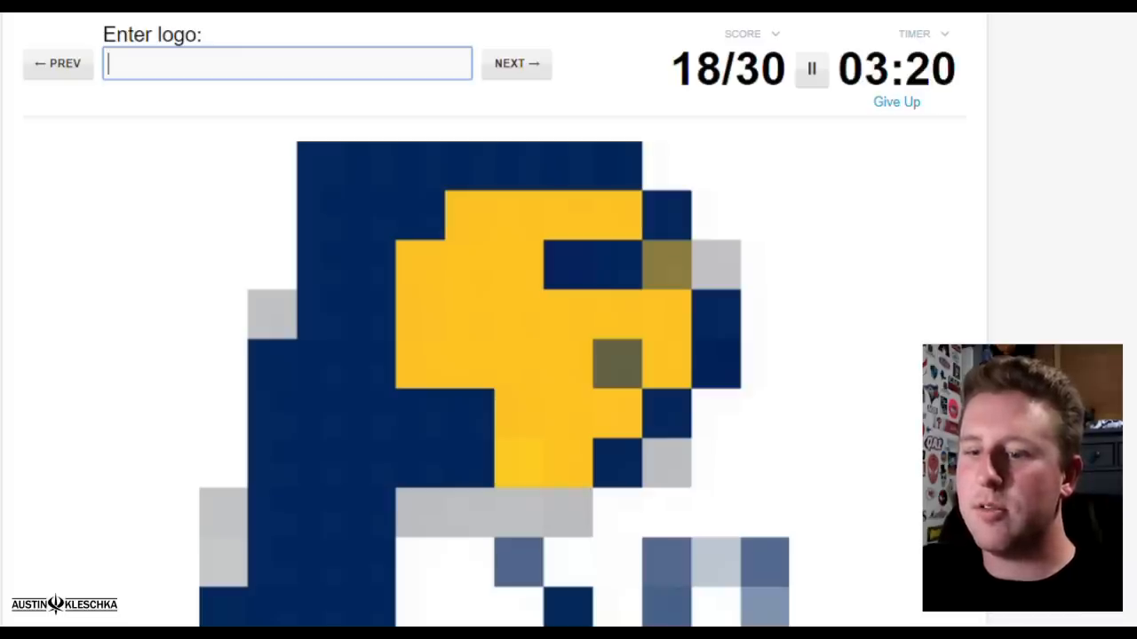
Step: Enter Pacers, Jaguars and Sharks as the following logos appear
type("Pace")
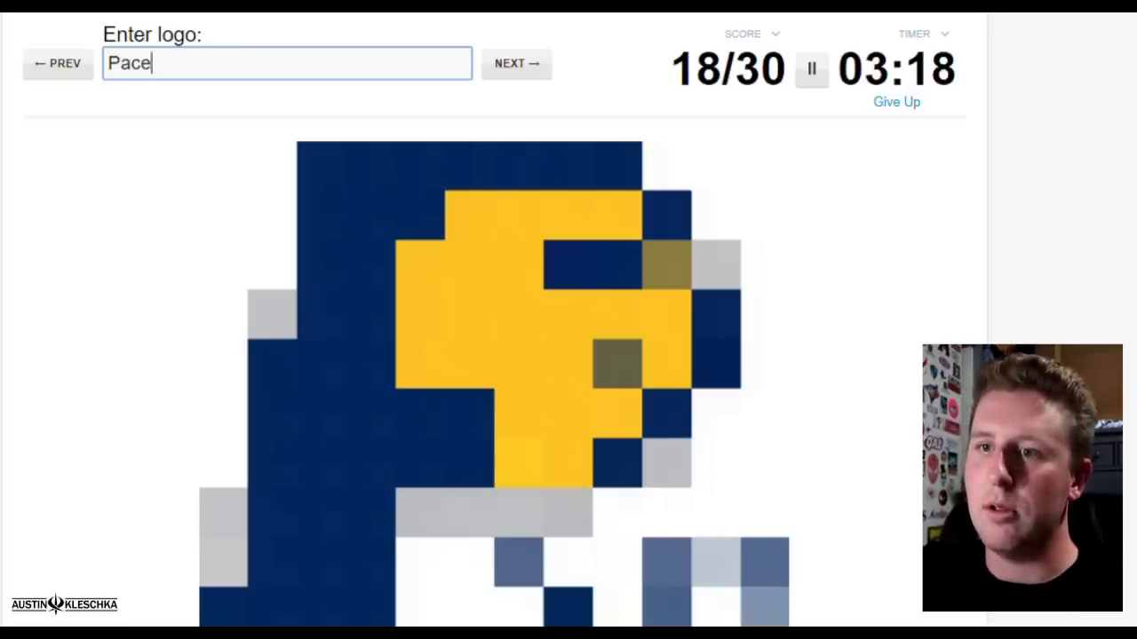
key("Return")
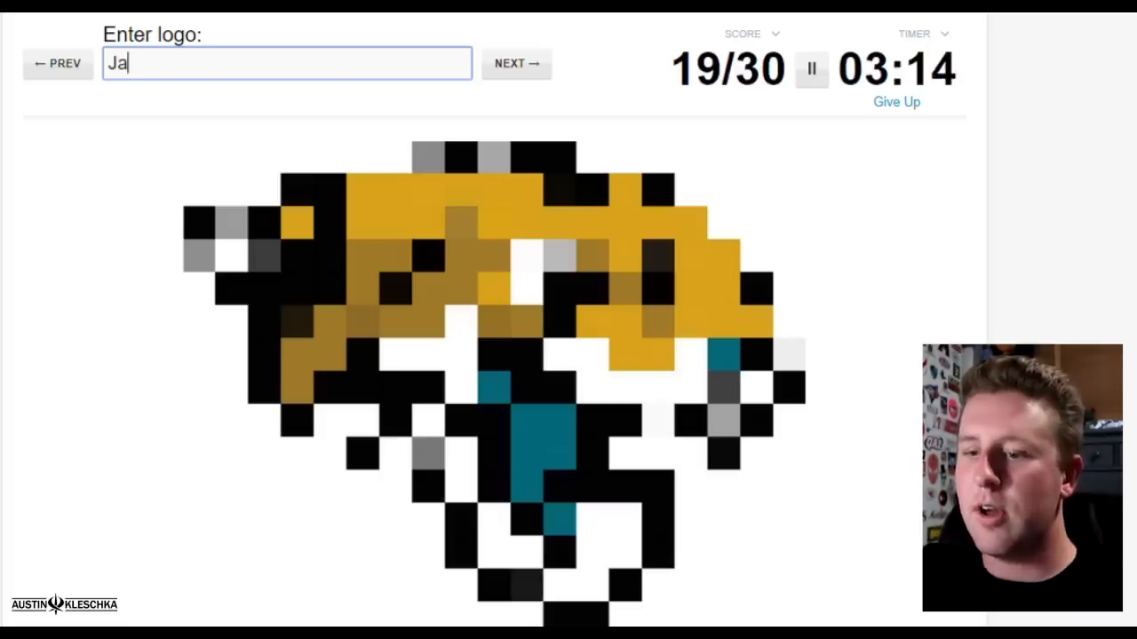
type("gua")
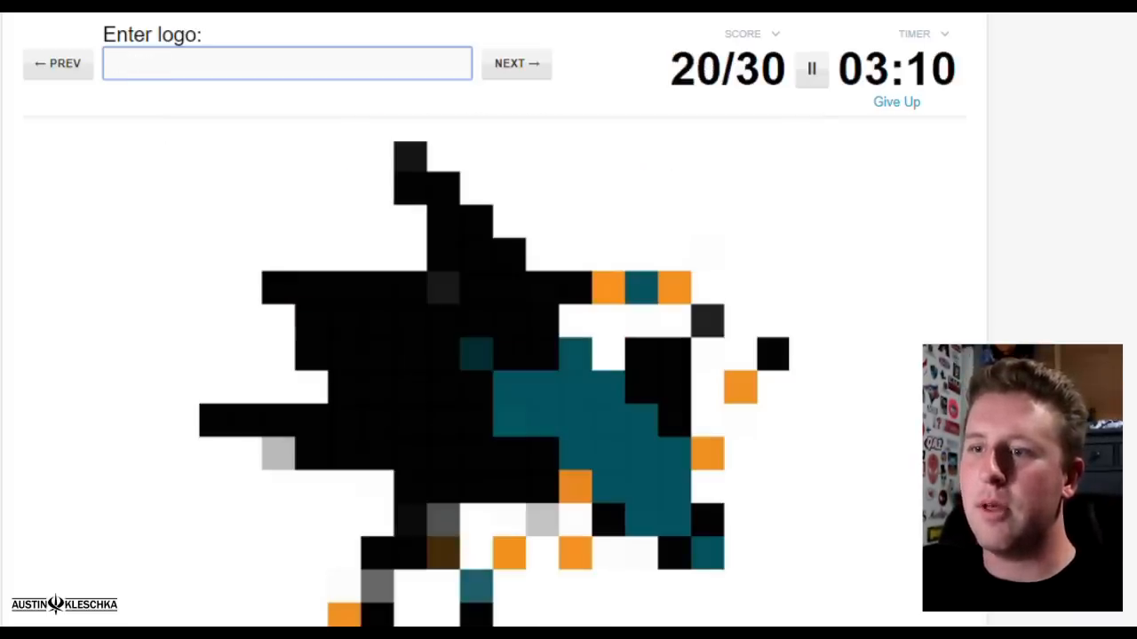
type("S")
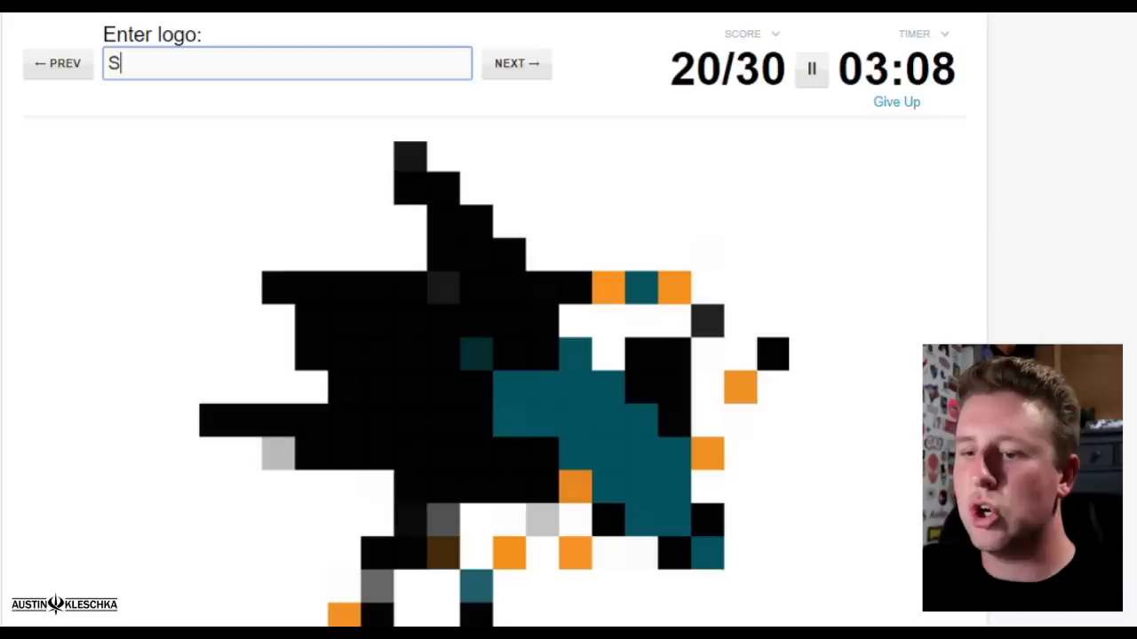
key("Return")
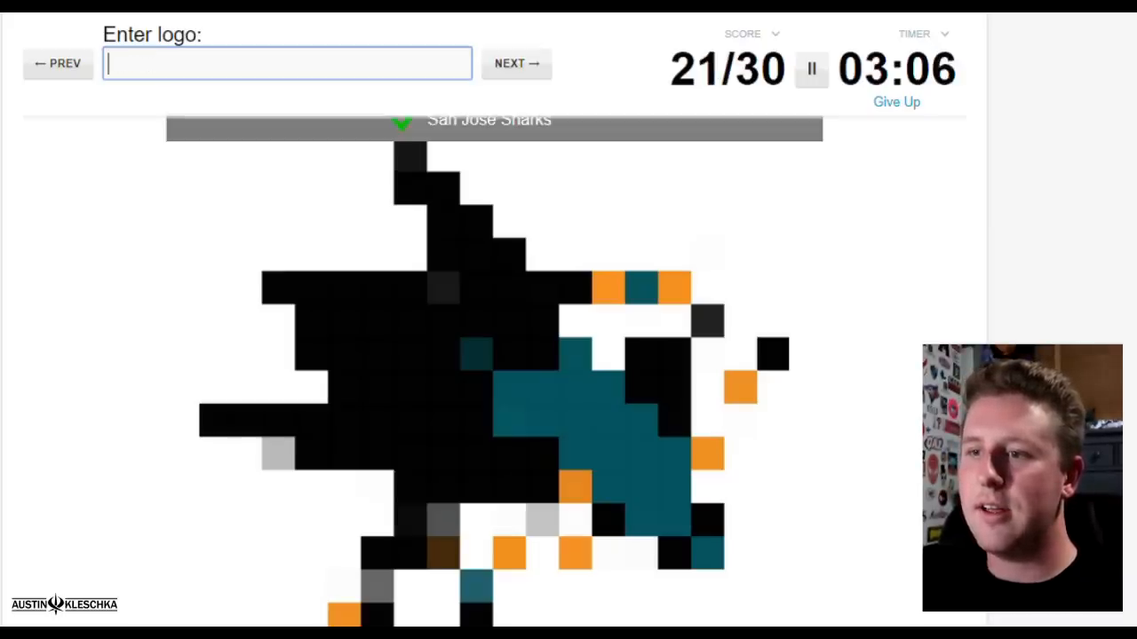
Step: Type 'White' in the answer box to get Chicago White Sox accepted
left_click(516, 63)
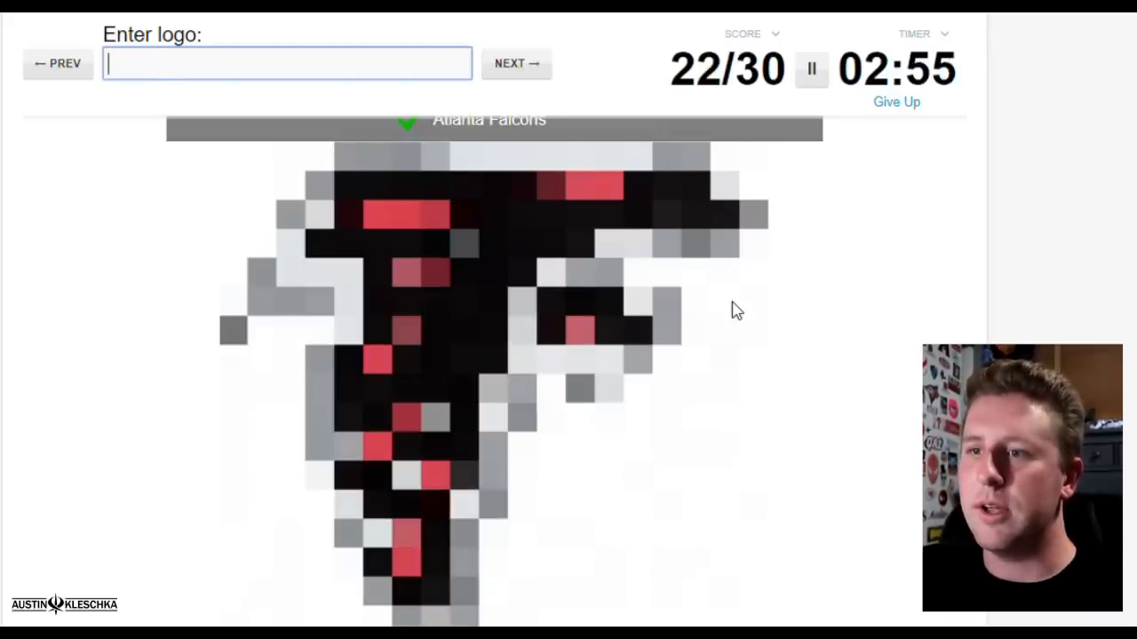
left_click(516, 63)
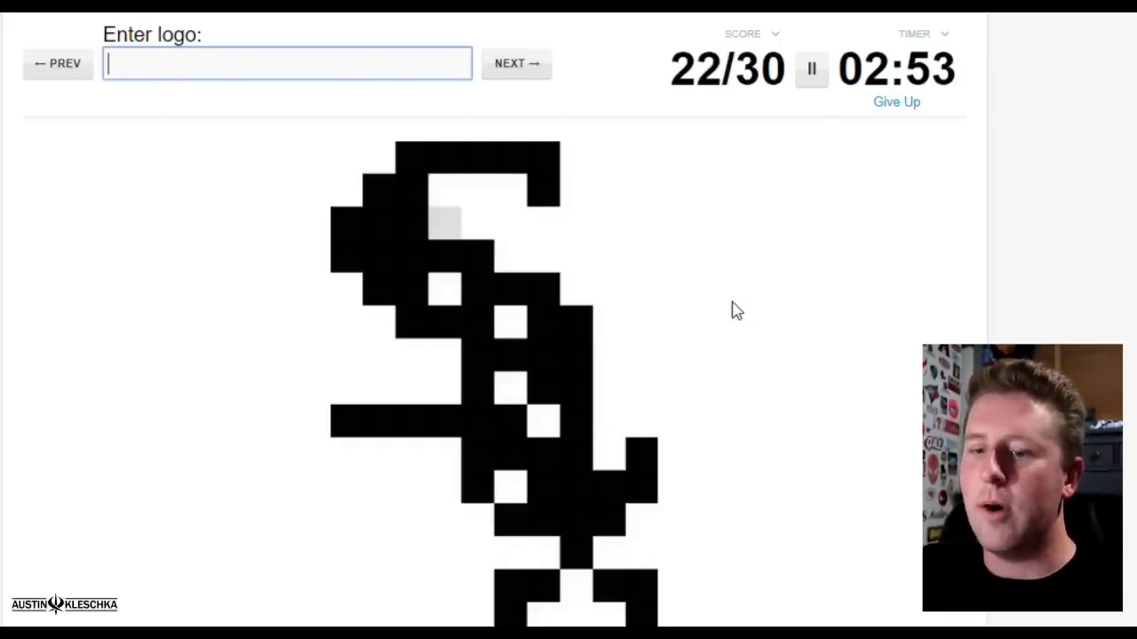
type("White")
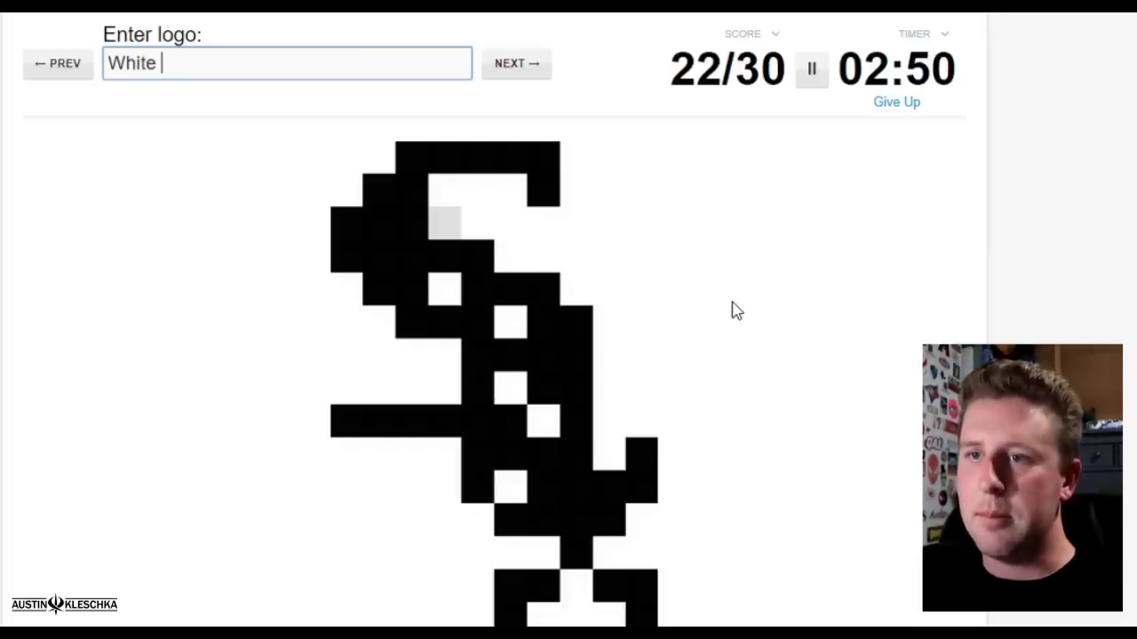
key("Return")
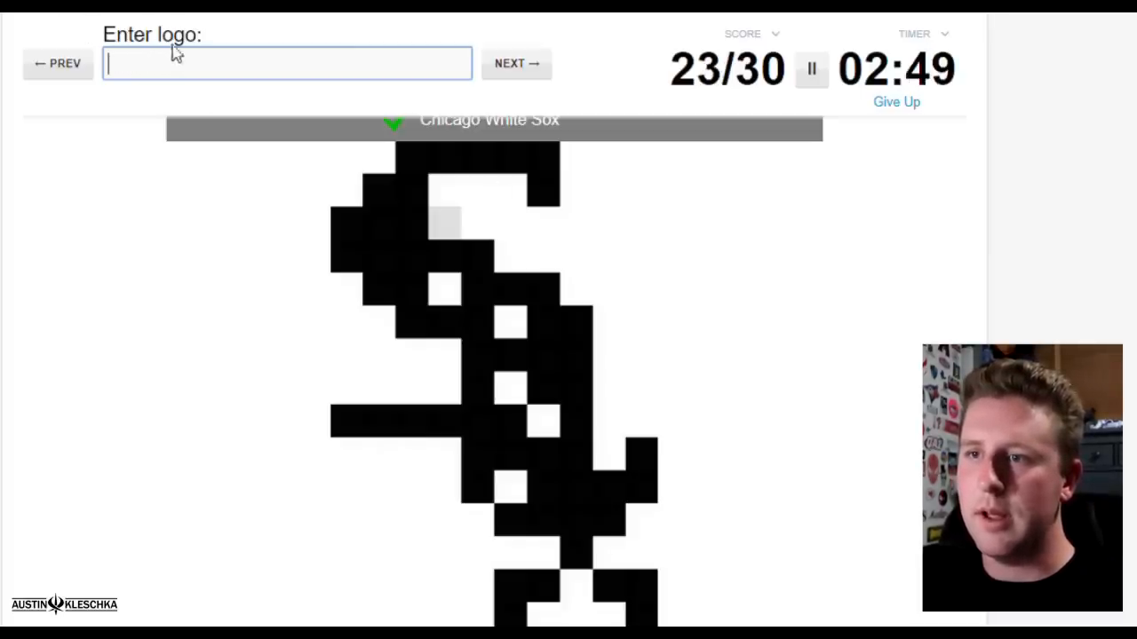
left_click(516, 63)
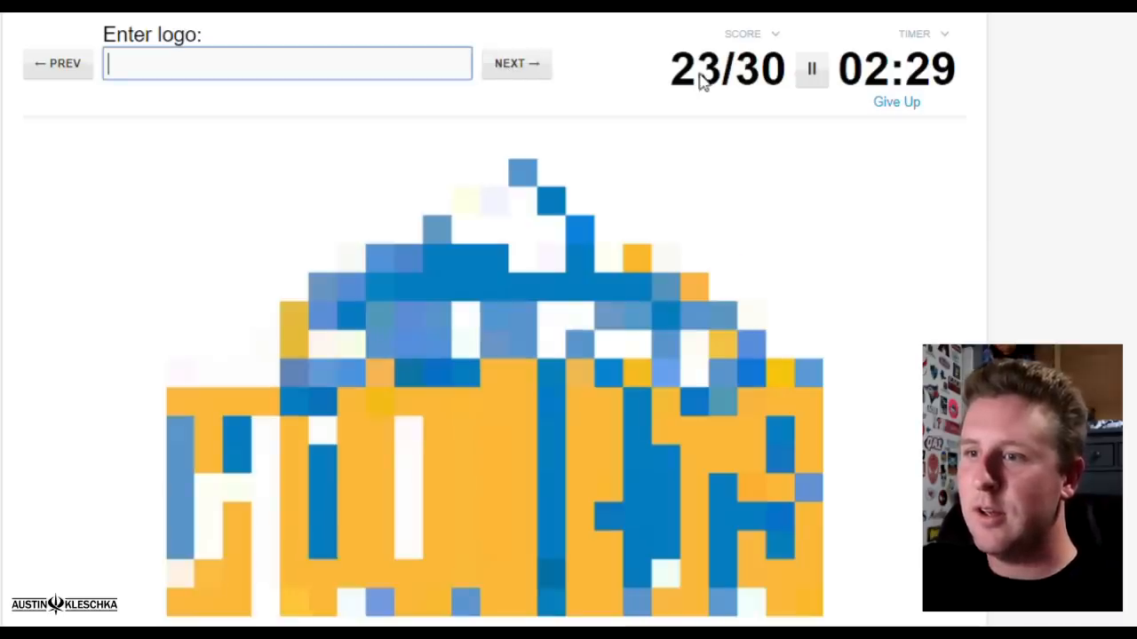
mouse_move(890, 237)
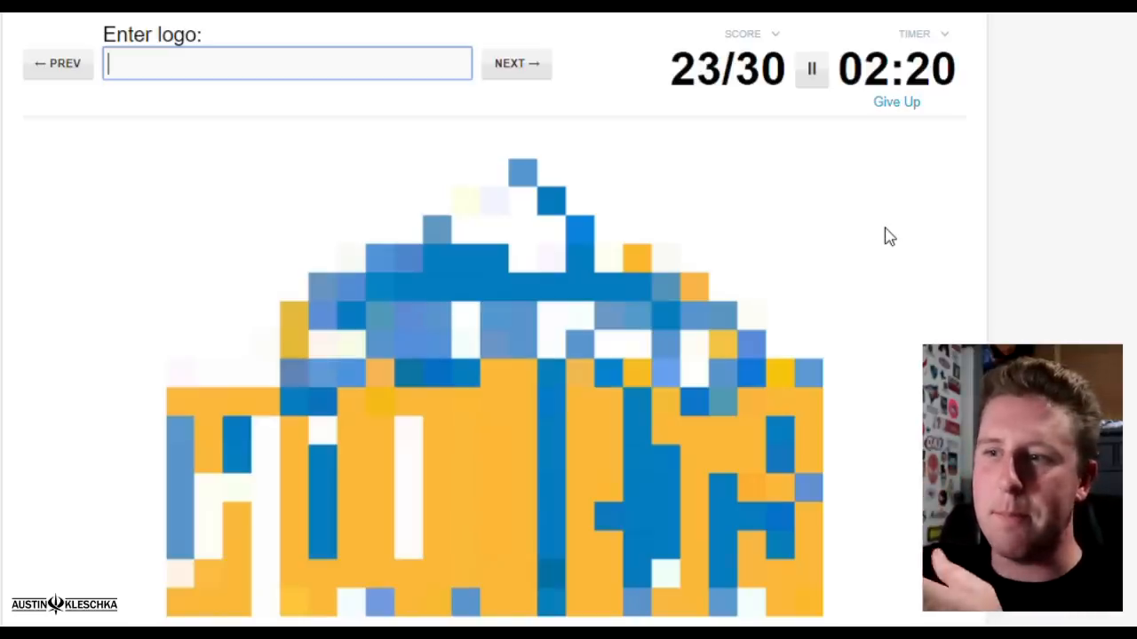
Step: Enter 'Mets' as a guess while the Denver Nuggets logo gets accepted
type("Mets")
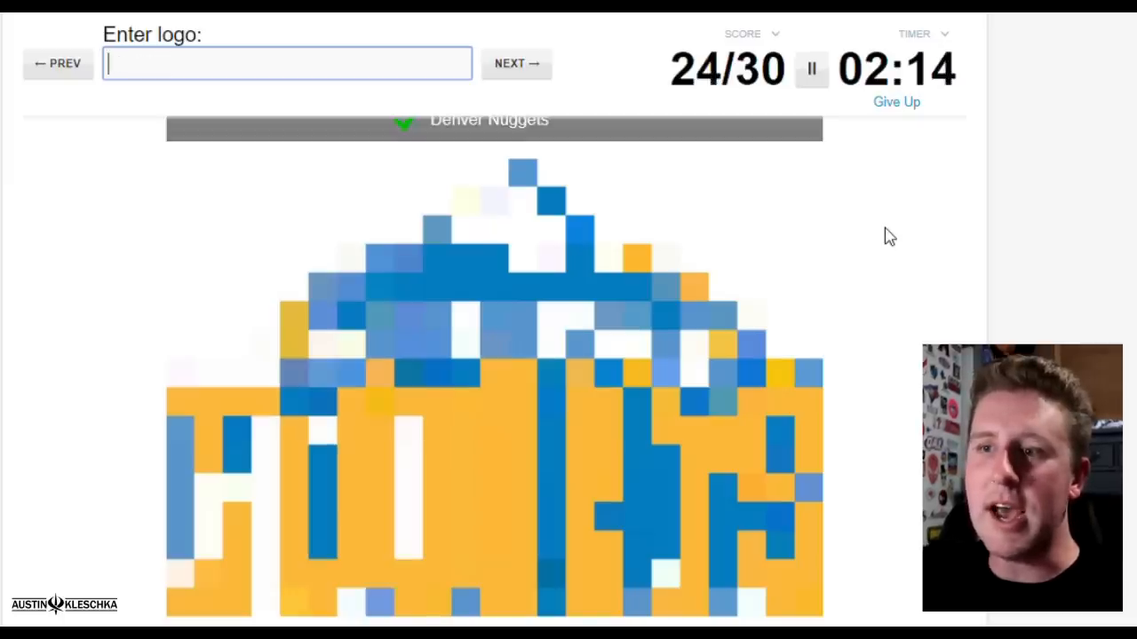
left_click(516, 63)
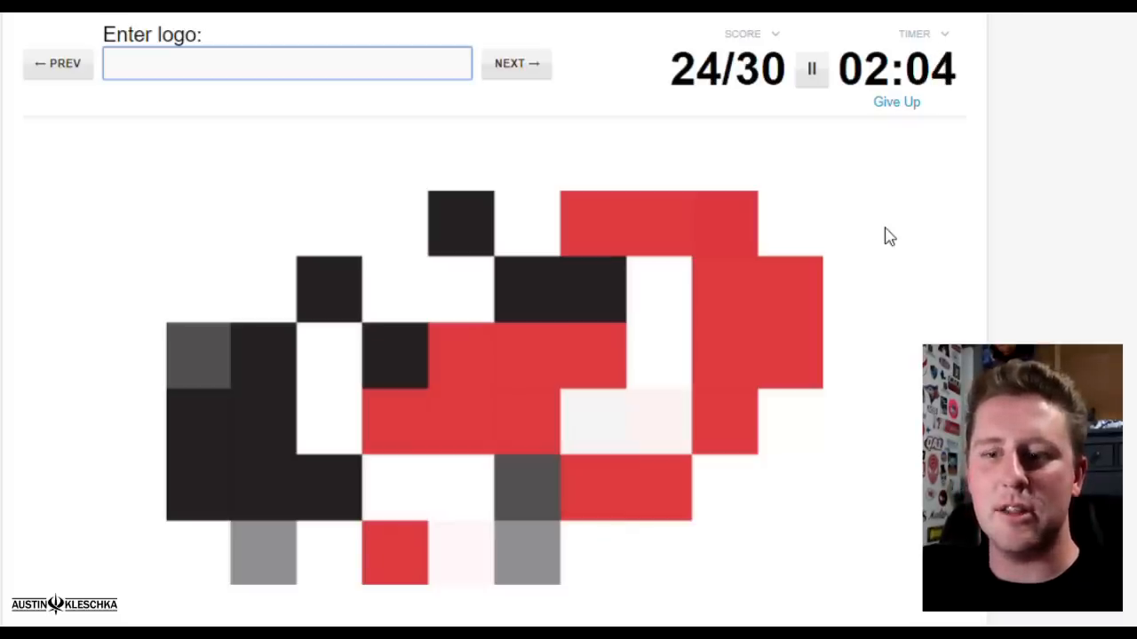
type("Rapr")
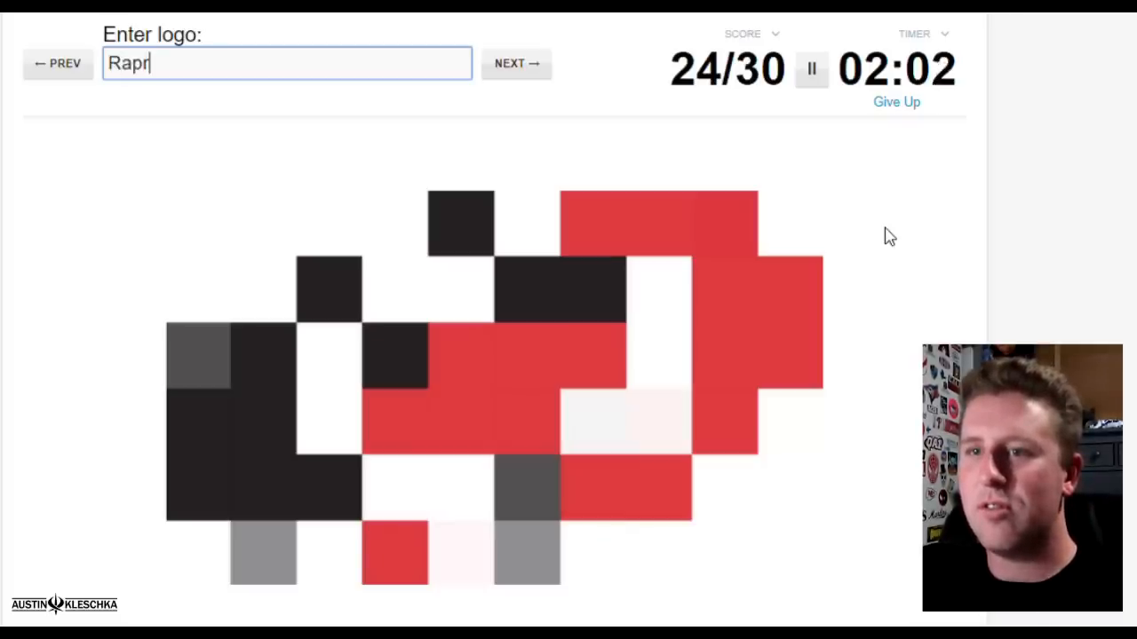
key("Backspace")
type("t")
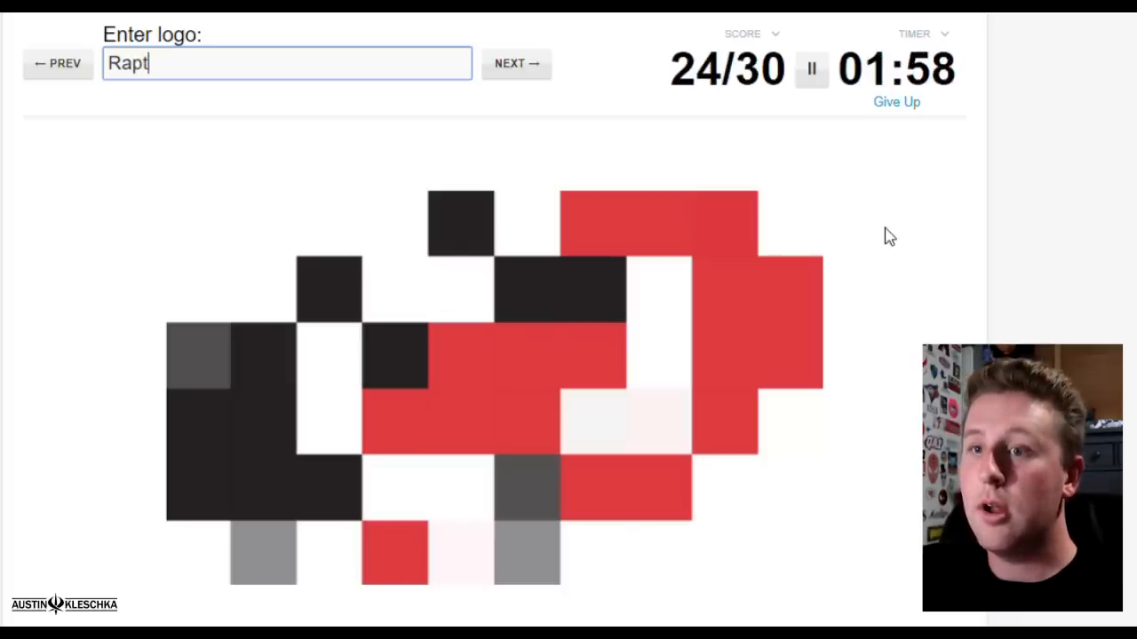
key("ctrl+a")
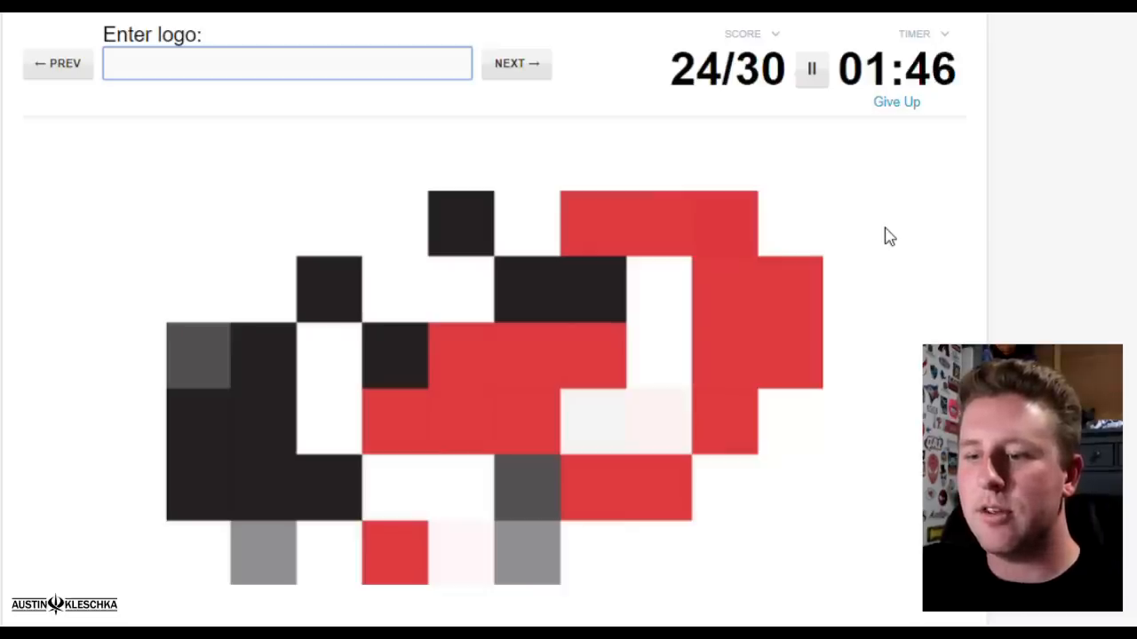
type("Coyotes")
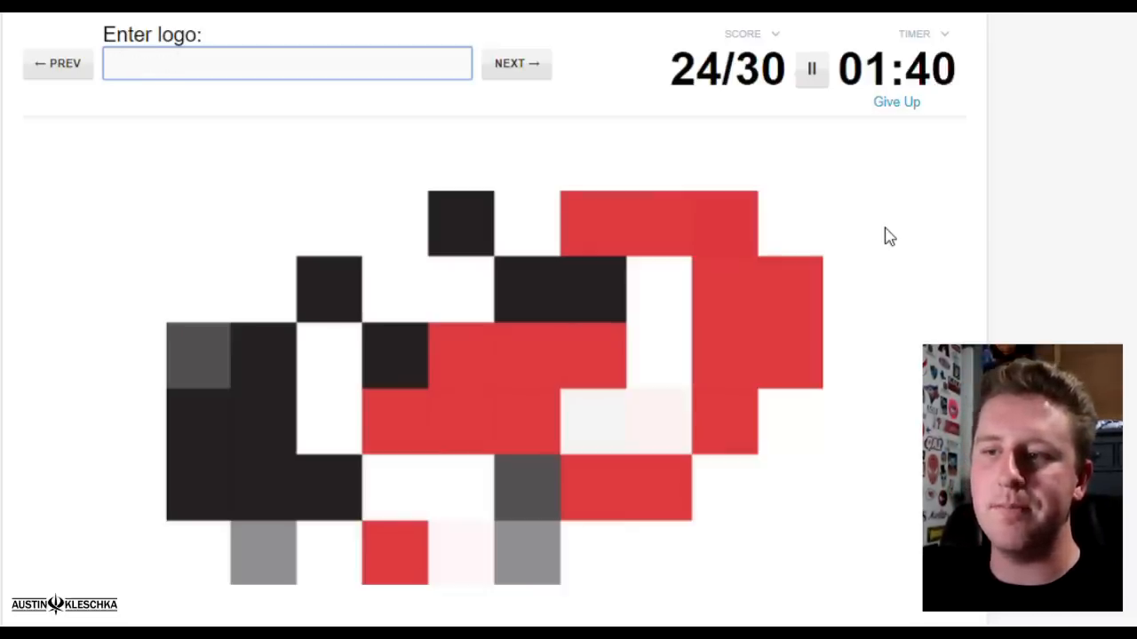
mouse_move(517, 63)
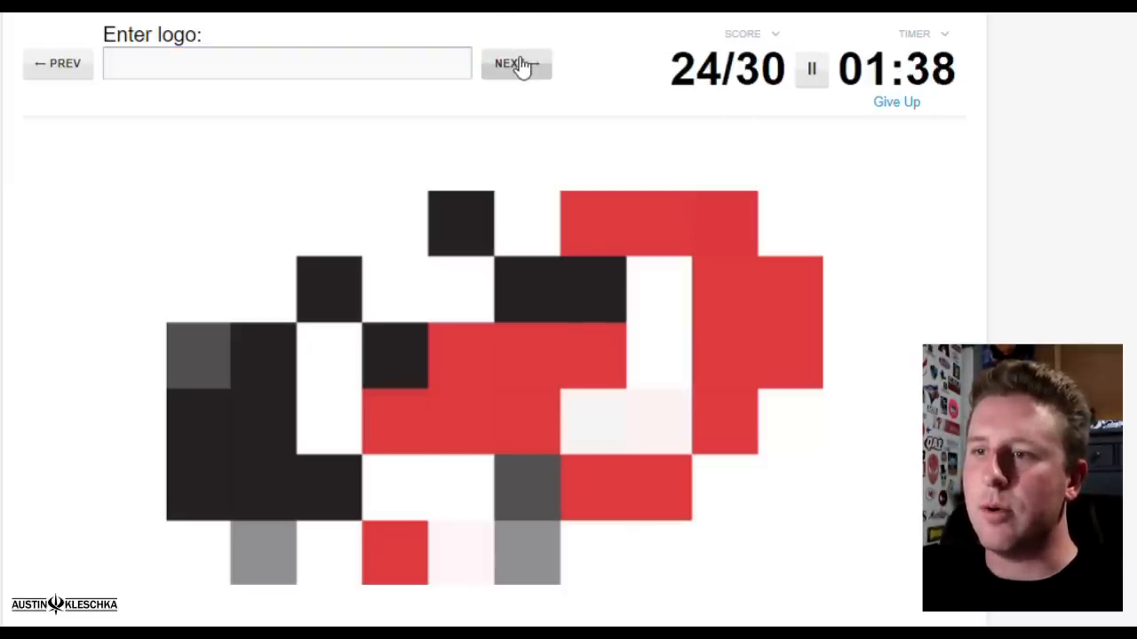
Step: Skip the red-and-black logo, answer San Francisco 49ers, then skip the flame logo
left_click(516, 63)
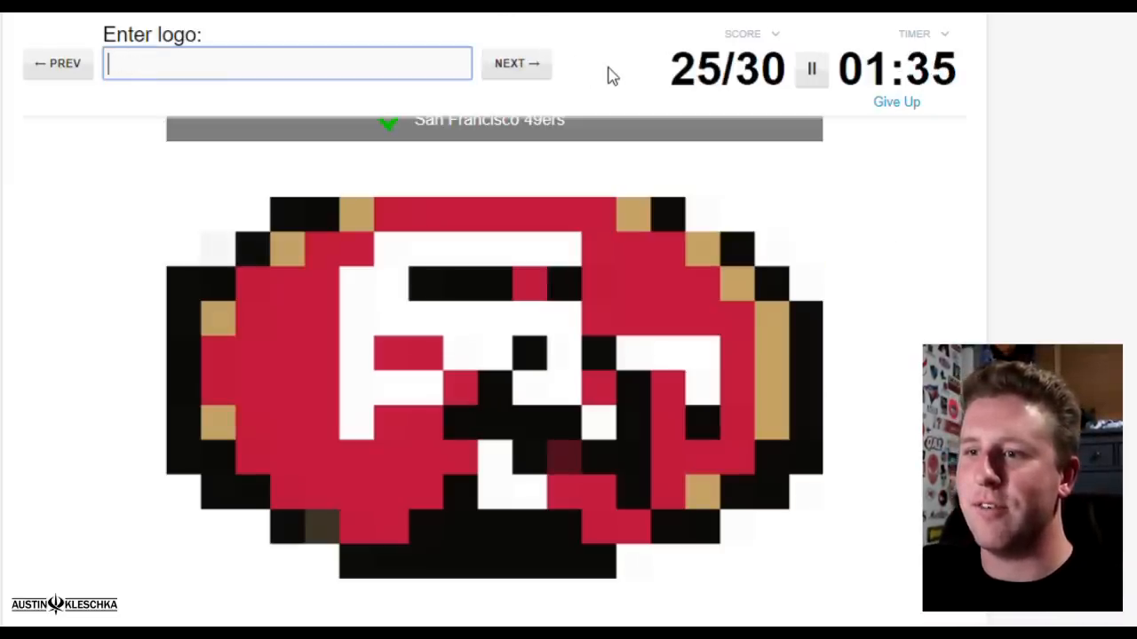
left_click(516, 63)
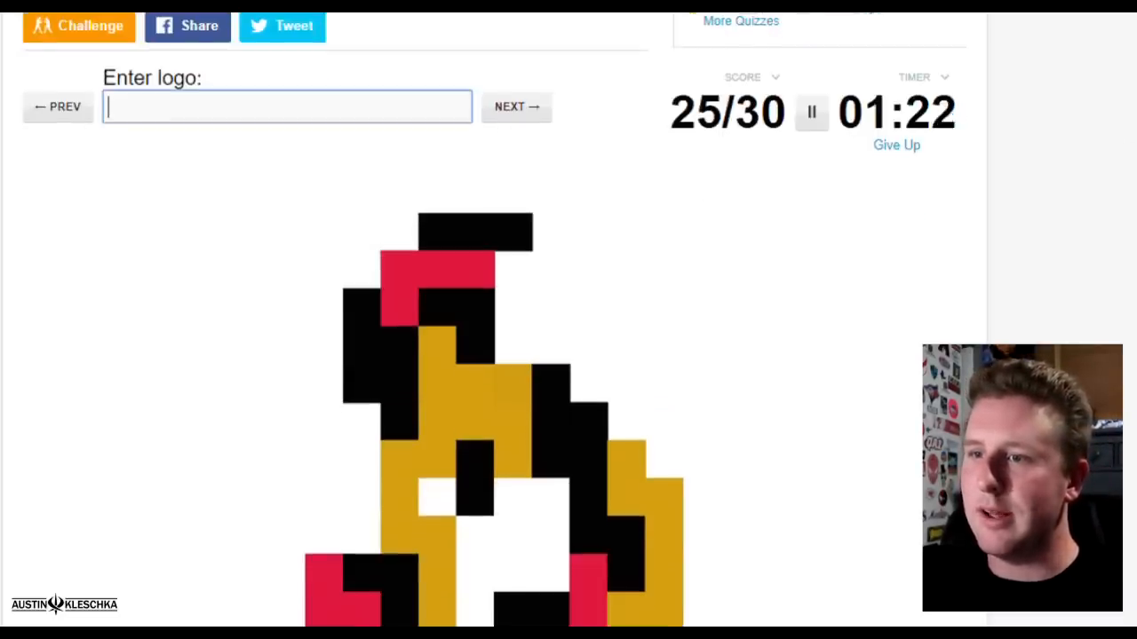
scroll("down", 3)
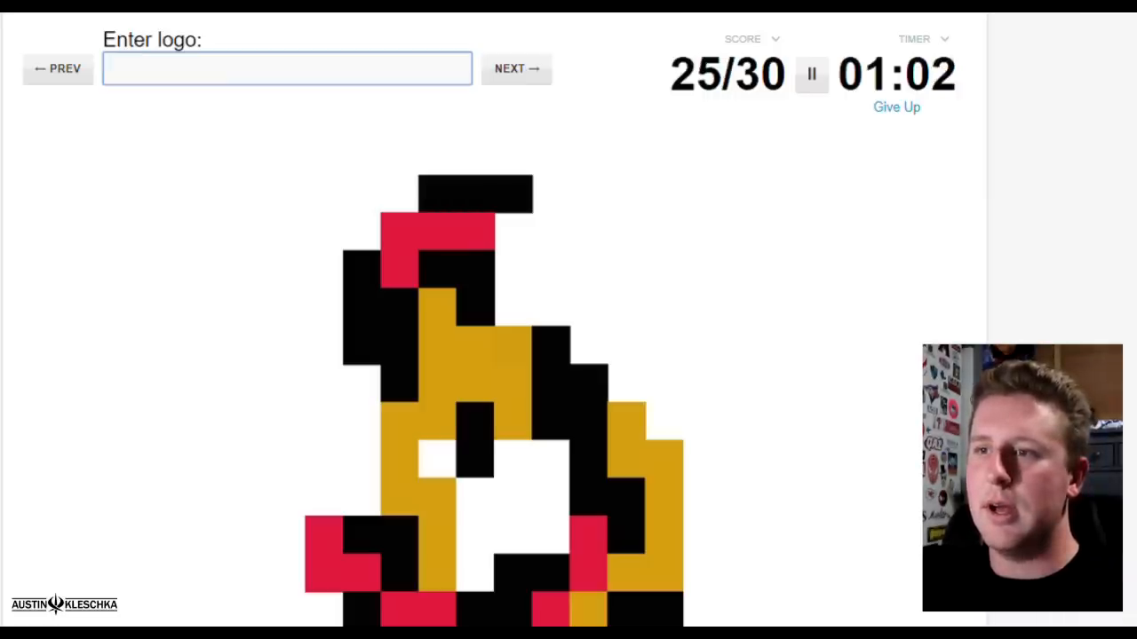
left_click(516, 68)
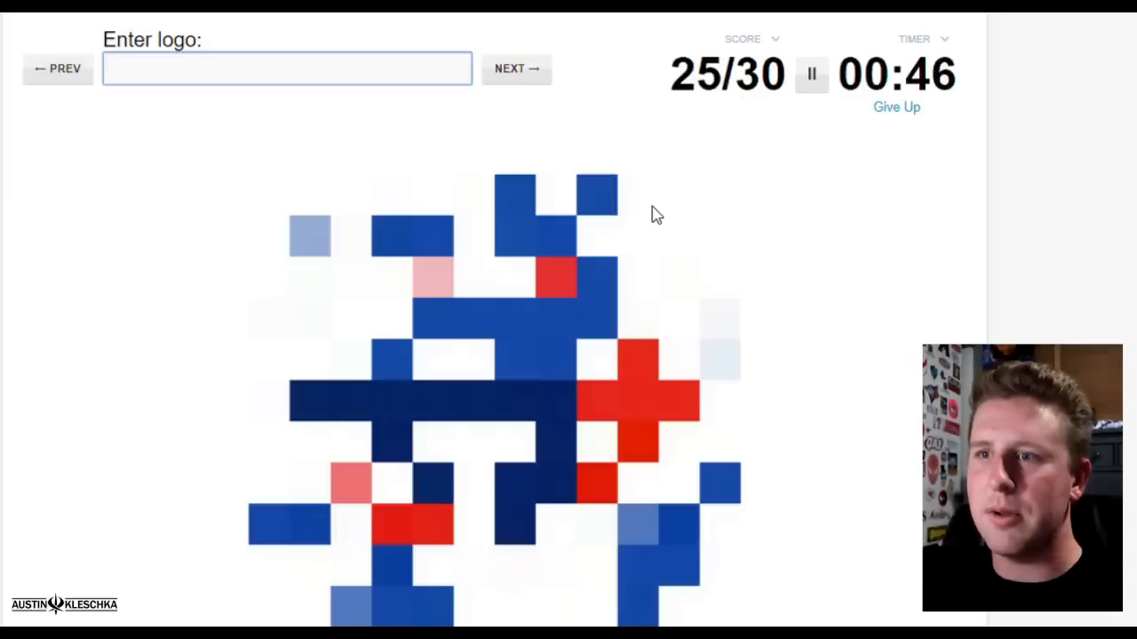
Step: Guess 'Pisto' and 'C' until time runs out at 25/30
type("Pisto")
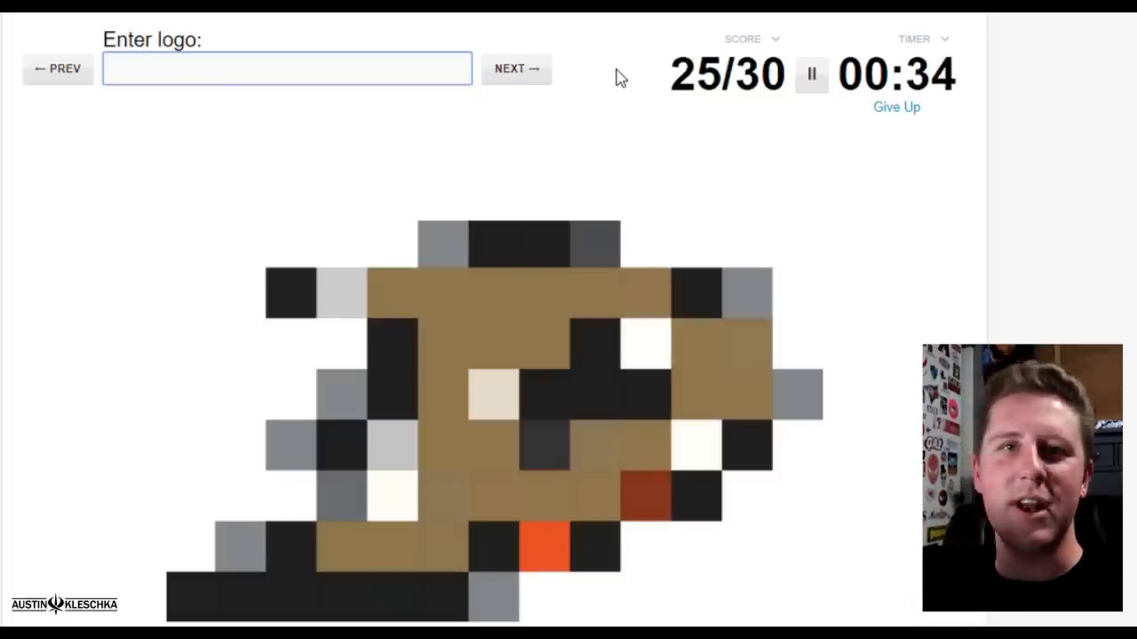
type("C")
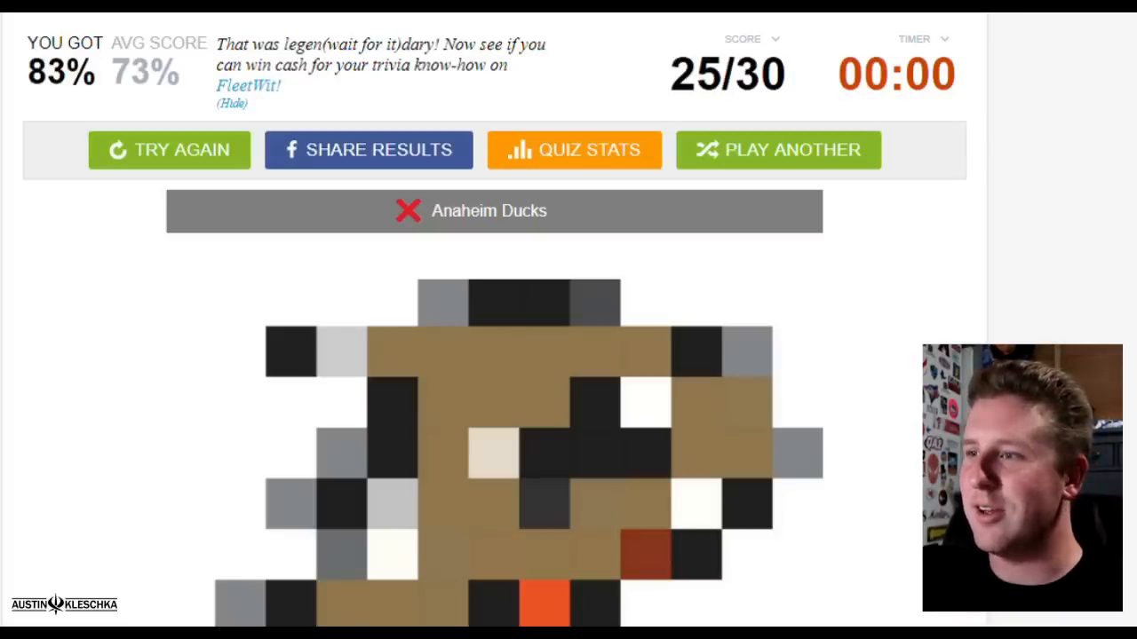
Step: Scroll down the results to the logo tracker showing logos 23–30
scroll("down", 3)
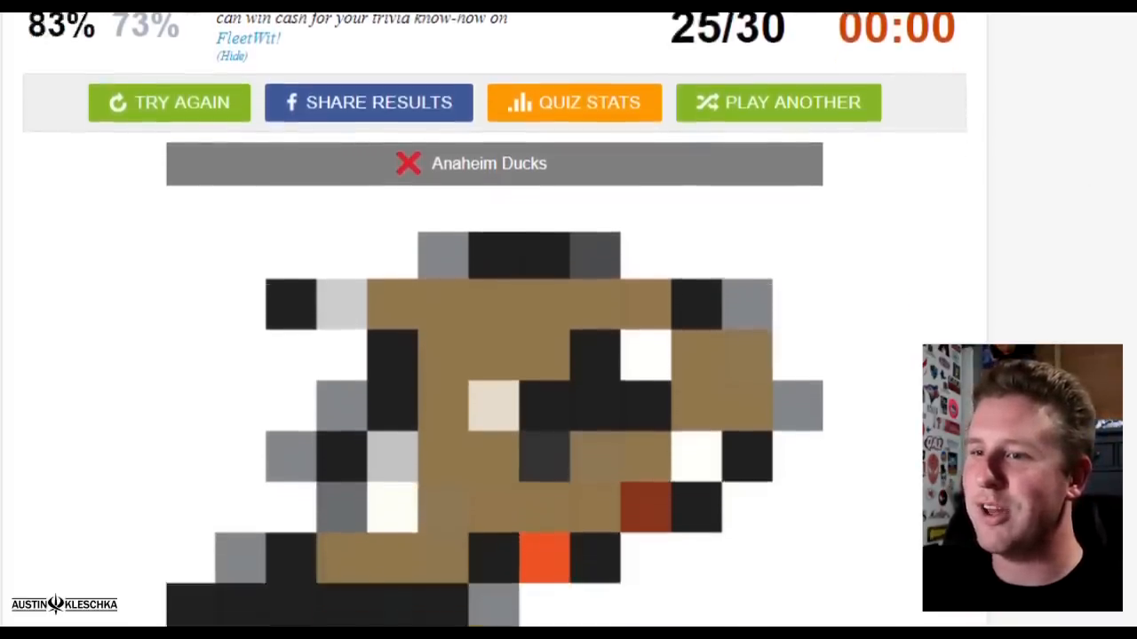
scroll("down", 3)
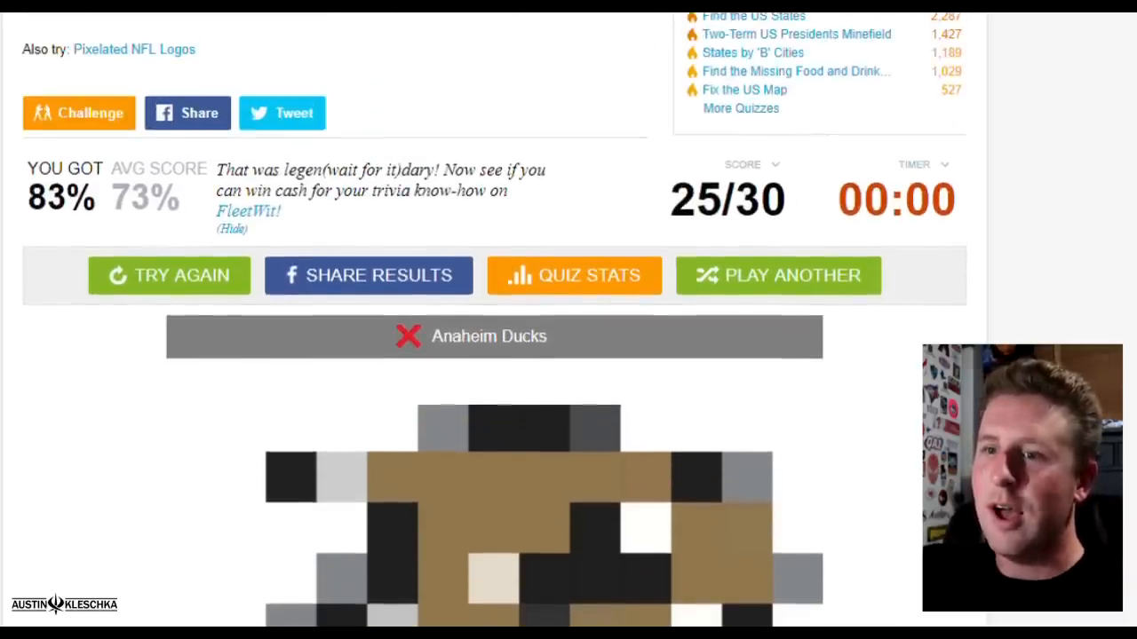
scroll("down", 3)
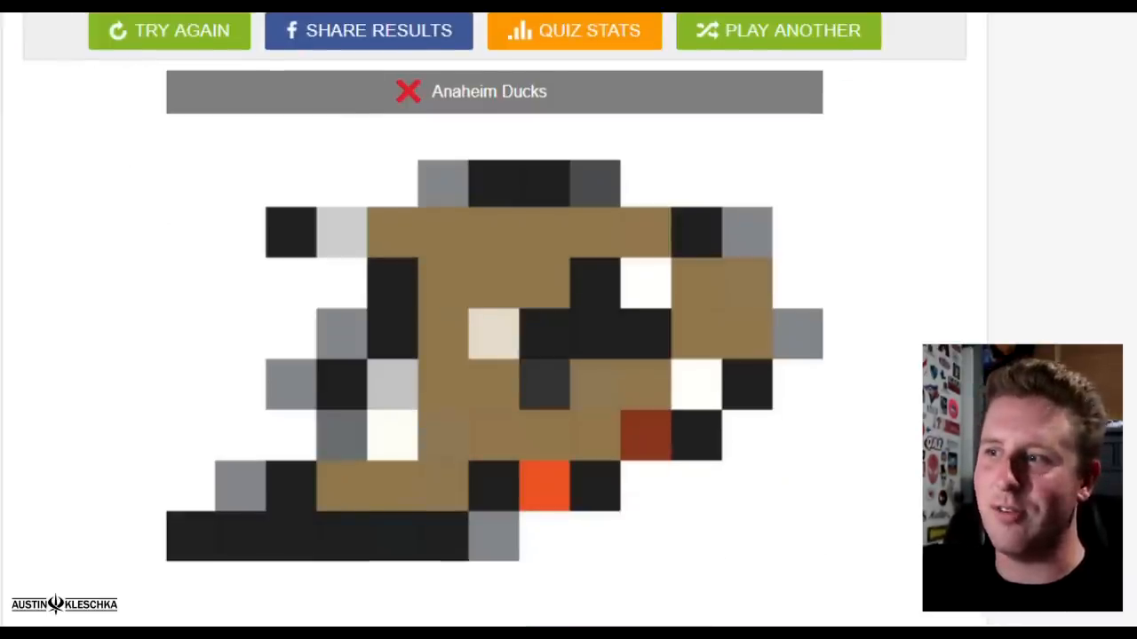
scroll("down", 3)
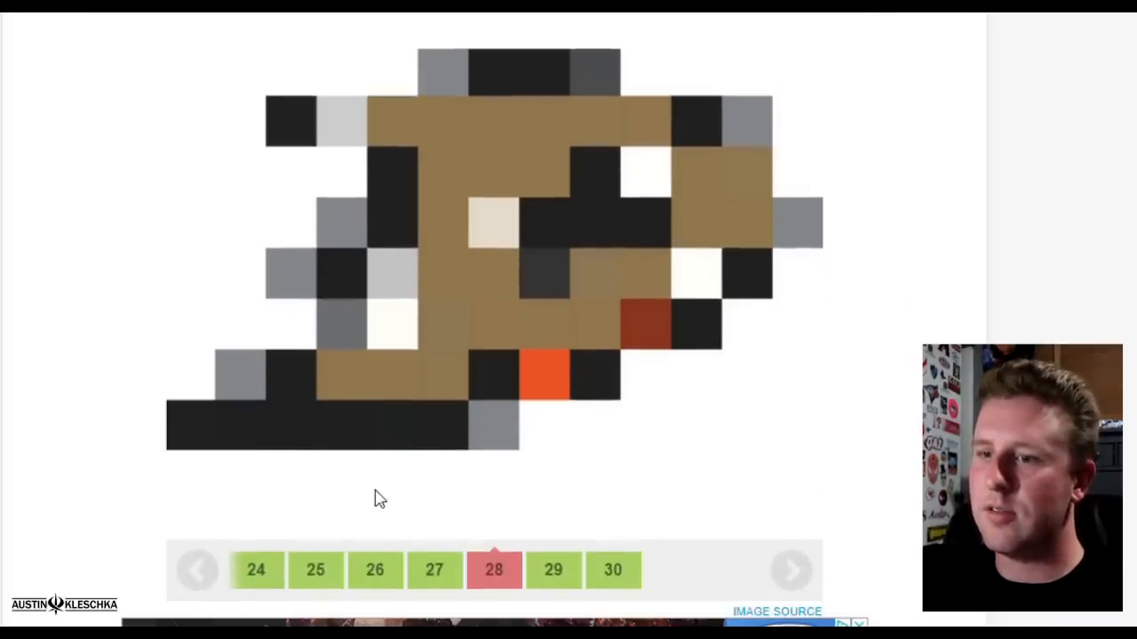
mouse_move(219, 573)
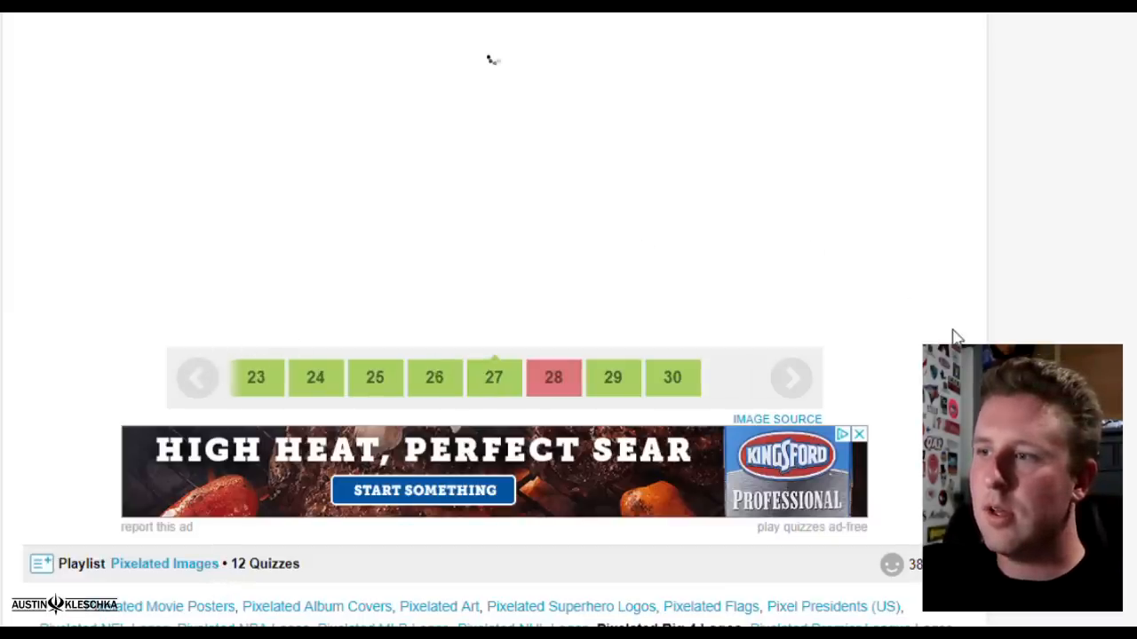
Step: Scroll through the revealed answers, ending on the missed Toronto Blue Jays logo
scroll("up", 3)
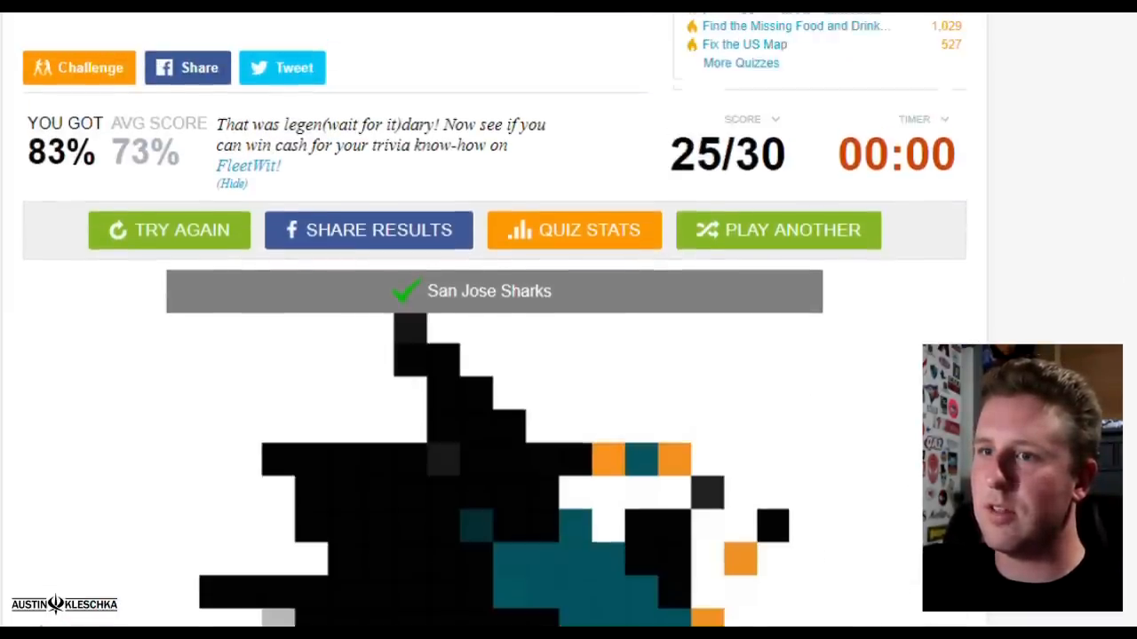
scroll("down", 3)
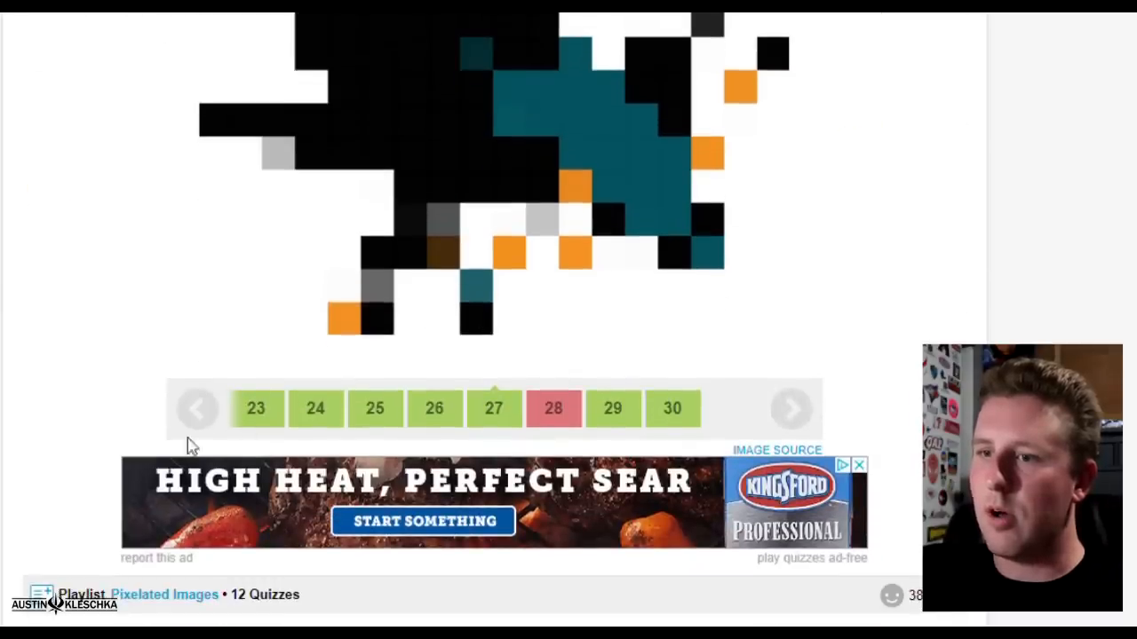
scroll("down", 3)
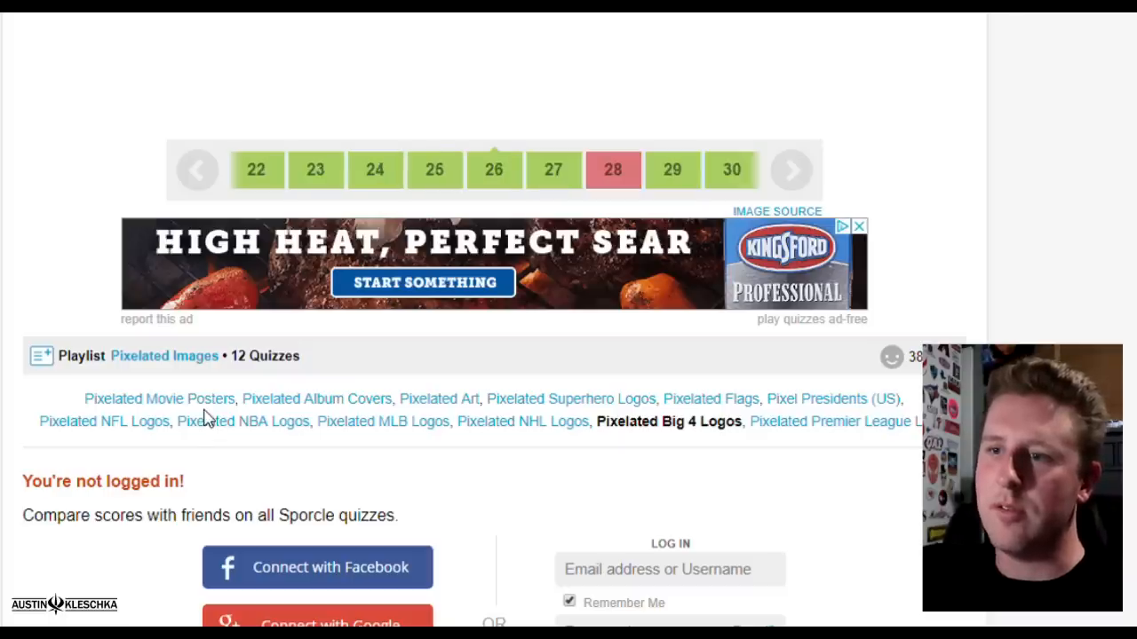
scroll("up", 3)
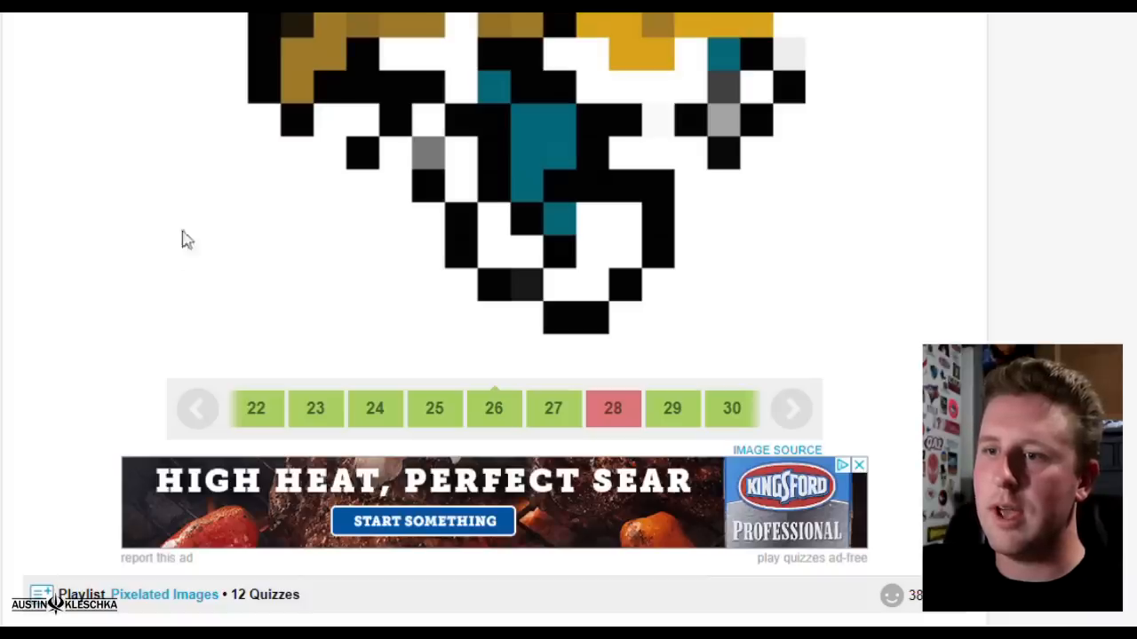
scroll("down", 3)
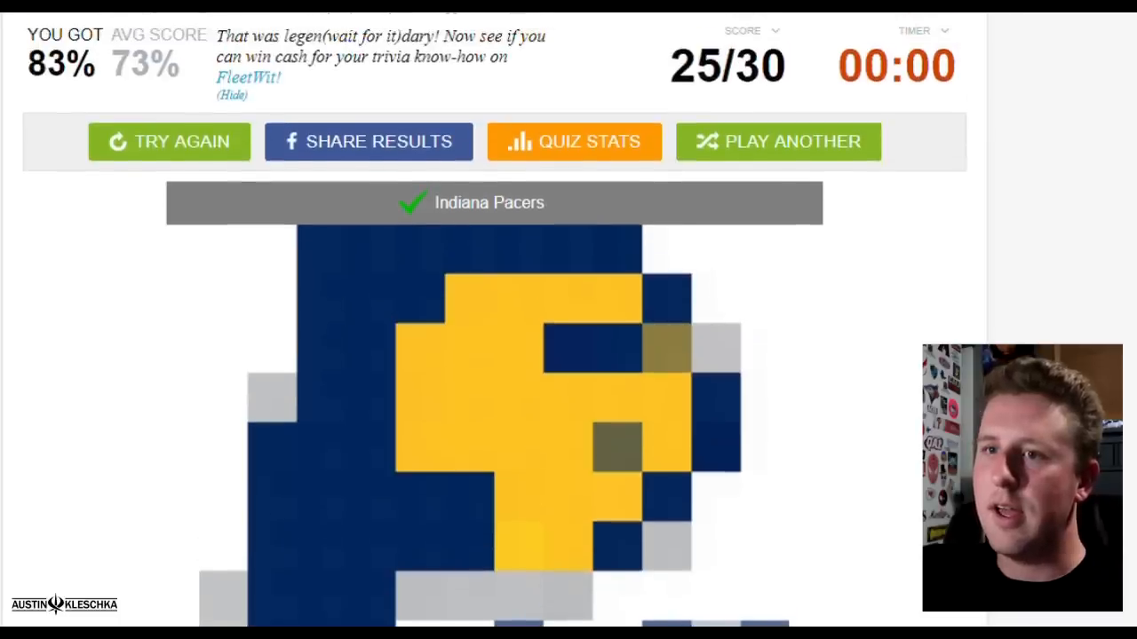
scroll("down", 3)
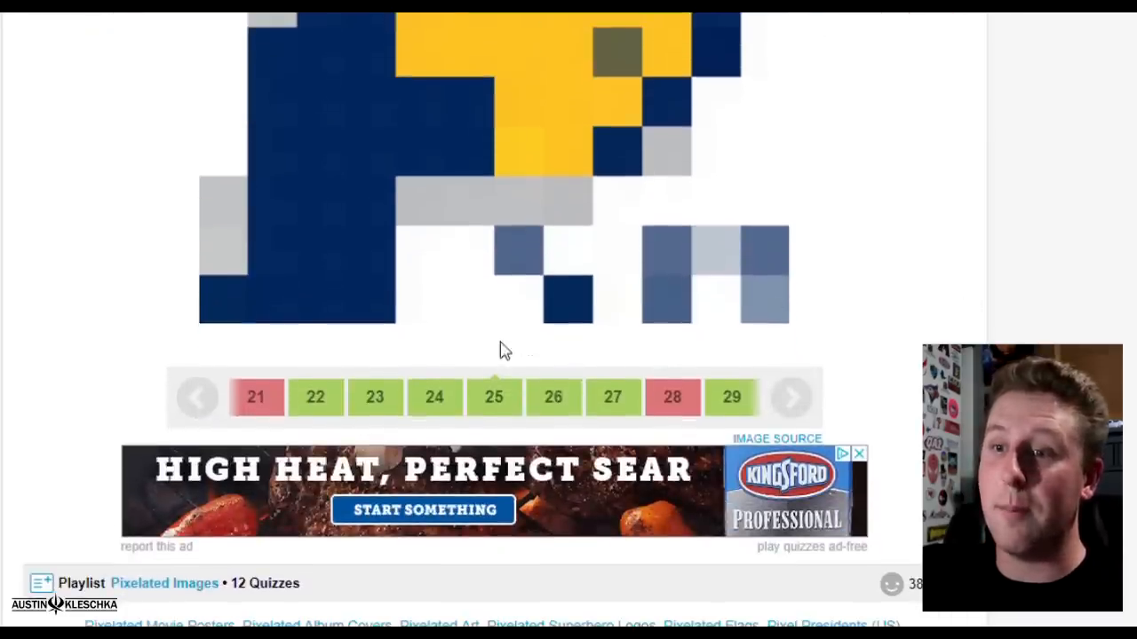
scroll("down", 3)
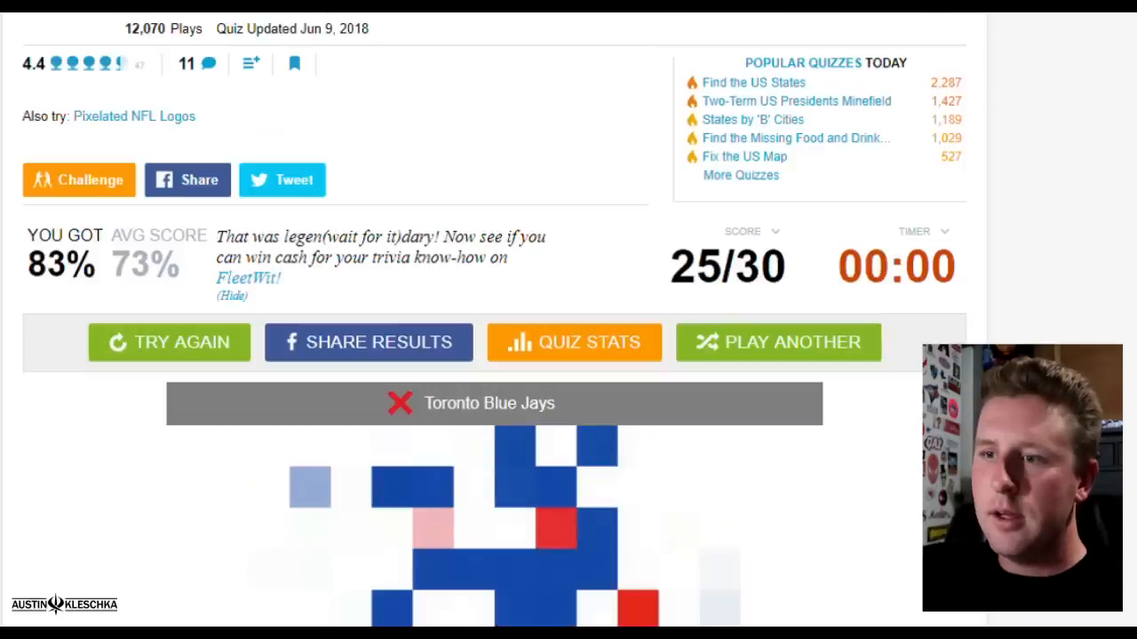
scroll("down", 3)
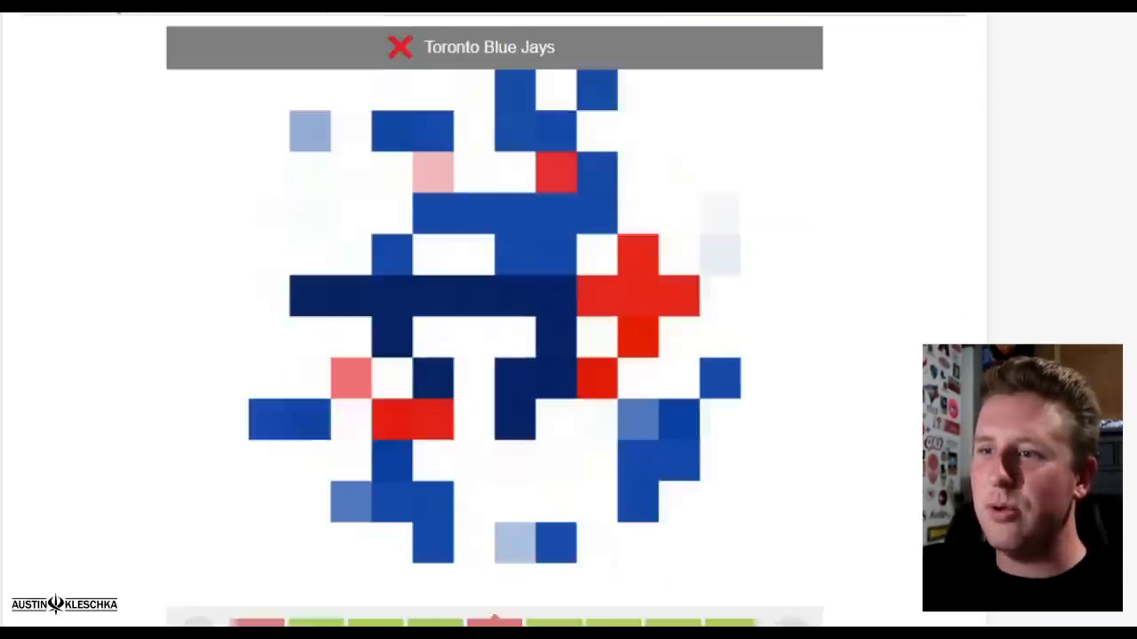